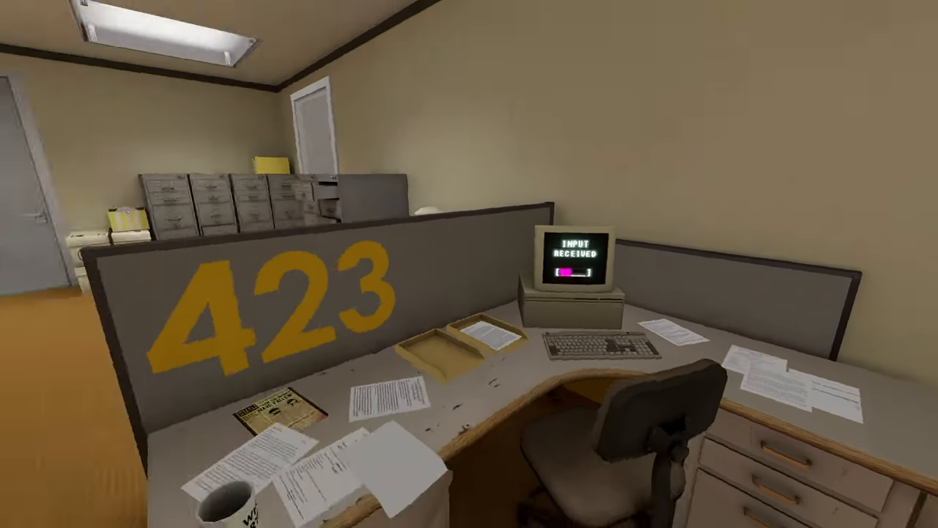
mouse_move(469, 264)
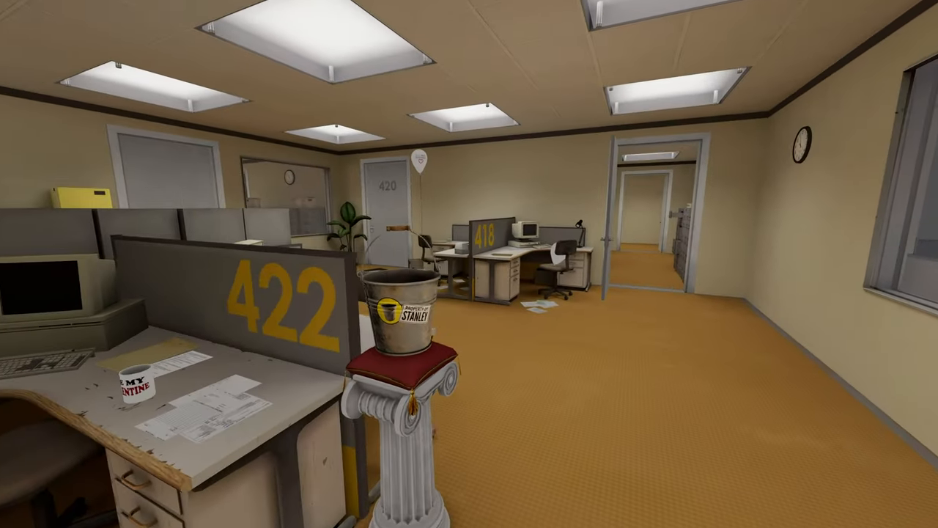
mouse_move(470, 263)
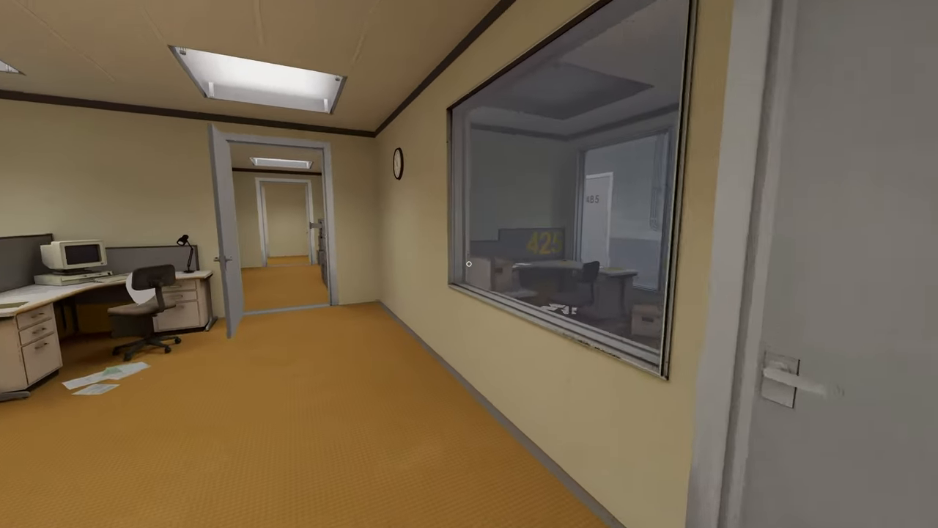
mouse_move(469, 264)
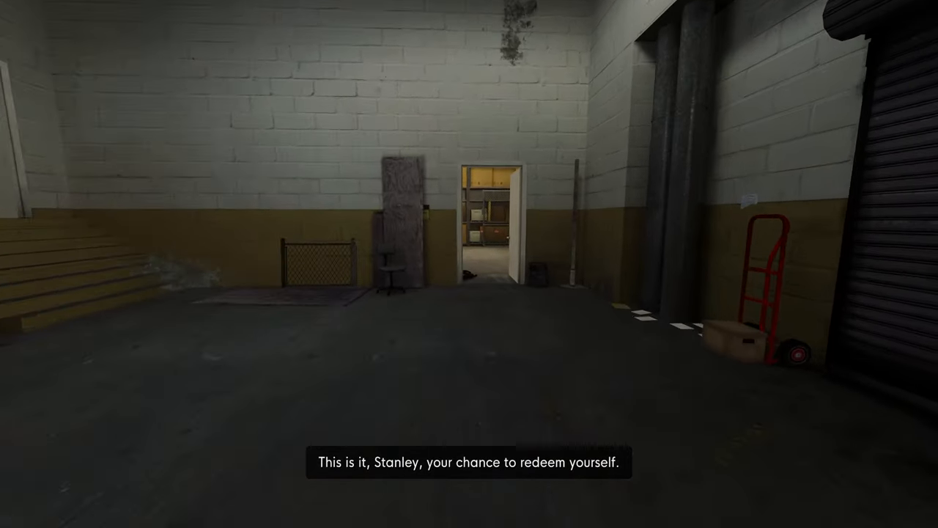
Step: Walk between the storage shelves into the dark brick room with the telephone table
key(w)
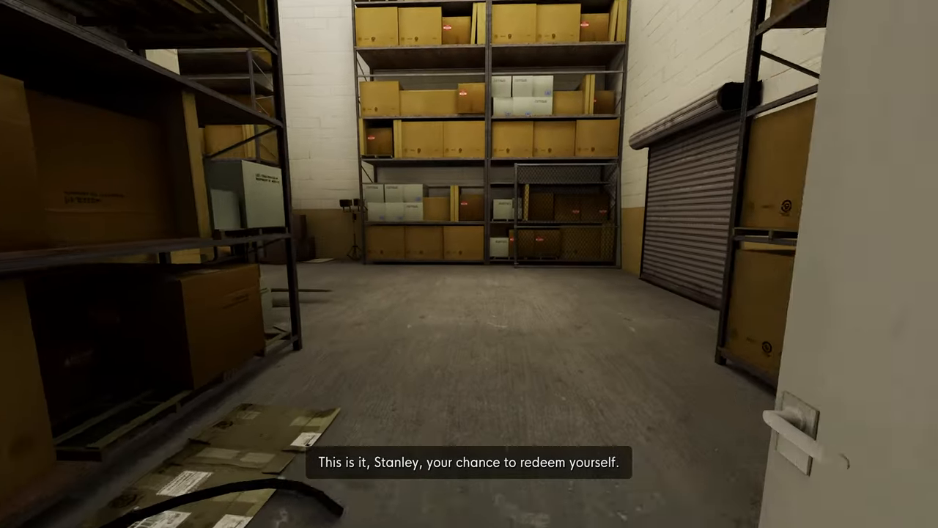
key(w)
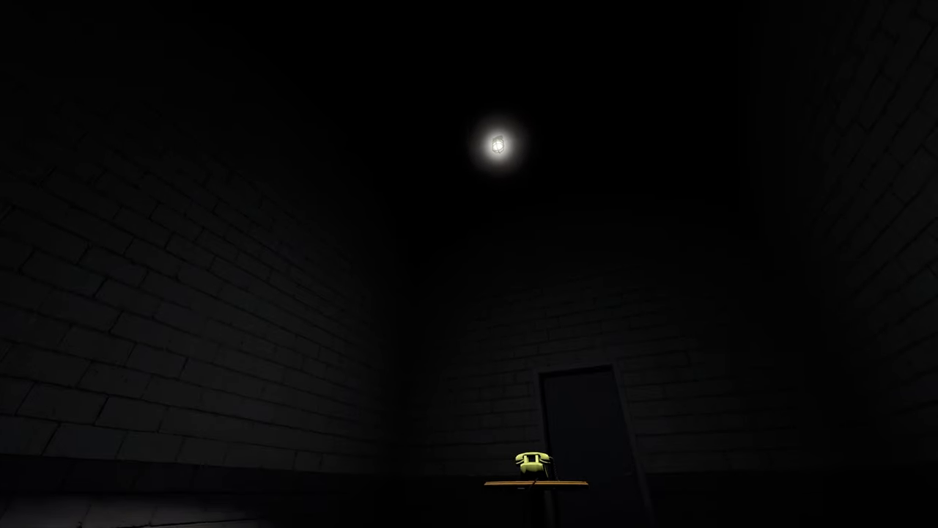
mouse_move(469, 264)
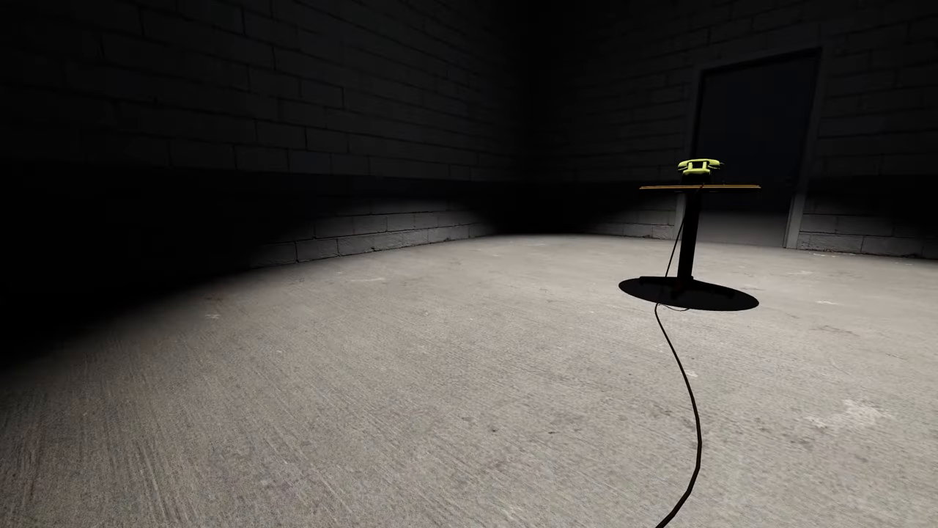
mouse_move(469, 264)
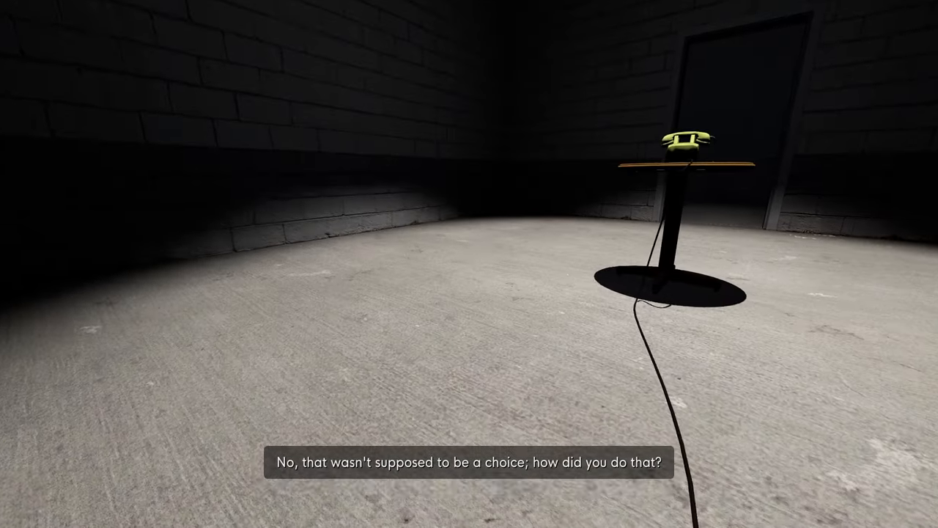
mouse_move(469, 264)
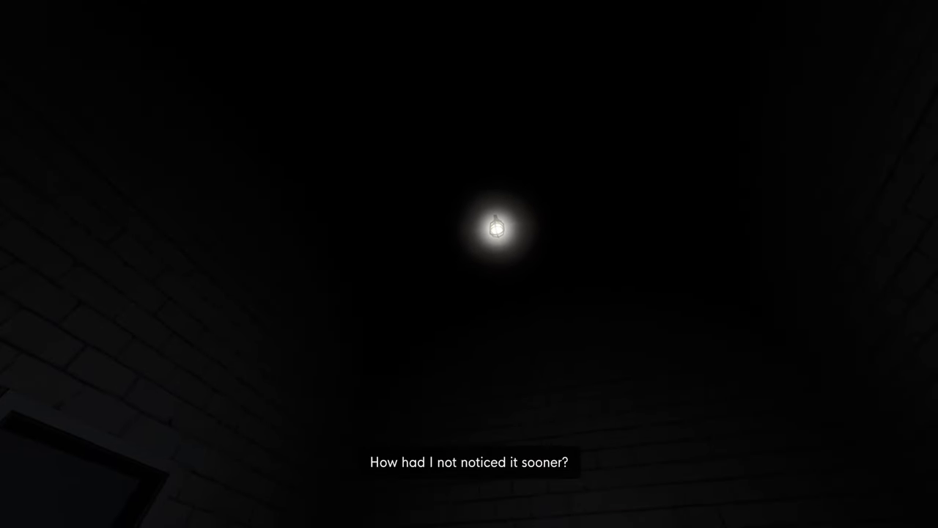
mouse_move(469, 264)
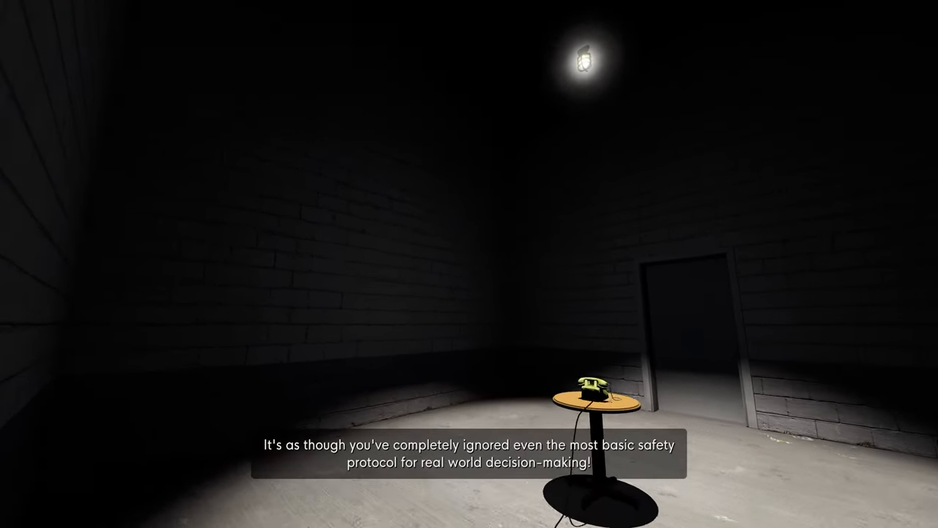
mouse_move(469, 264)
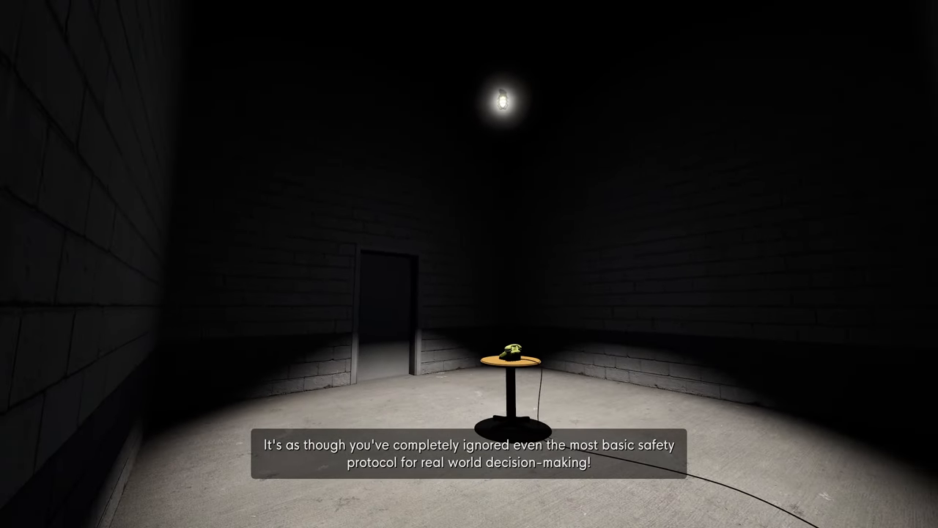
mouse_move(469, 264)
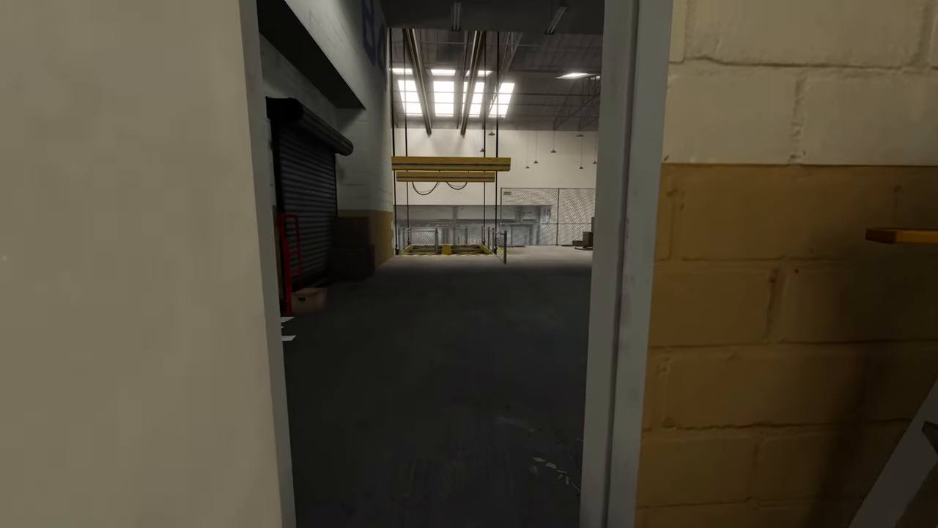
mouse_move(469, 264)
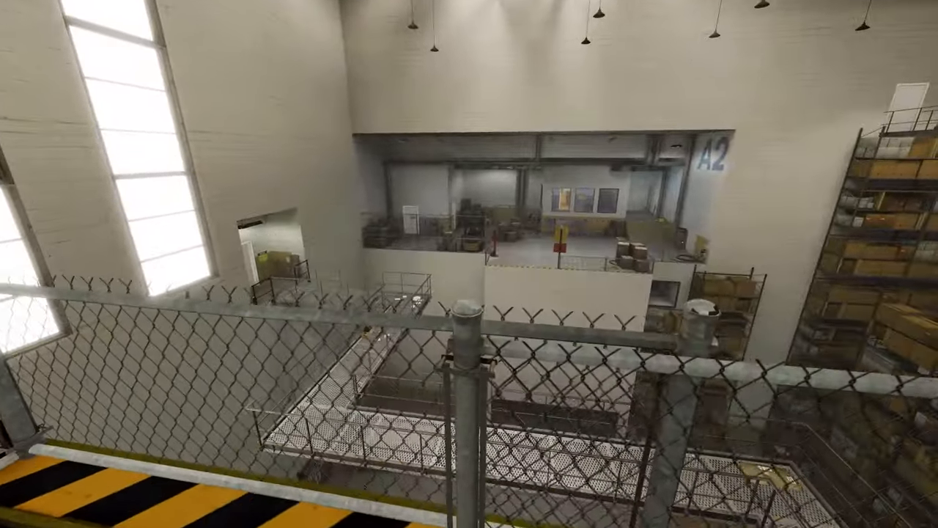
mouse_move(469, 264)
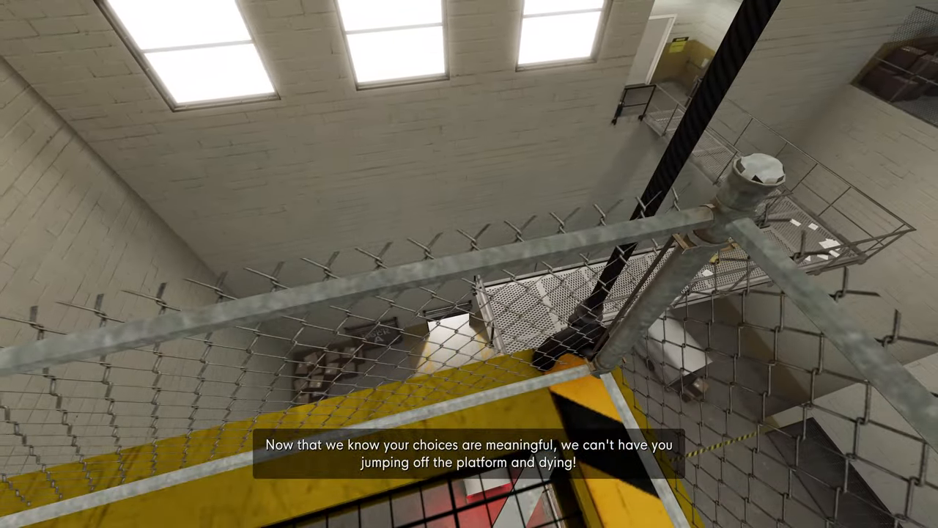
mouse_move(469, 264)
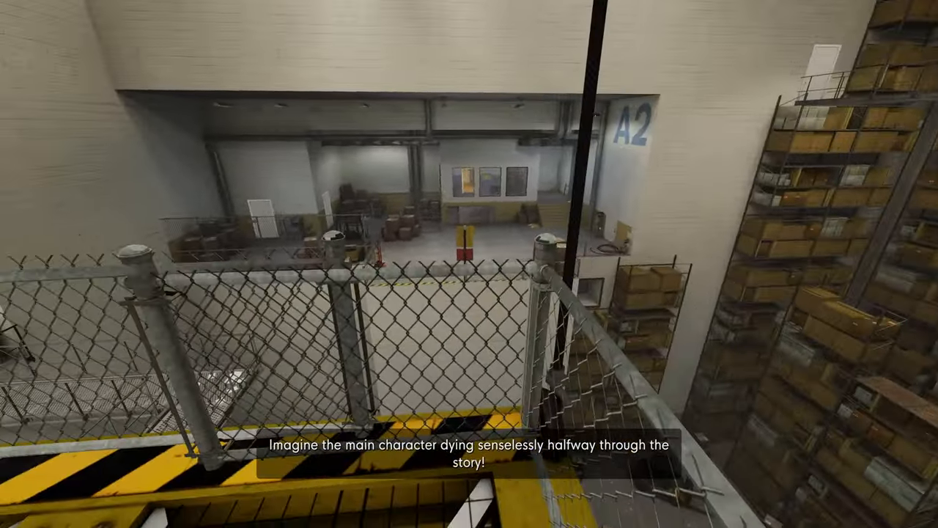
mouse_move(469, 264)
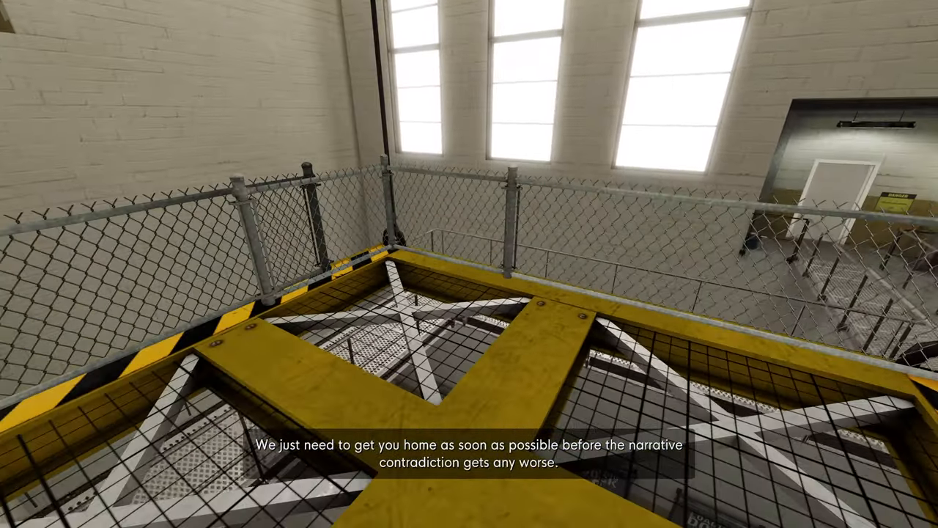
mouse_move(469, 264)
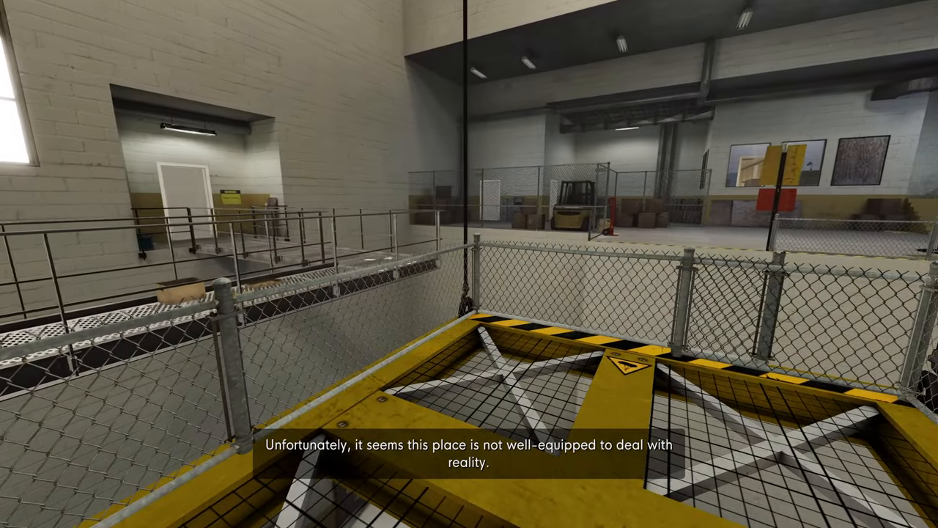
mouse_move(469, 264)
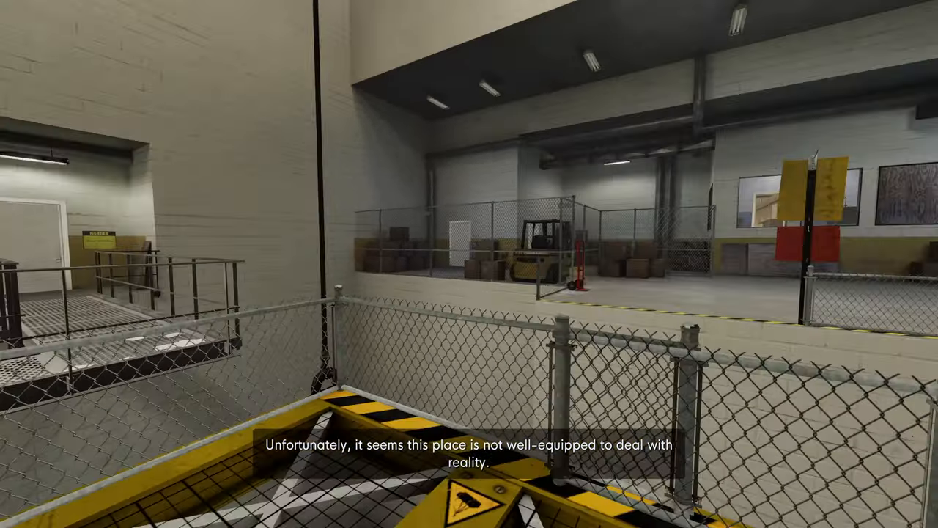
mouse_move(469, 264)
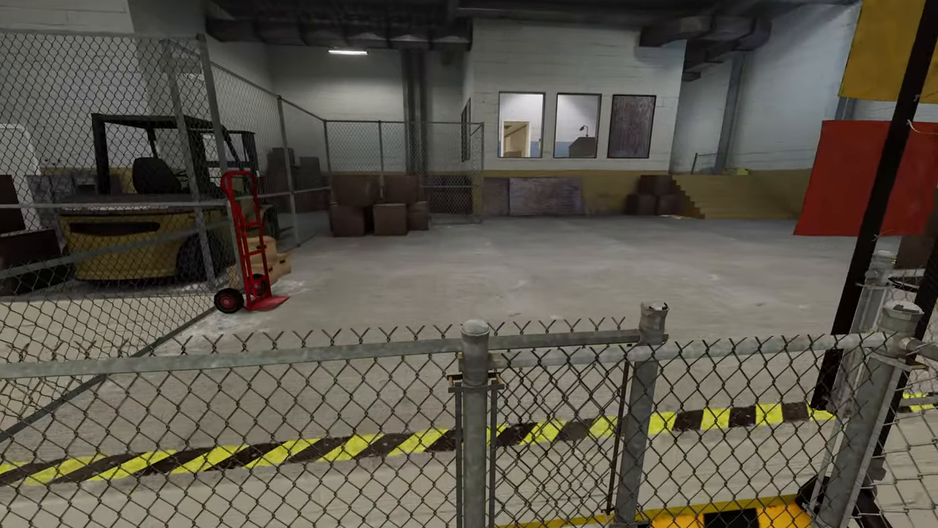
mouse_move(469, 264)
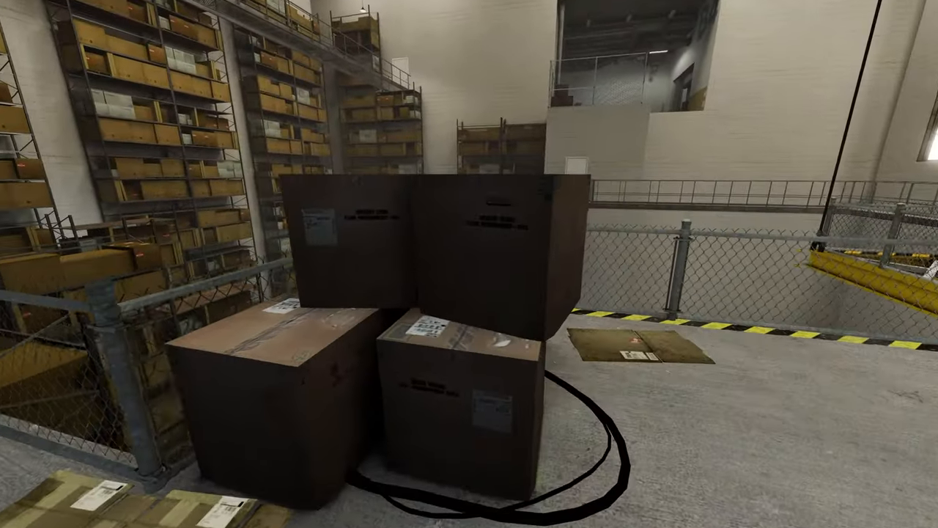
mouse_move(469, 264)
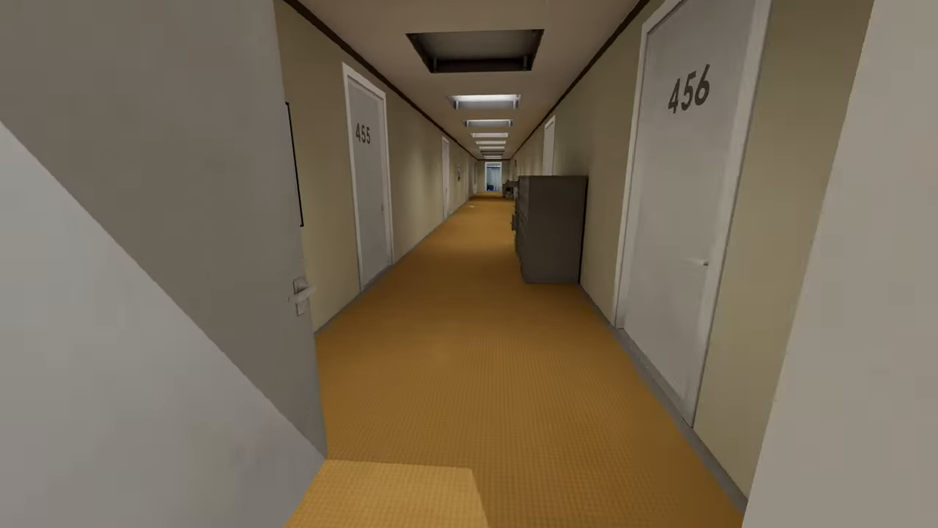
Step: Walk past door 456, through the blue-carpeted room, past door 448 to the far doorway
key(w)
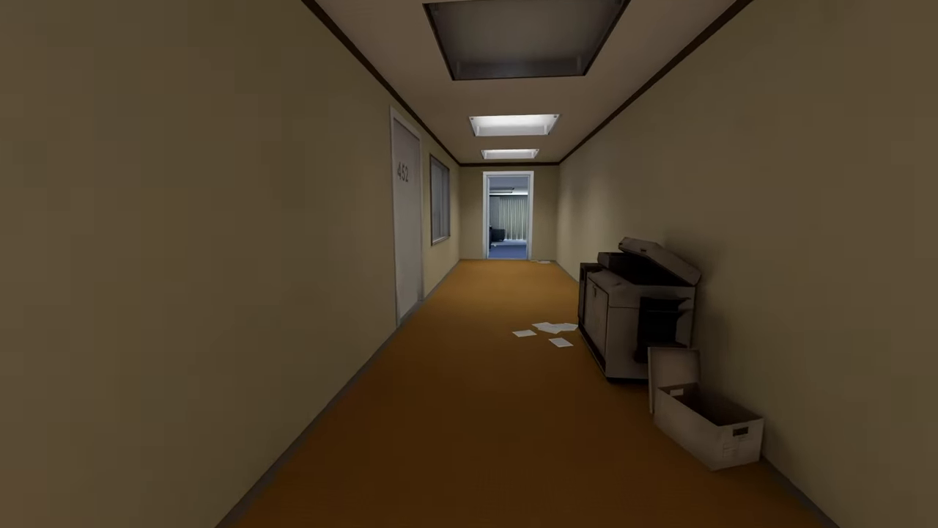
key(w)
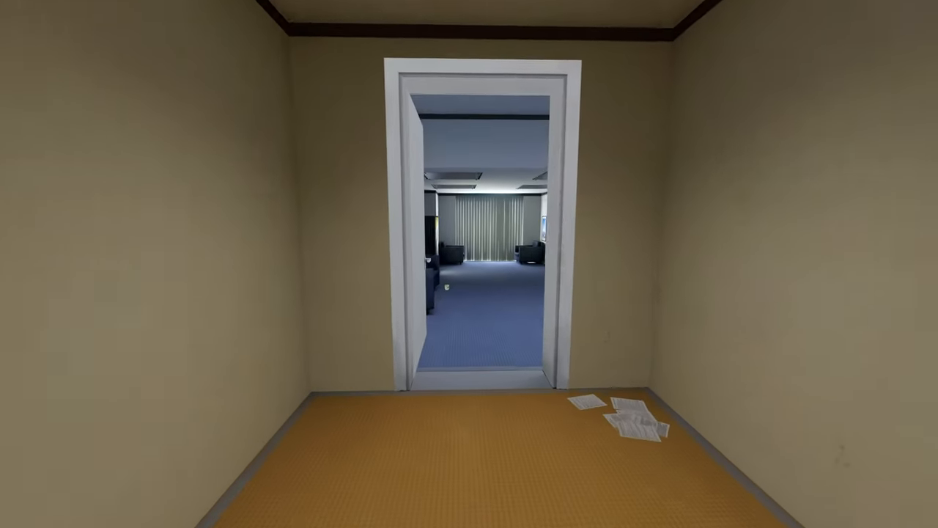
key(W)
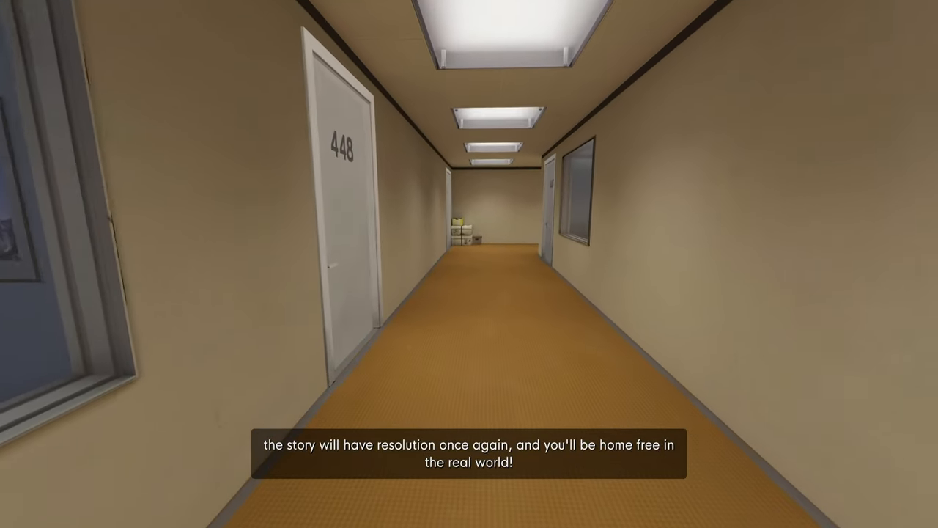
key(w)
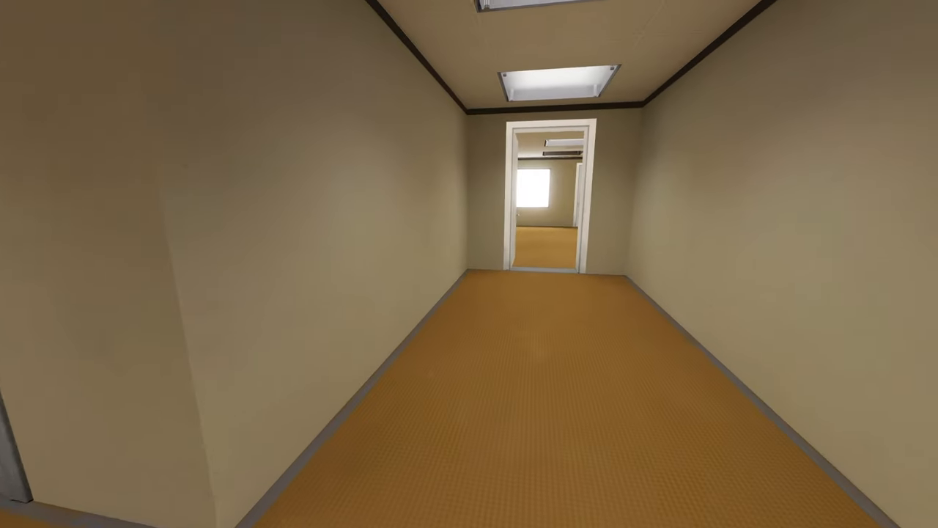
key(w)
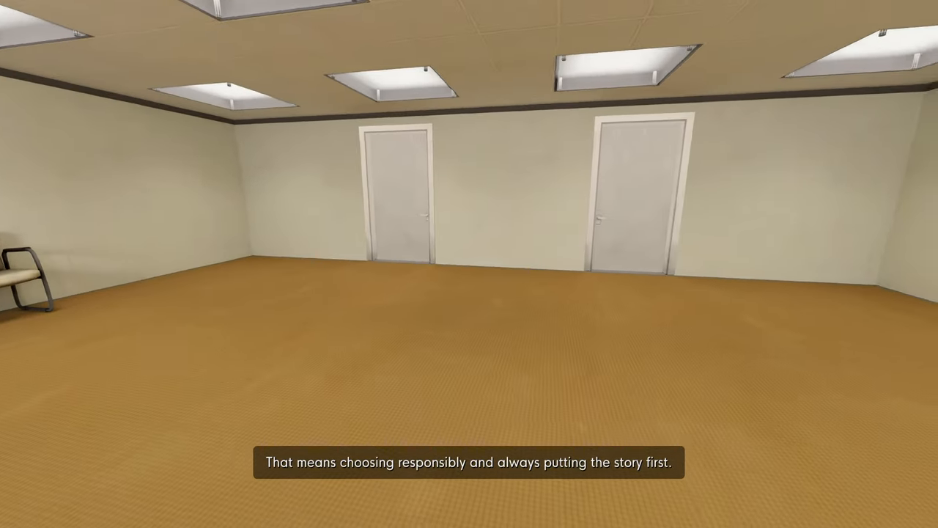
mouse_move(469, 264)
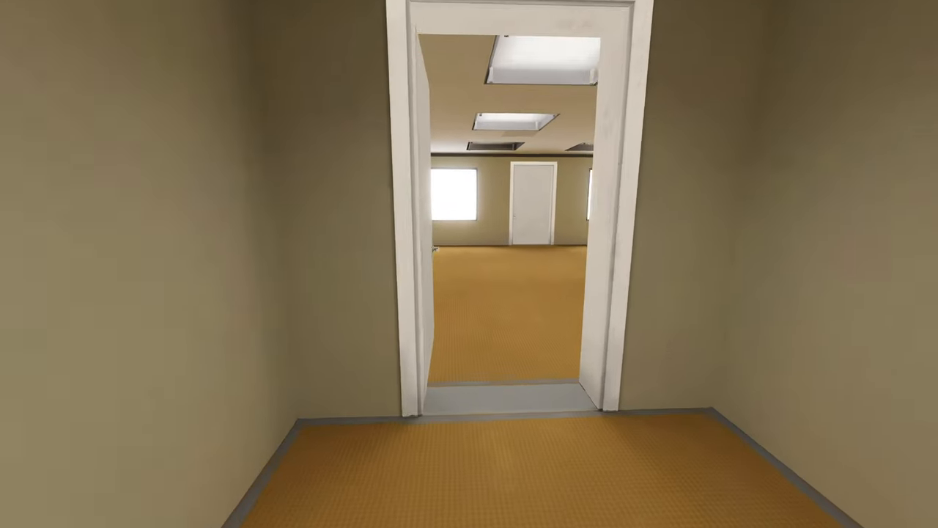
Step: Walk through the doorway into the blue-carpeted meeting room with scattered chairs
key(w)
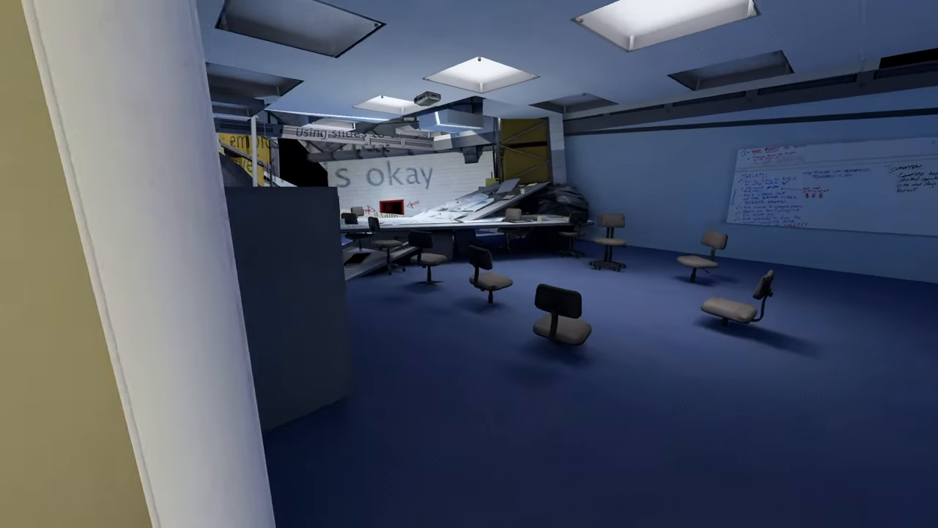
mouse_move(469, 264)
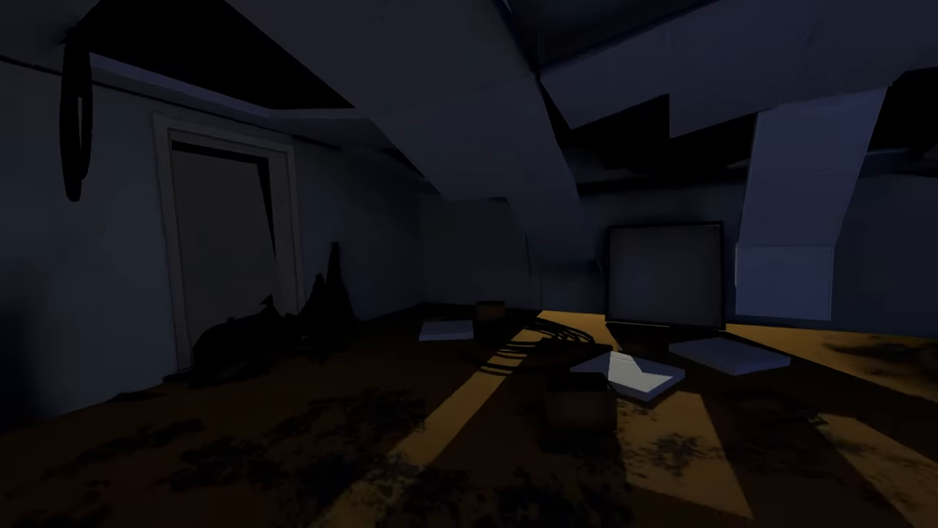
mouse_move(470, 264)
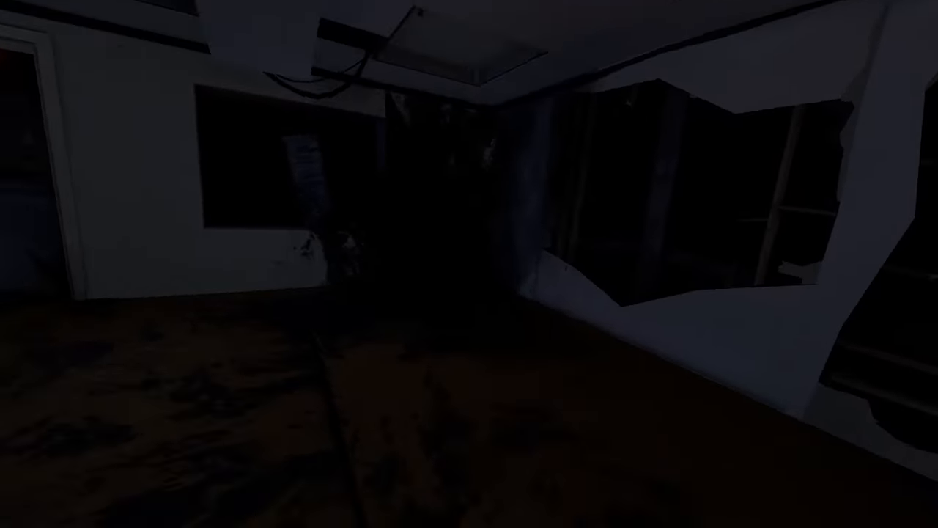
mouse_move(469, 264)
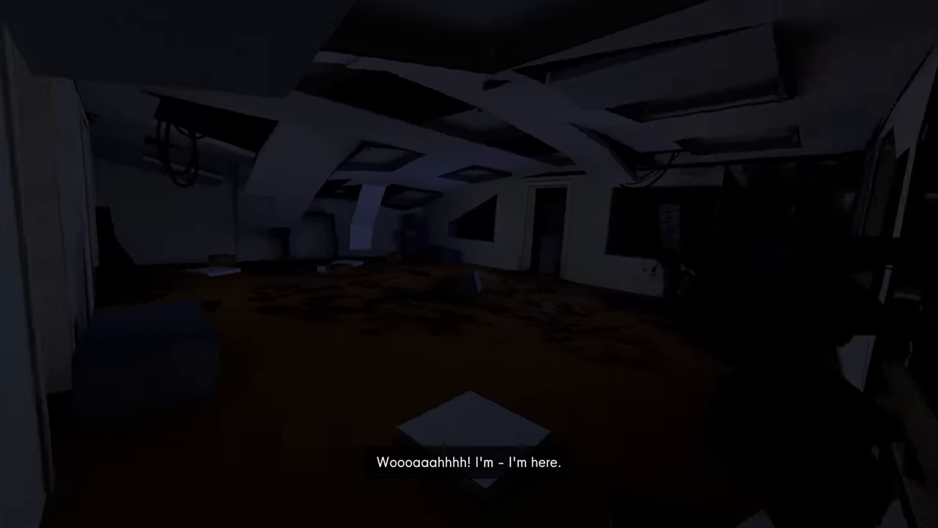
mouse_move(469, 264)
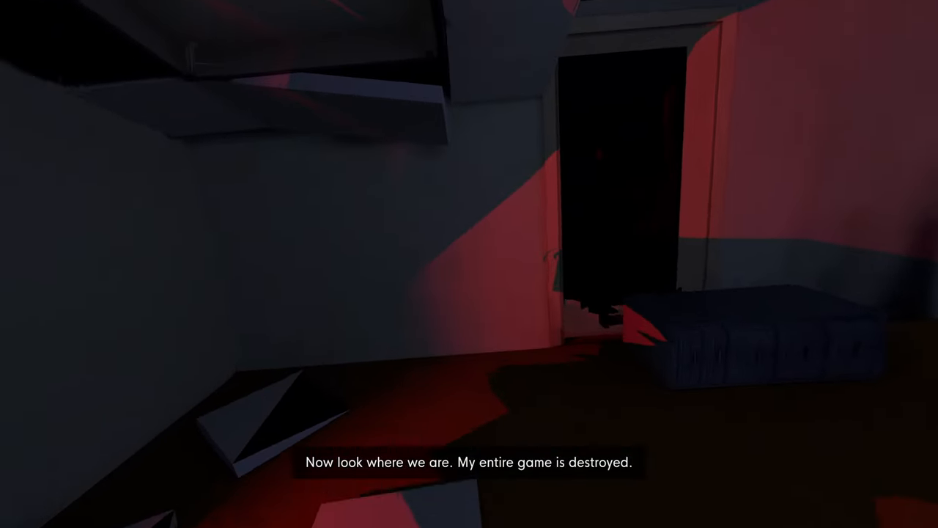
mouse_move(470, 264)
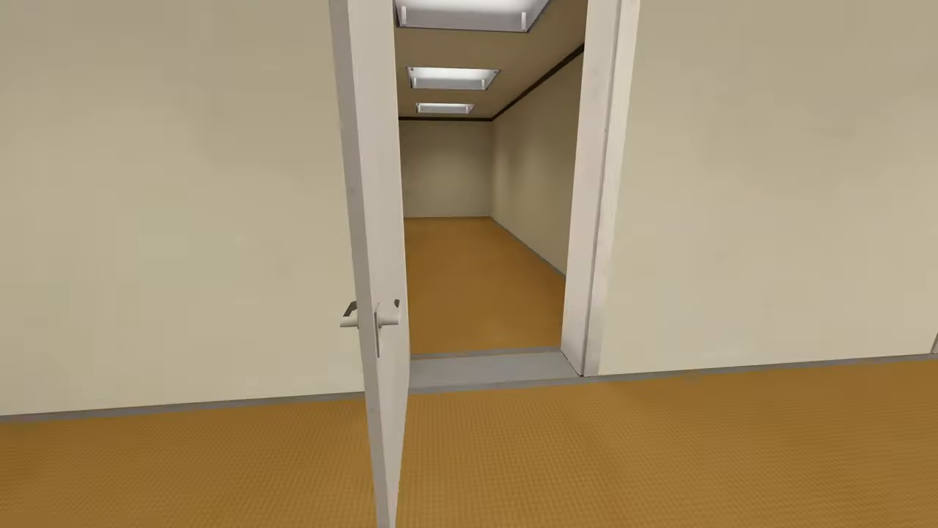
Step: Walk through the door into the beige hallway with the large window
key(W)
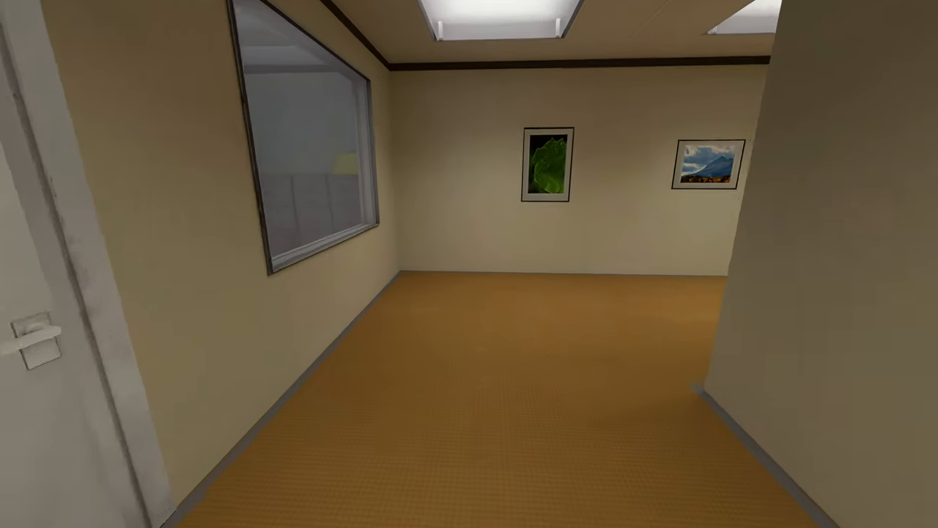
mouse_move(469, 264)
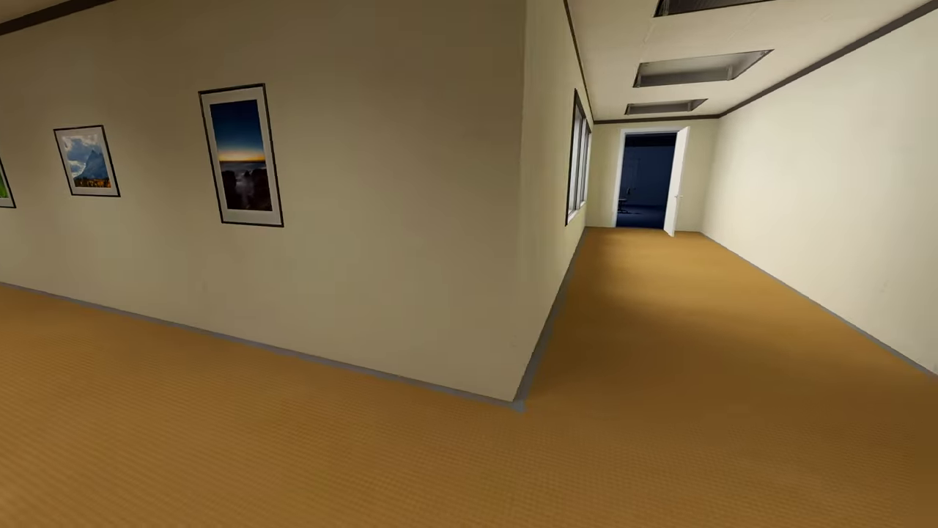
mouse_move(469, 264)
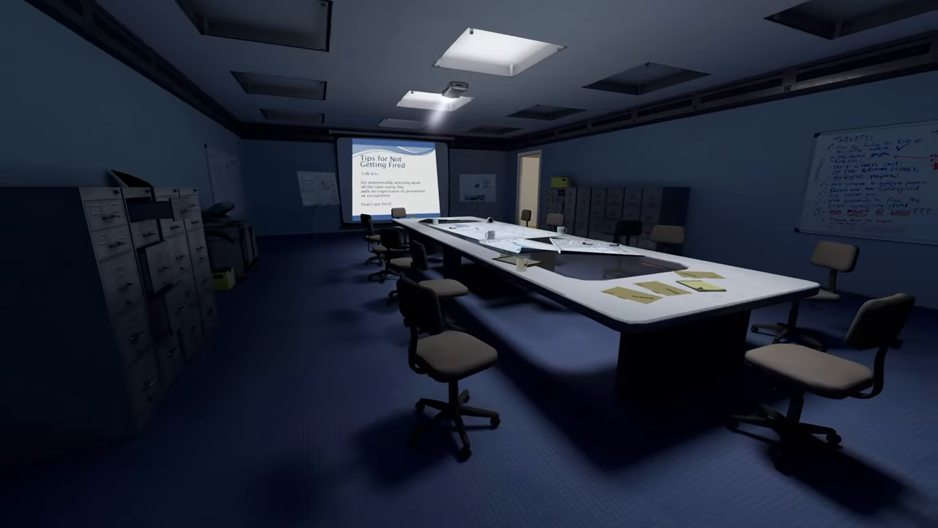
mouse_move(470, 264)
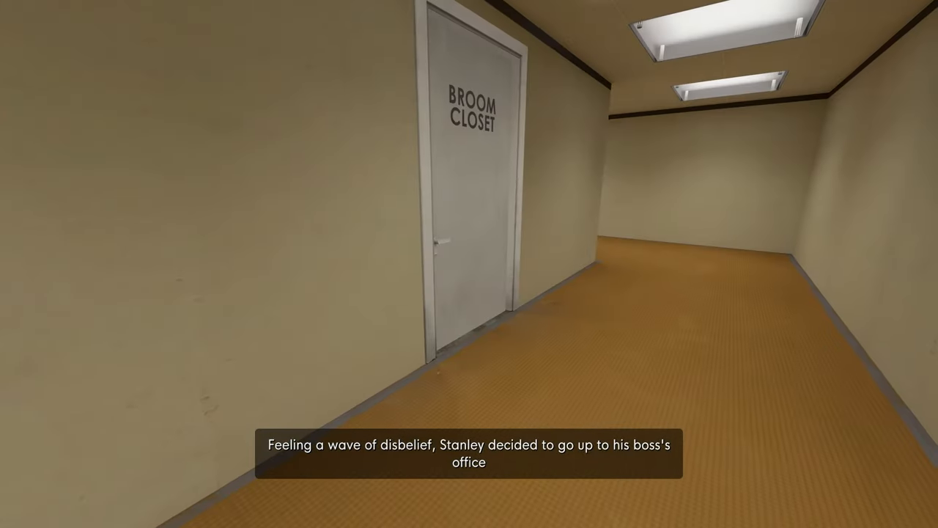
mouse_move(469, 264)
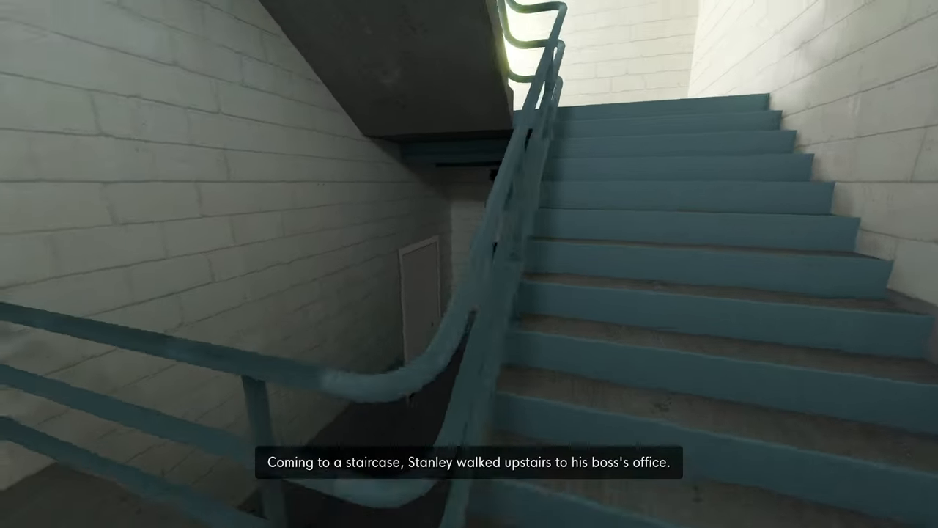
Step: Climb the stairs into the dark, red-wallpapered boss's office area
key(w)
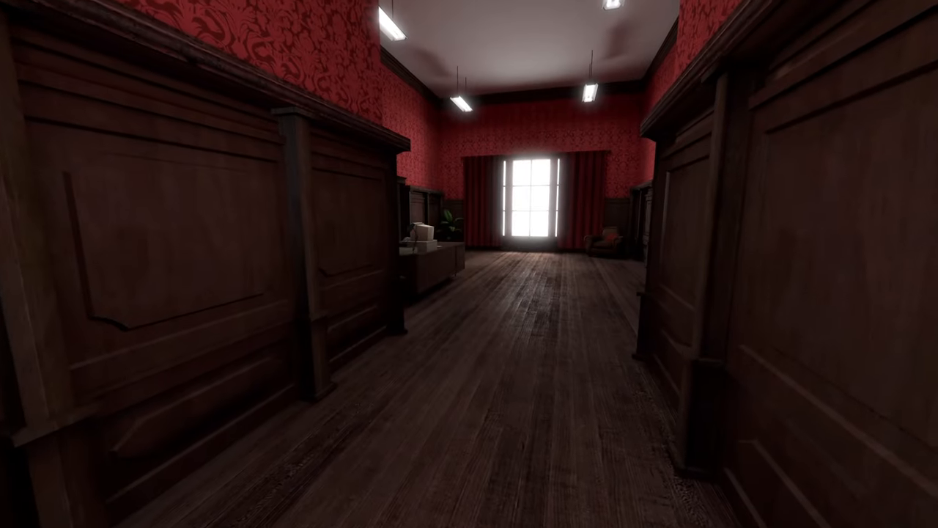
mouse_move(469, 264)
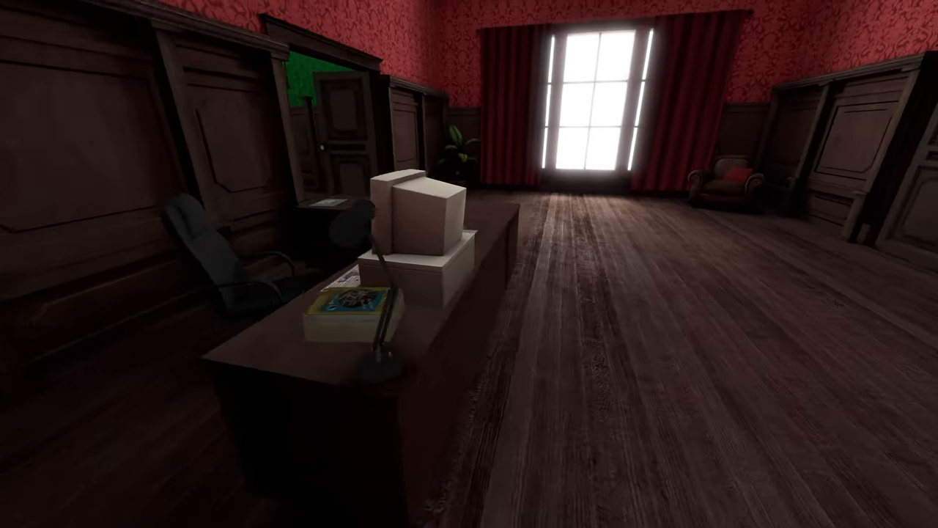
mouse_move(469, 263)
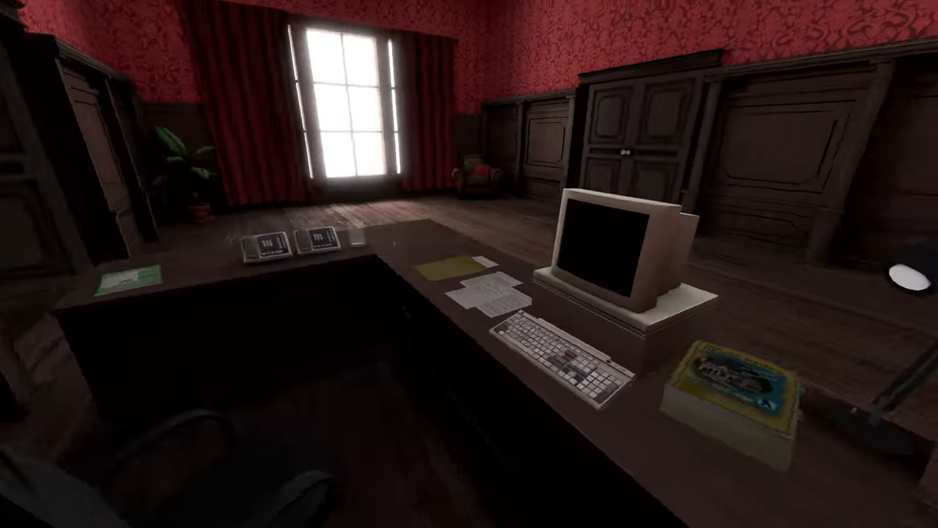
mouse_move(469, 264)
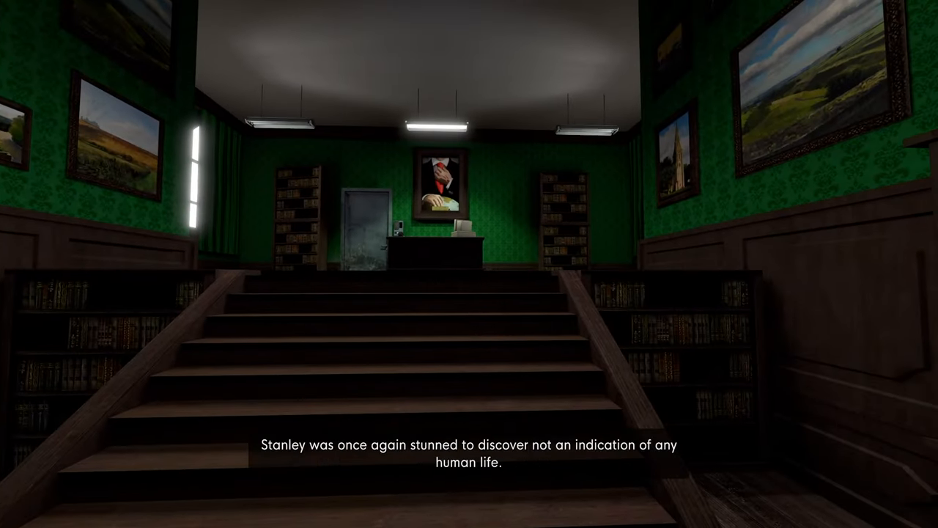
Step: Walk up into the empty green office, facing the desk and portrait
key(w)
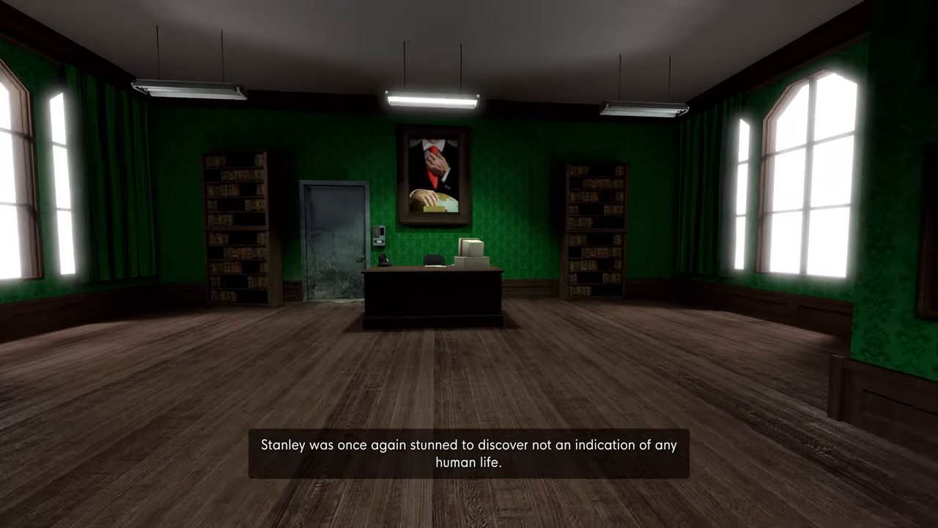
mouse_move(469, 264)
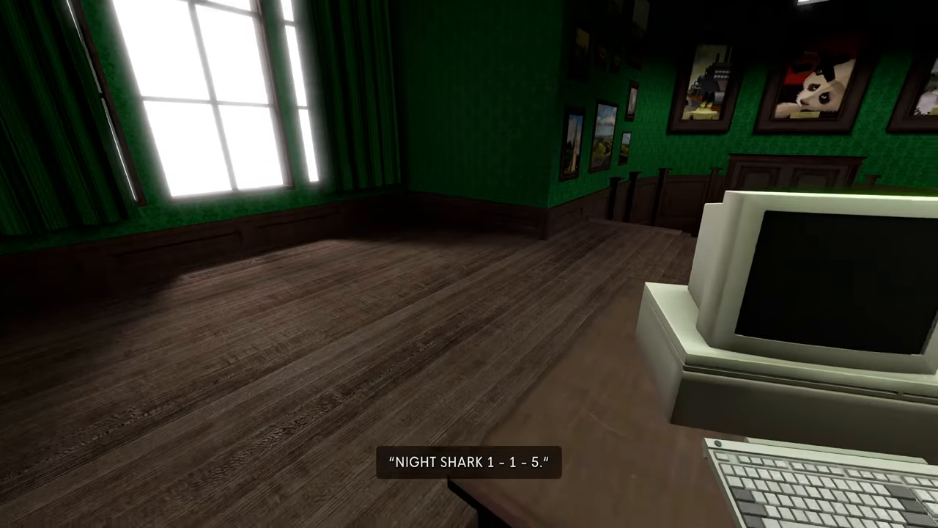
mouse_move(469, 264)
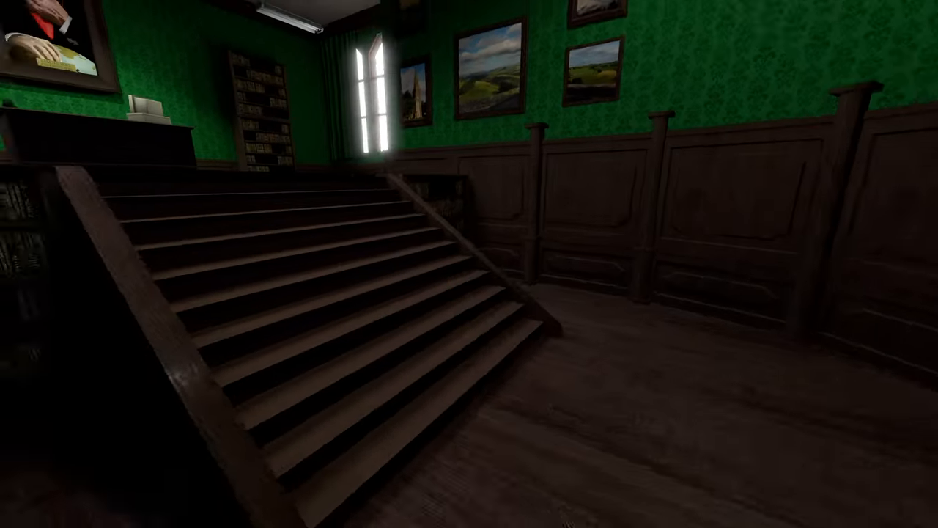
mouse_move(469, 264)
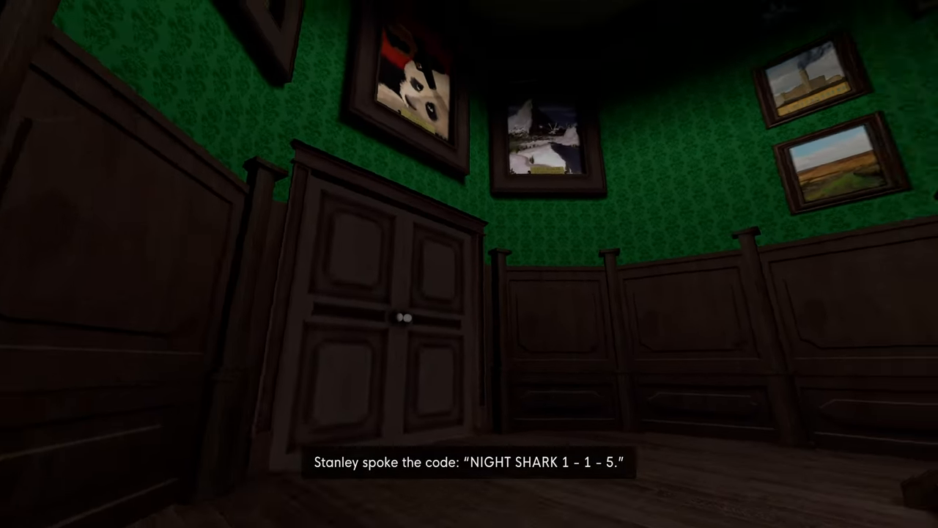
mouse_move(469, 263)
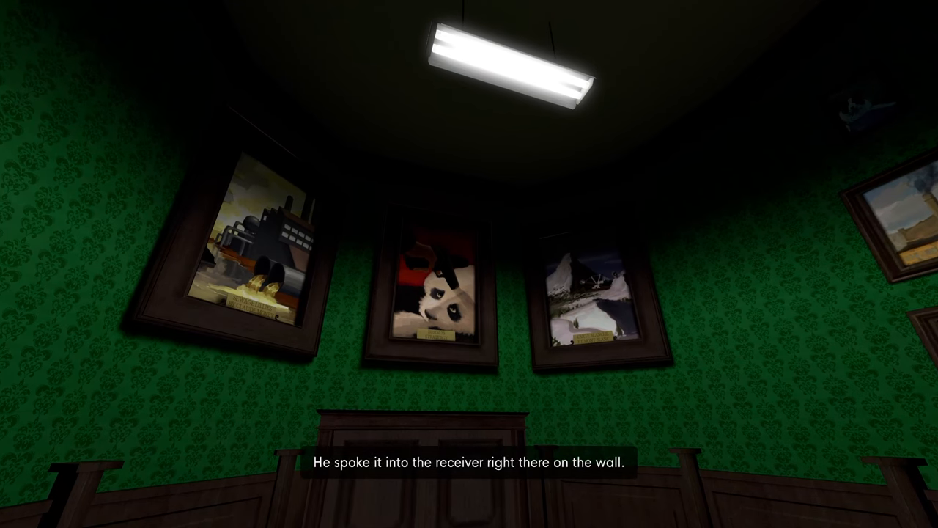
mouse_move(469, 264)
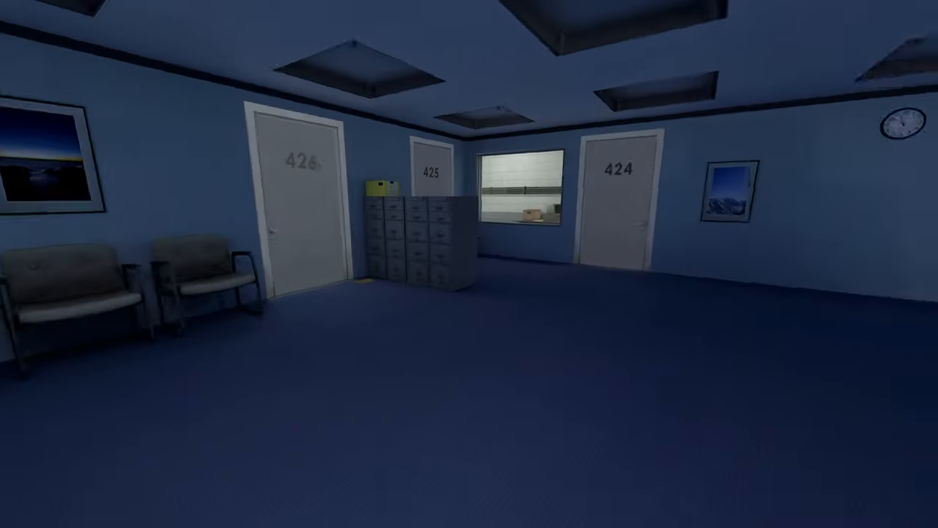
mouse_move(469, 264)
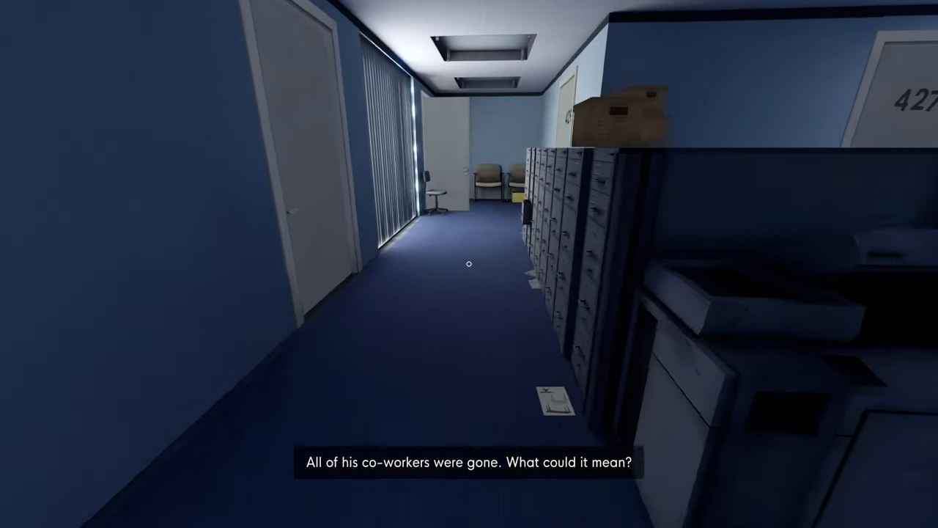
mouse_move(469, 264)
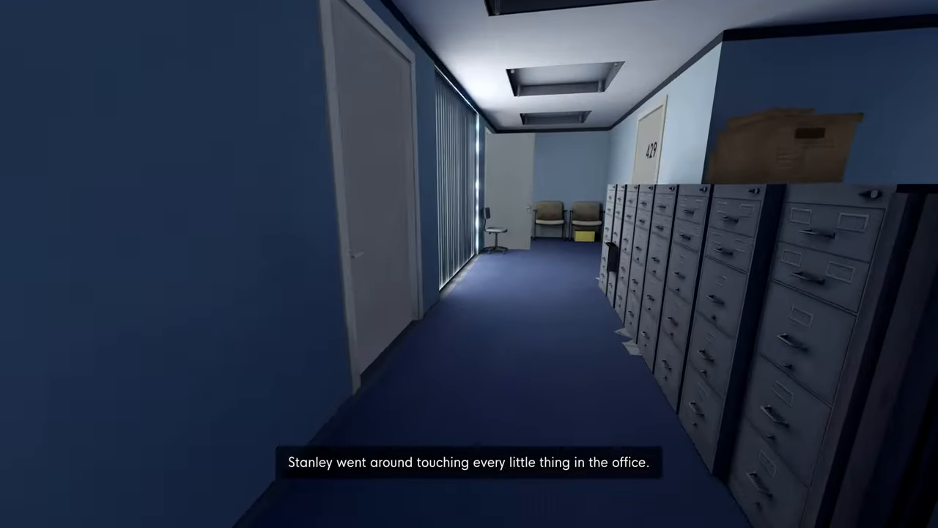
mouse_move(469, 264)
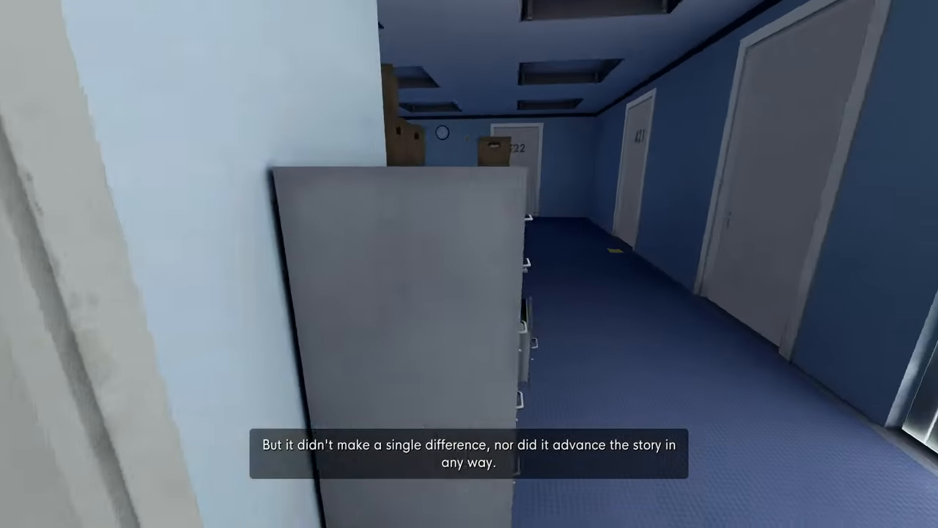
mouse_move(469, 264)
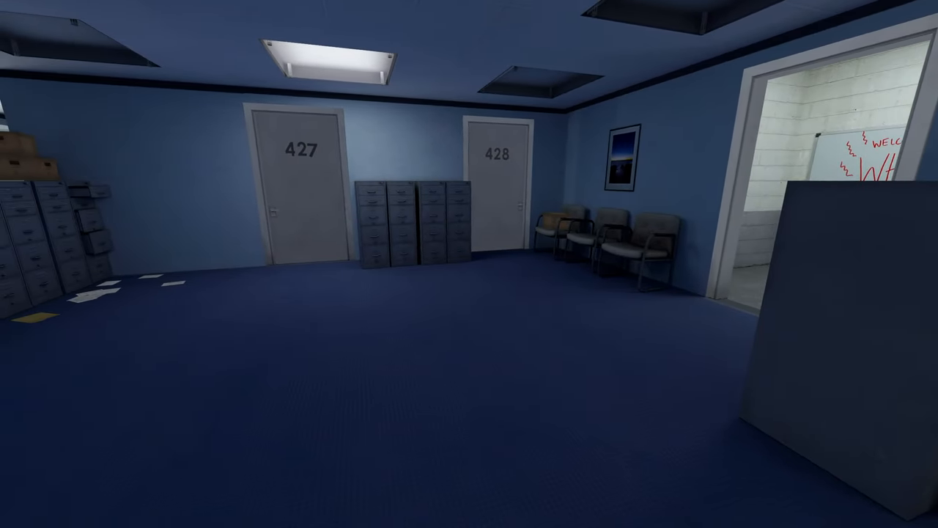
mouse_move(470, 264)
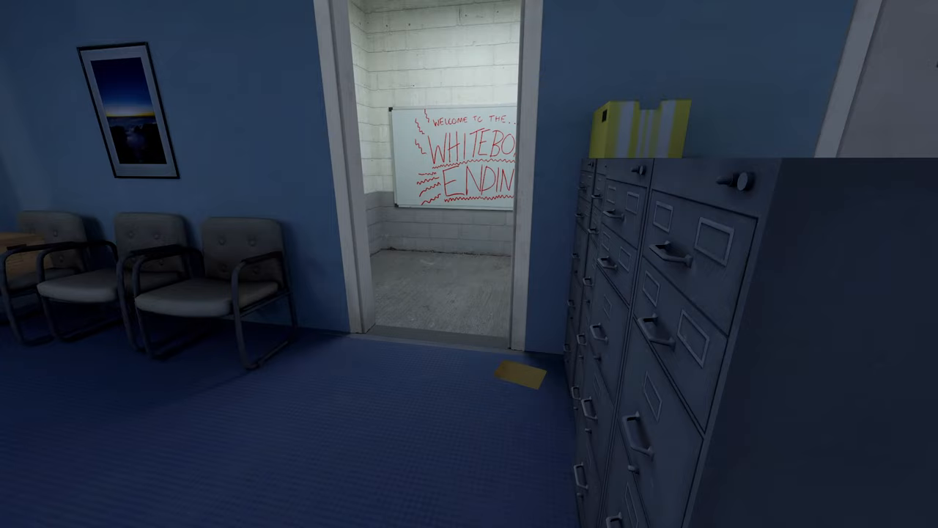
mouse_move(470, 264)
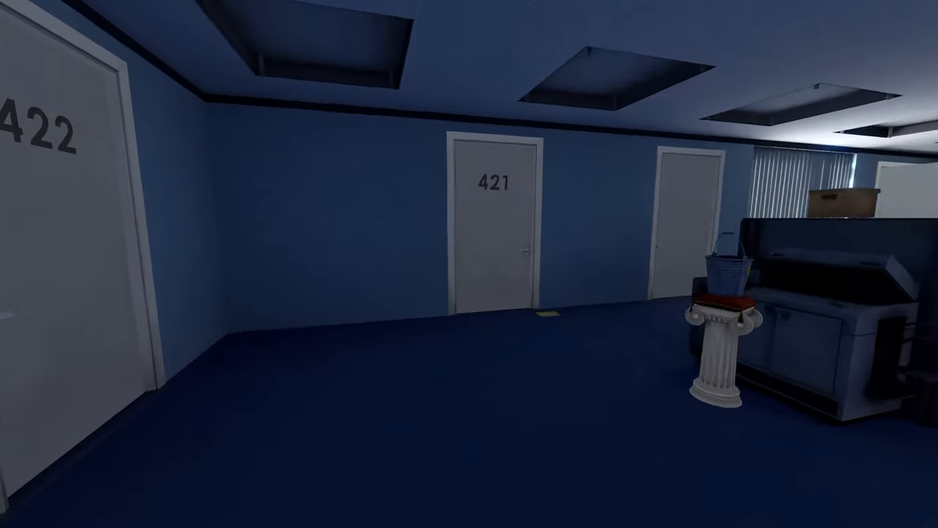
mouse_move(469, 264)
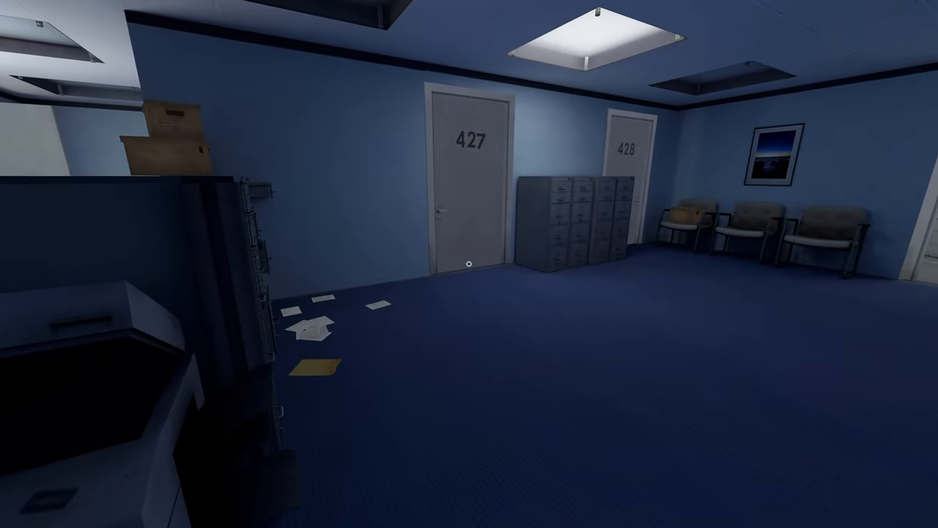
mouse_move(470, 263)
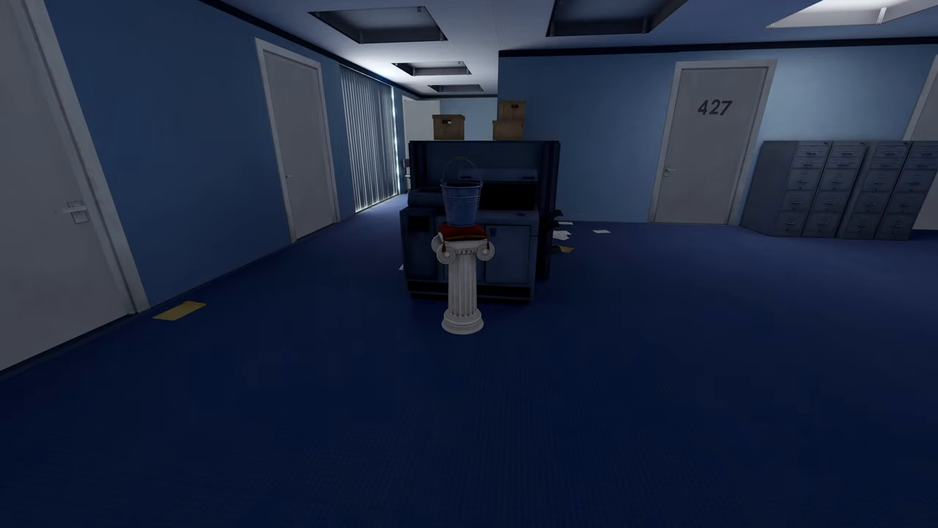
mouse_move(469, 263)
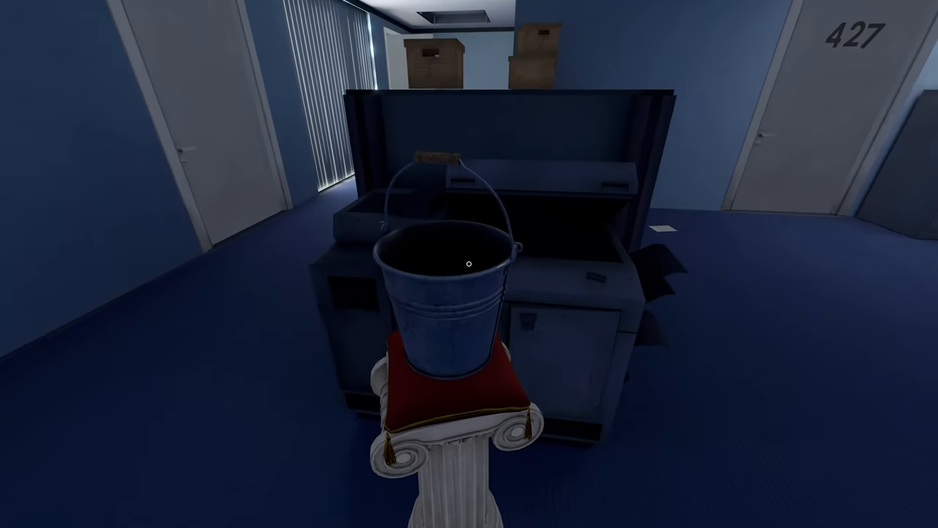
mouse_move(469, 264)
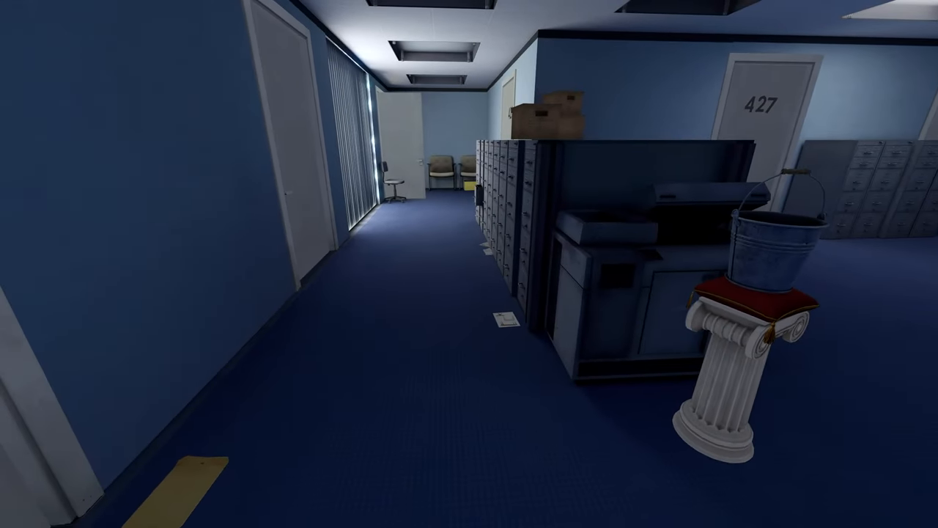
mouse_move(469, 264)
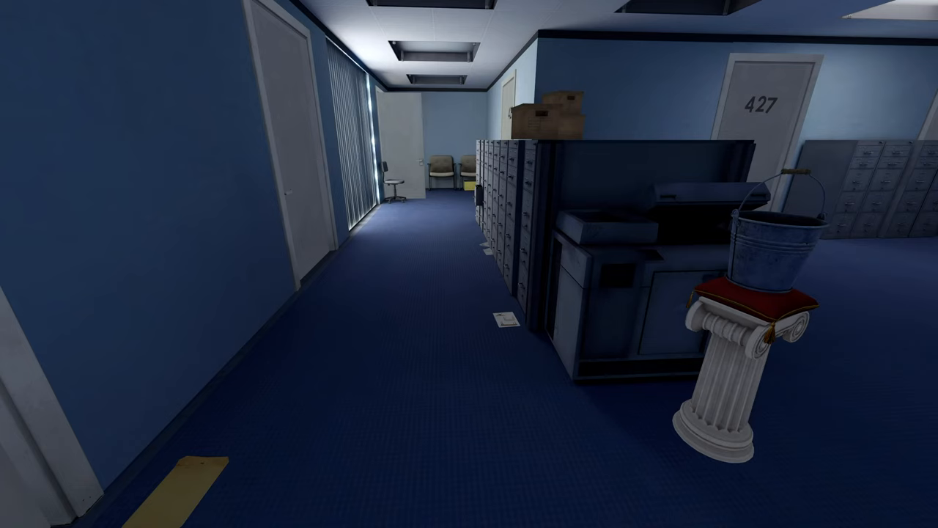
mouse_move(470, 264)
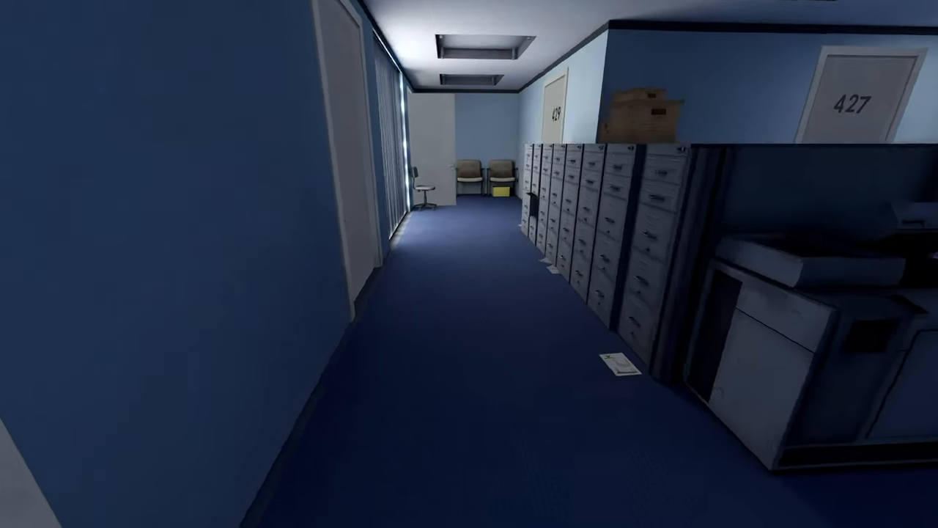
mouse_move(469, 264)
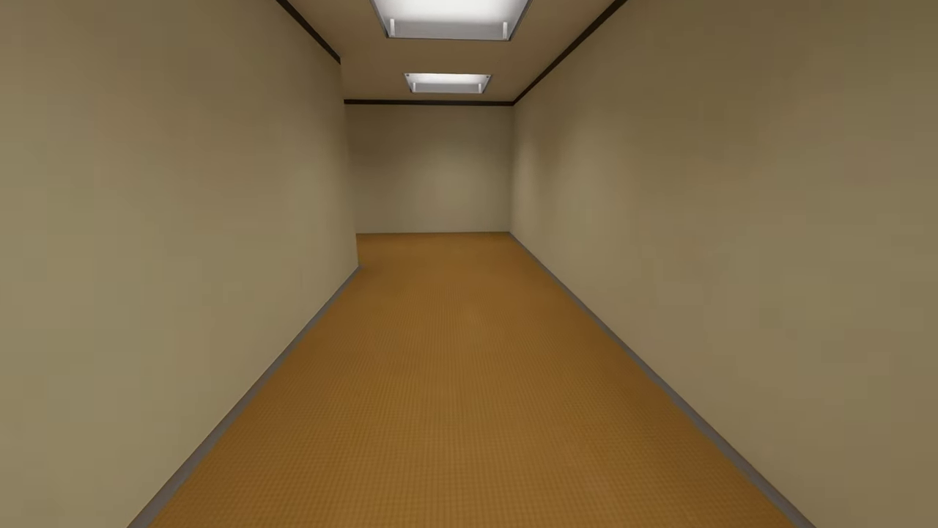
Step: Walk down the empty beige corridor into the red-wallpapered room
key(w)
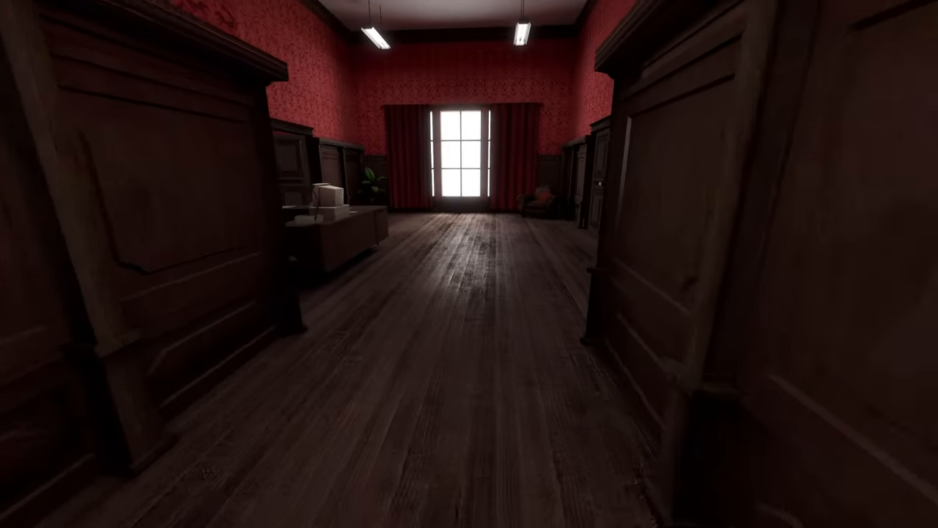
mouse_move(469, 264)
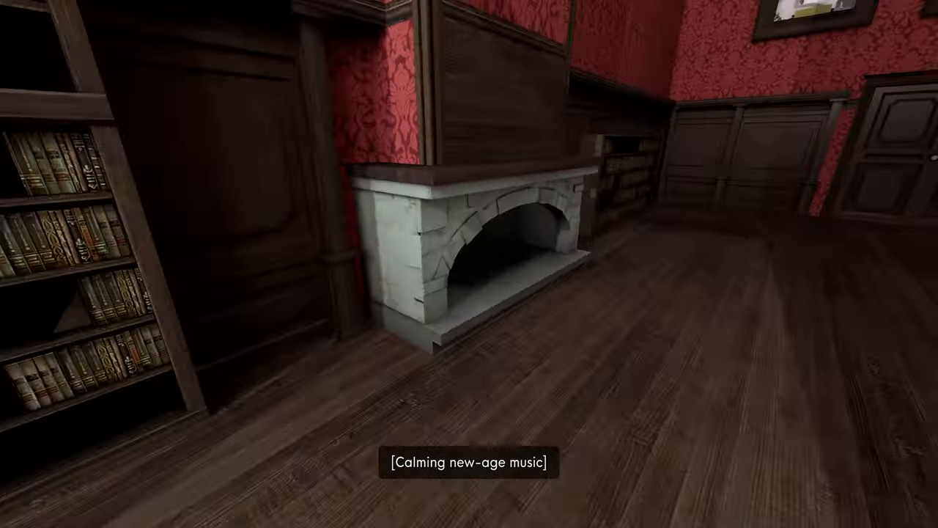
mouse_move(469, 264)
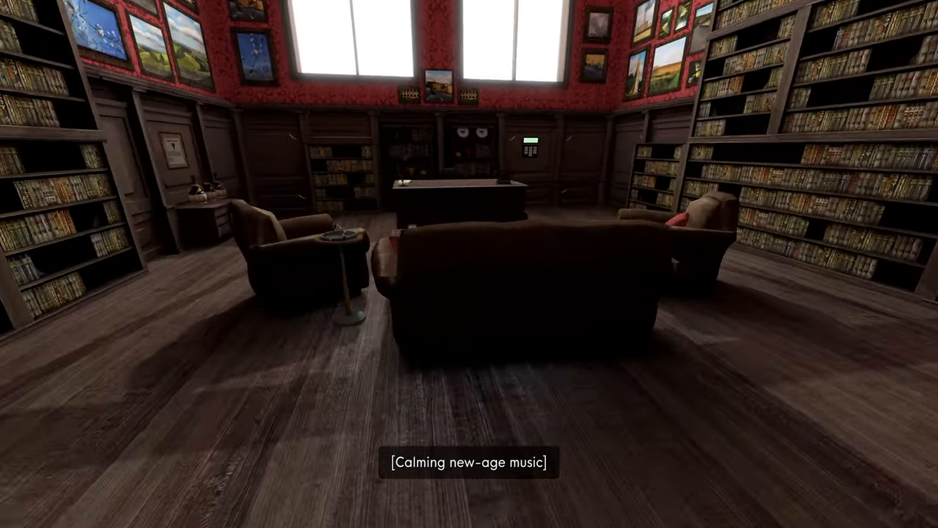
mouse_move(469, 264)
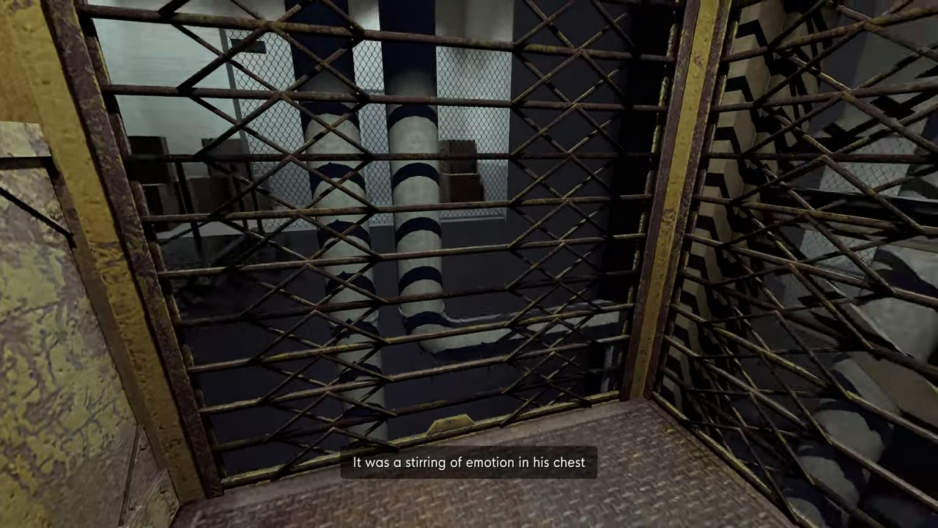
mouse_move(469, 264)
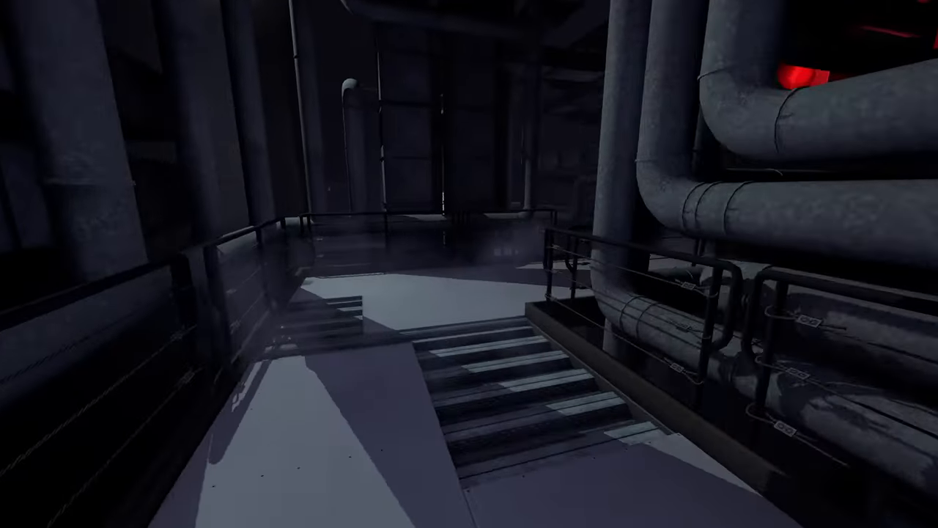
Step: Descend the catwalk stairs and walk to the Mind Control Facility doorway
key(w)
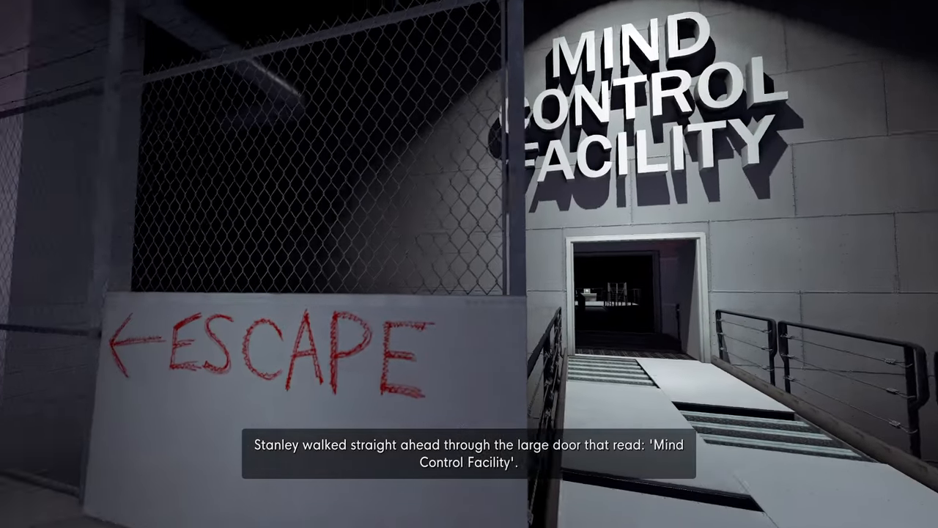
key(w)
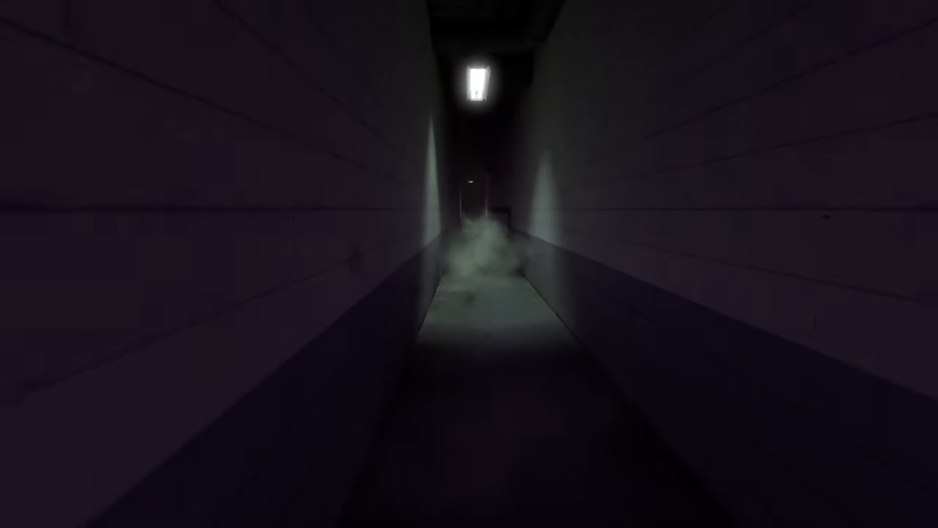
Step: Walk the dark foggy corridor toward the distant light into the industrial chamber
key(w)
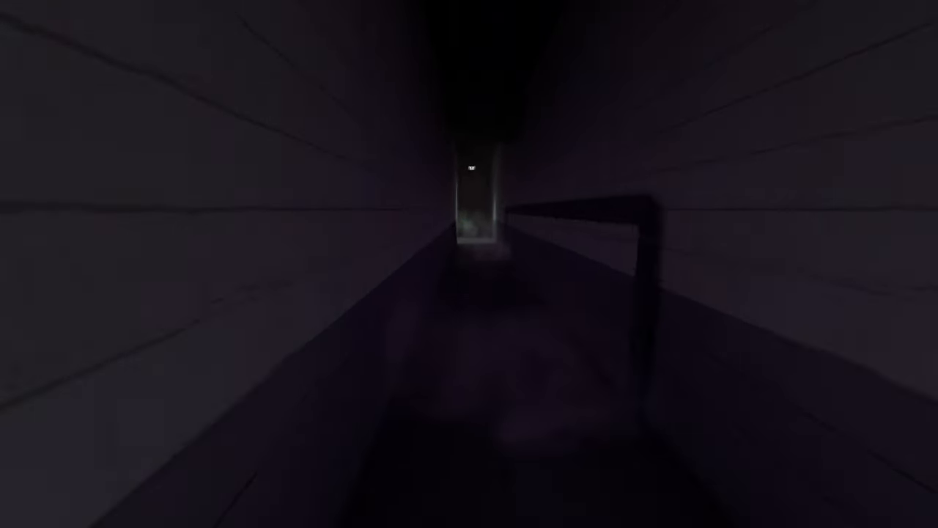
key(w)
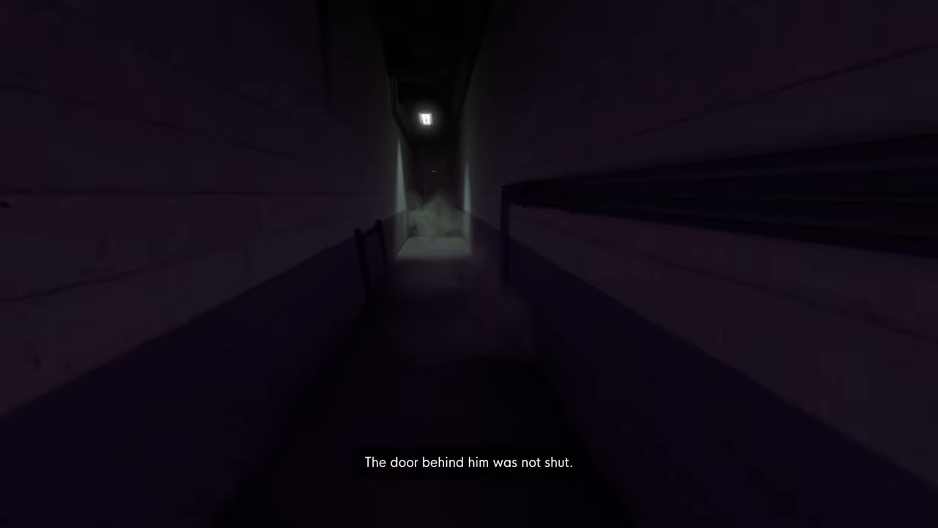
key(w)
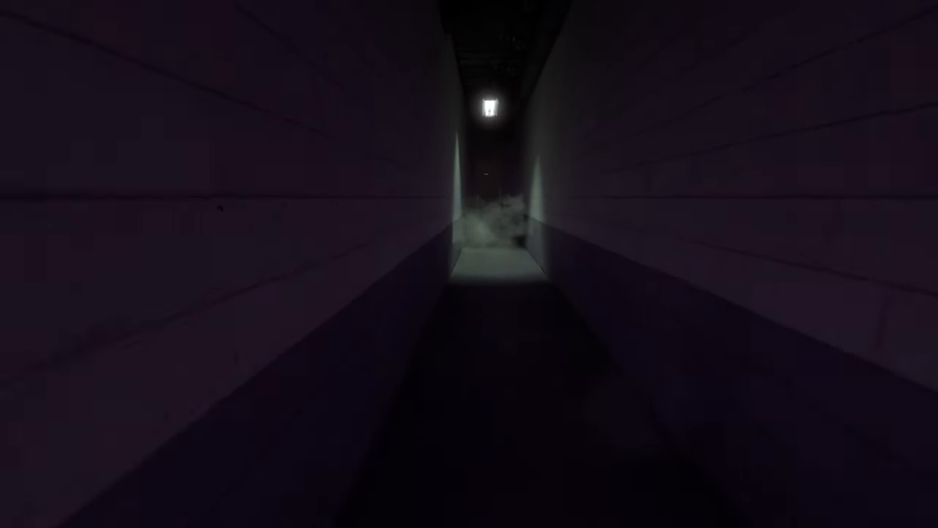
key(w)
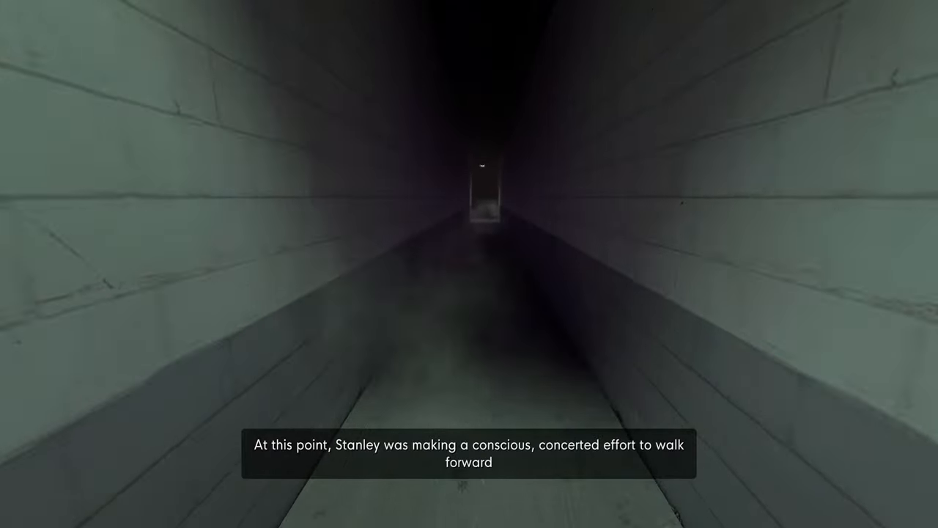
key(w)
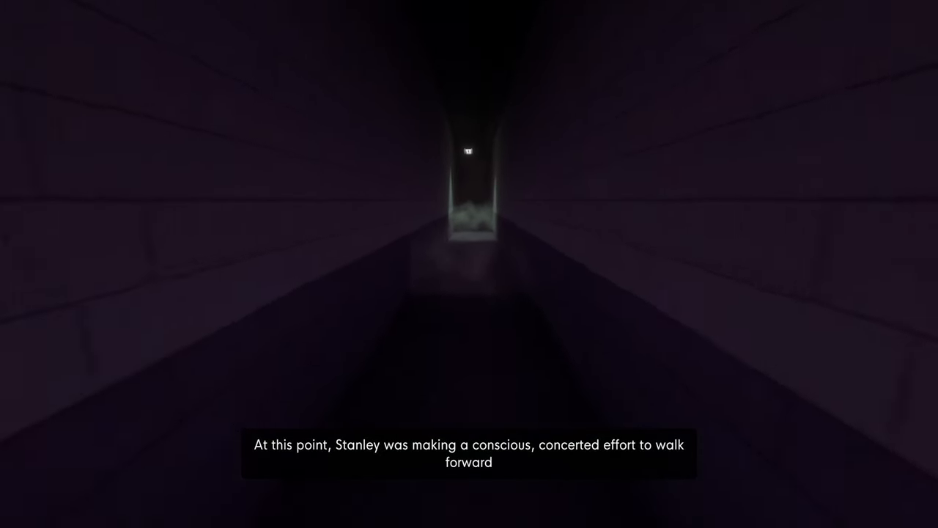
key(w)
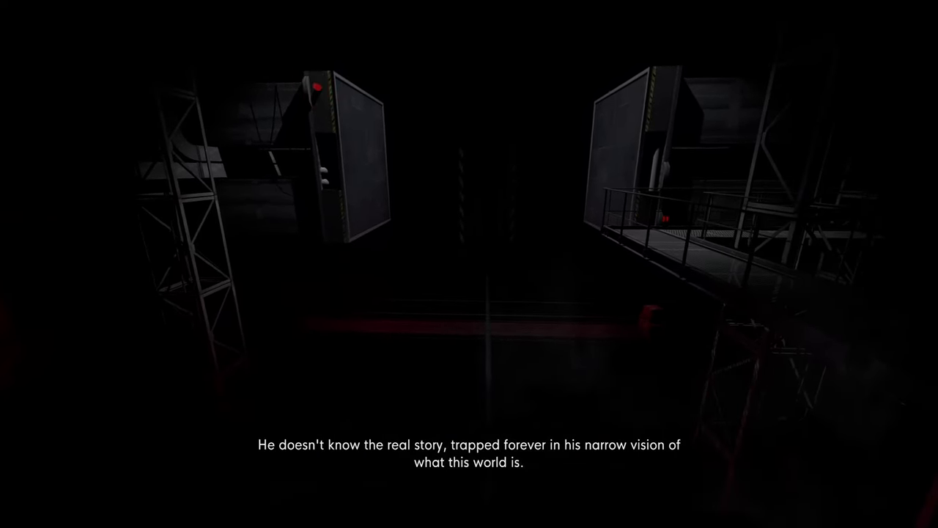
mouse_move(469, 264)
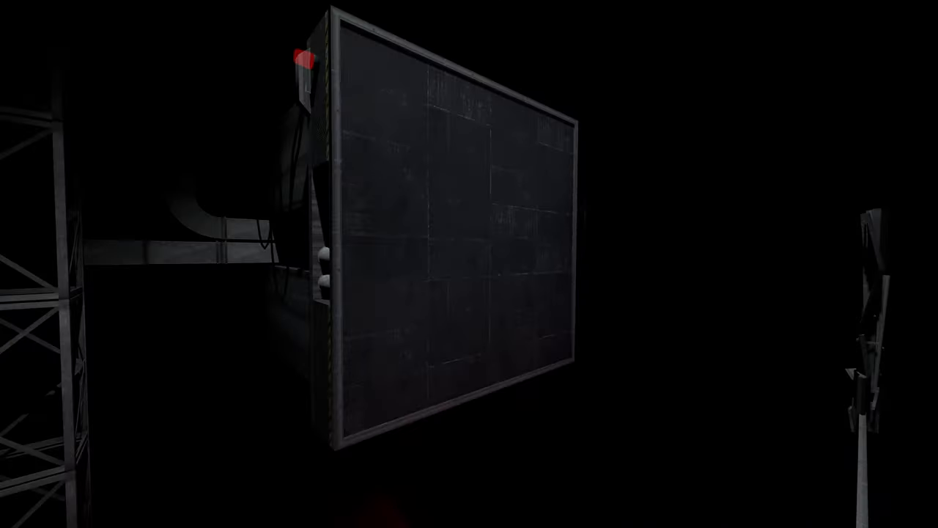
mouse_move(469, 264)
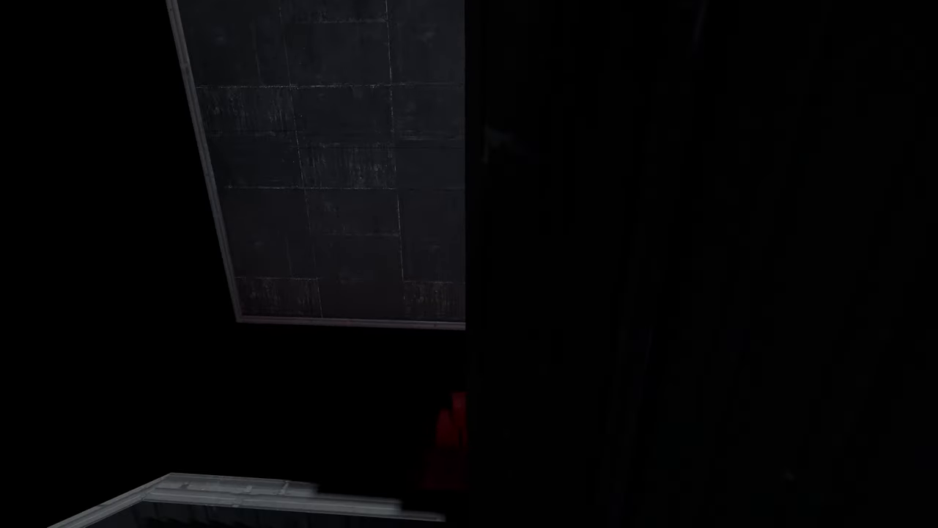
mouse_move(470, 264)
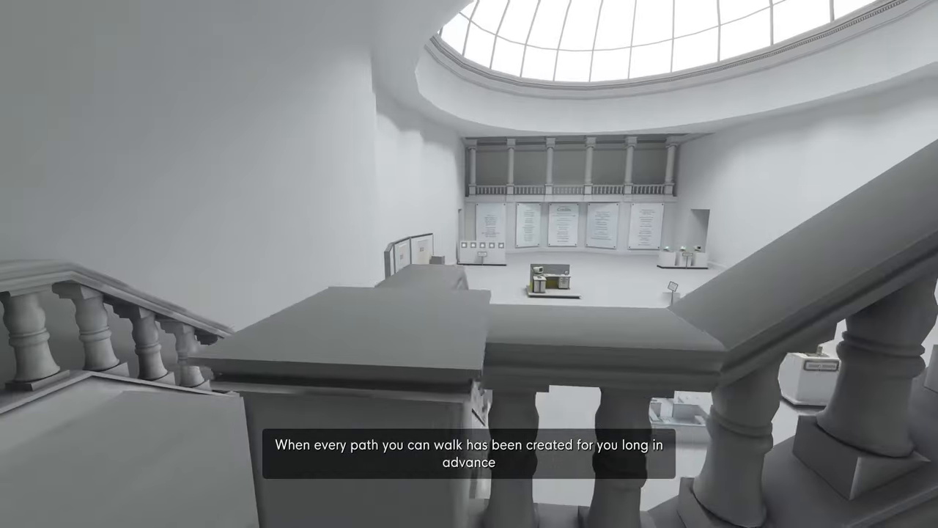
mouse_move(470, 264)
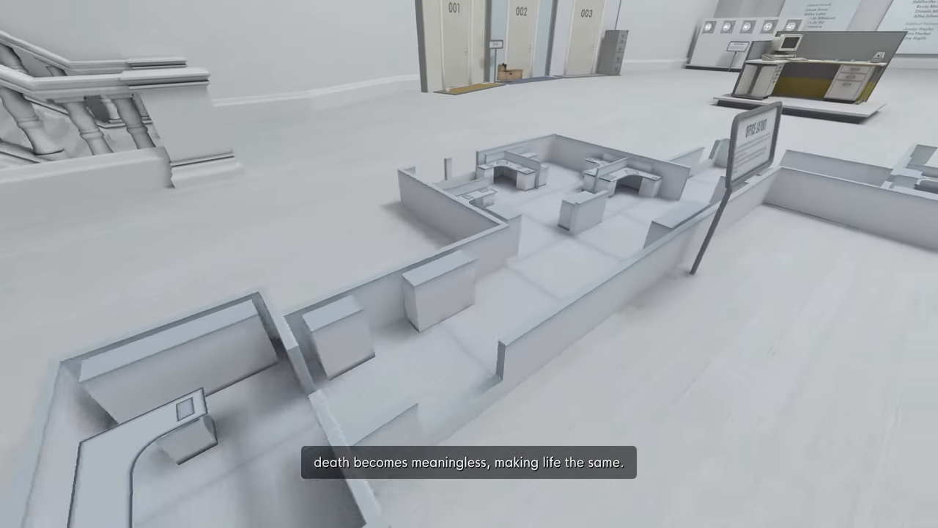
mouse_move(469, 264)
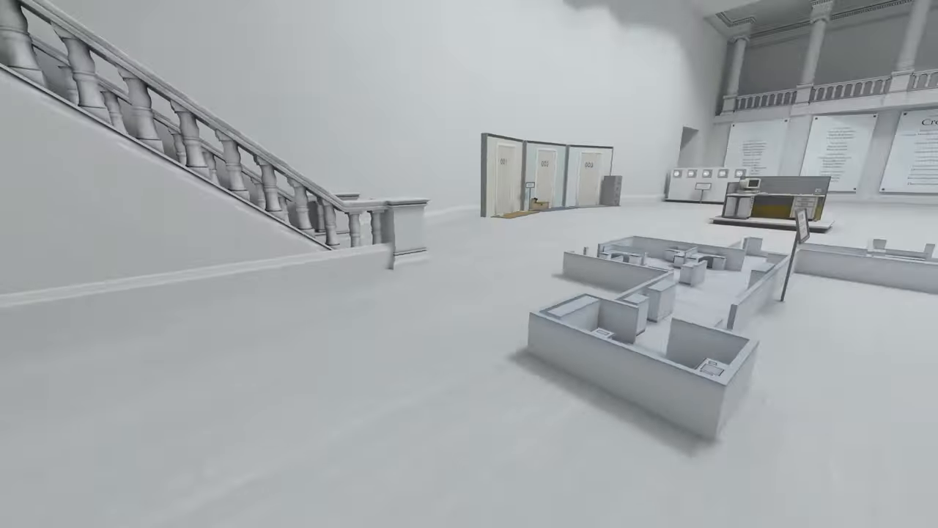
mouse_move(469, 264)
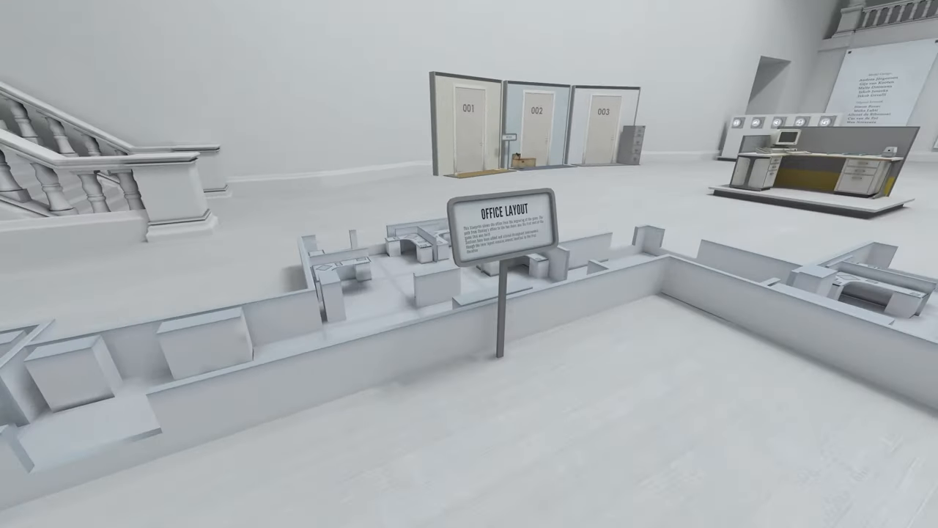
mouse_move(469, 264)
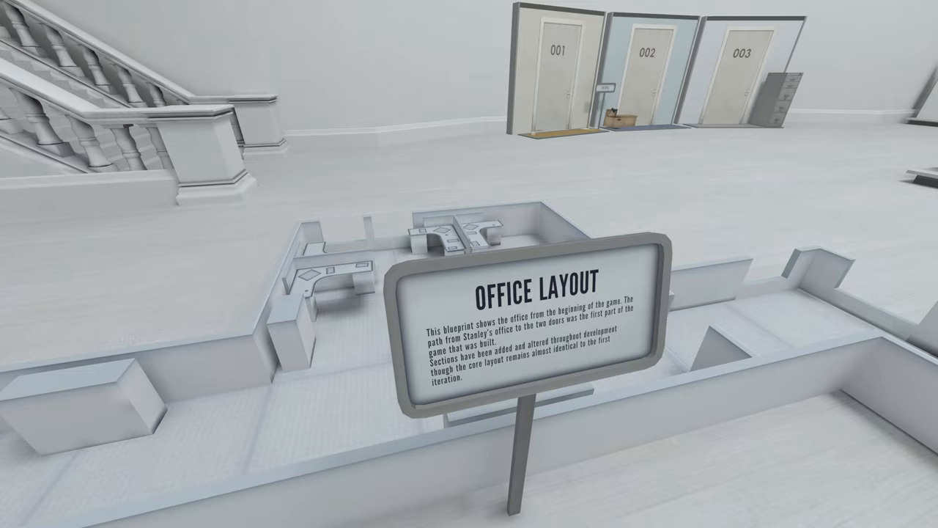
mouse_move(469, 264)
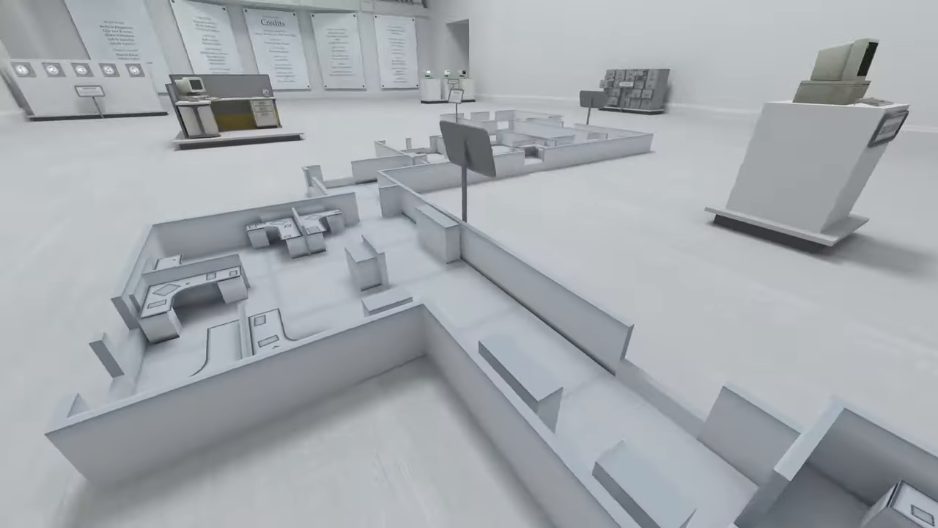
mouse_move(469, 264)
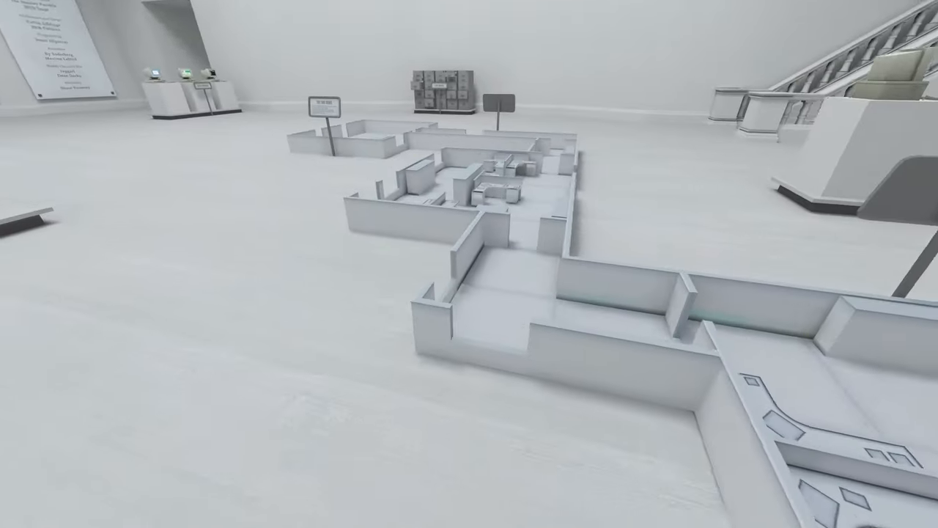
mouse_move(469, 263)
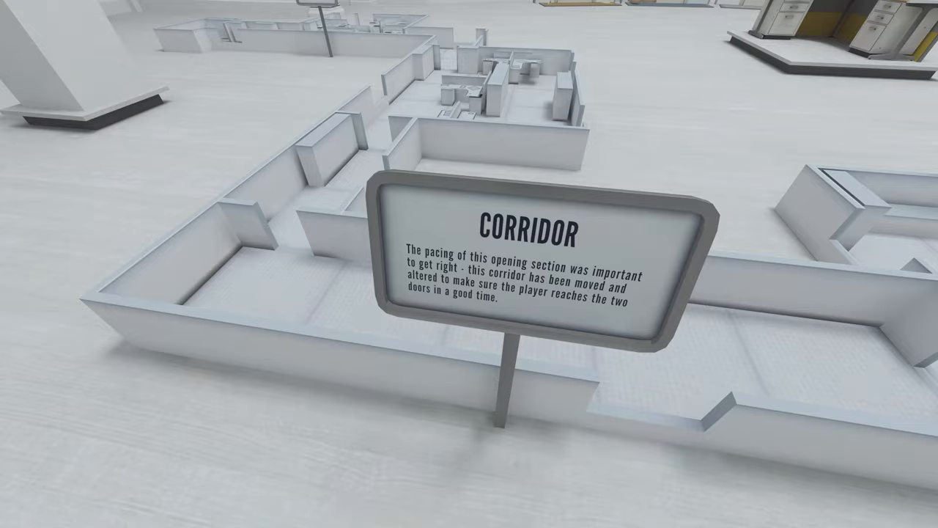
mouse_move(470, 264)
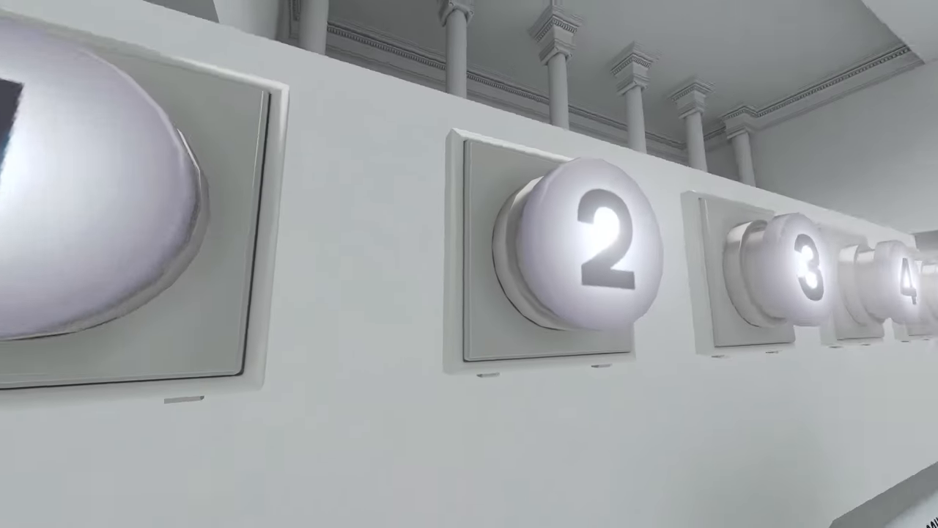
mouse_move(469, 263)
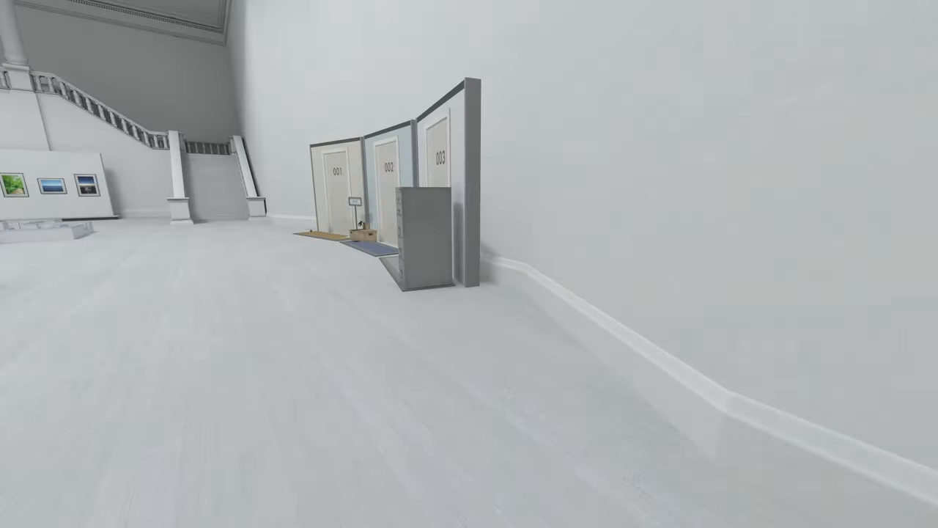
mouse_move(469, 264)
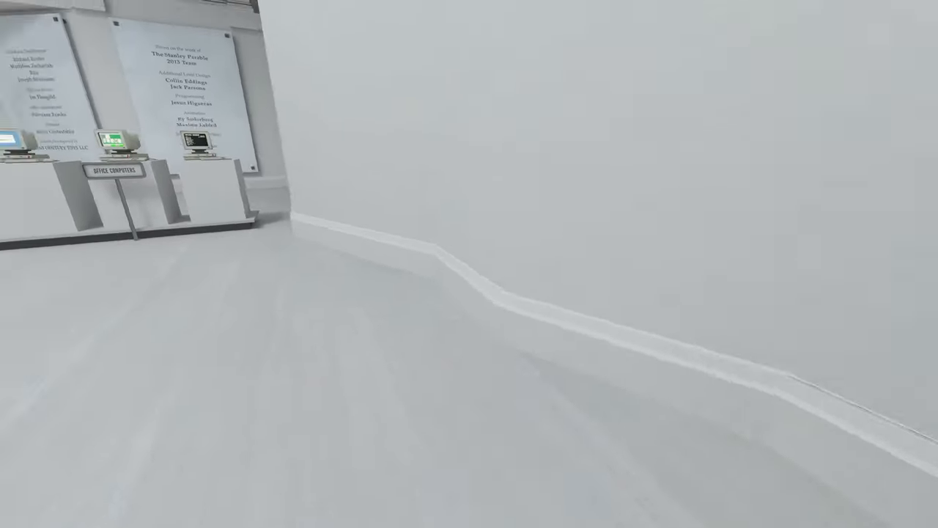
mouse_move(469, 264)
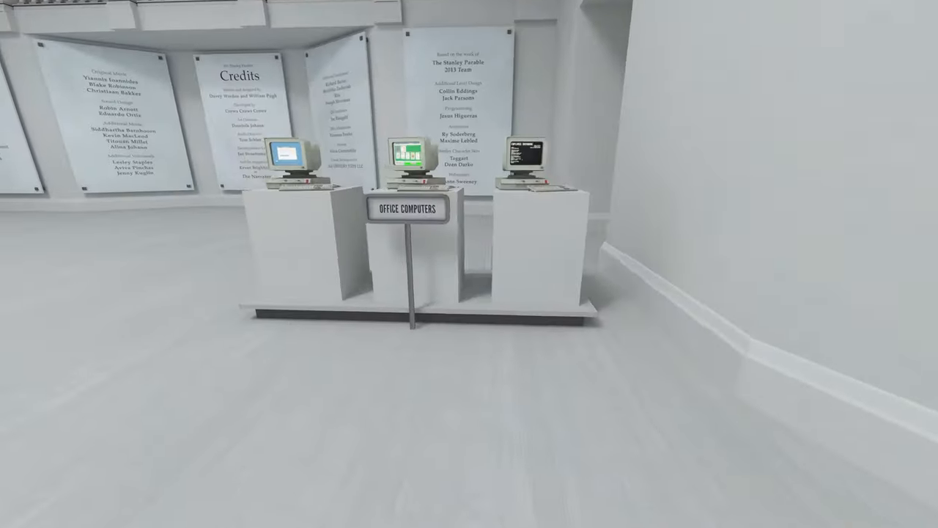
mouse_move(403, 154)
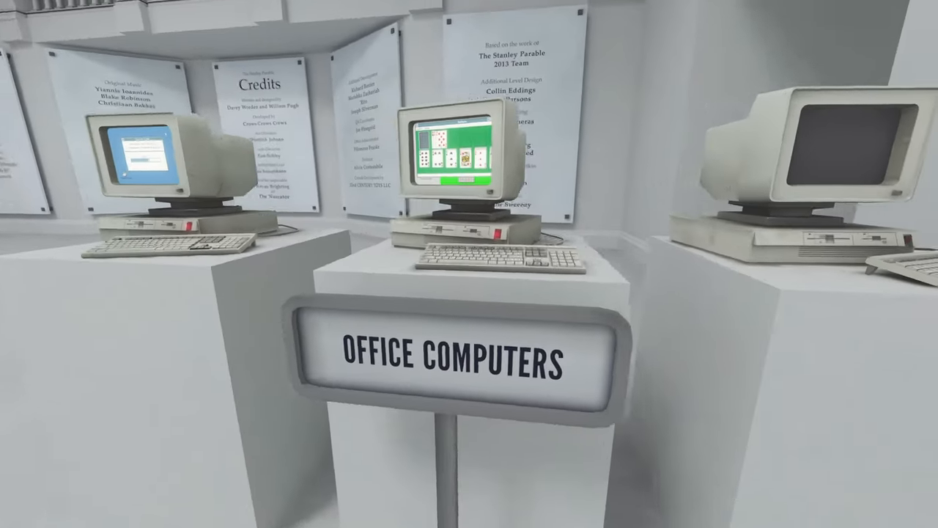
mouse_move(469, 264)
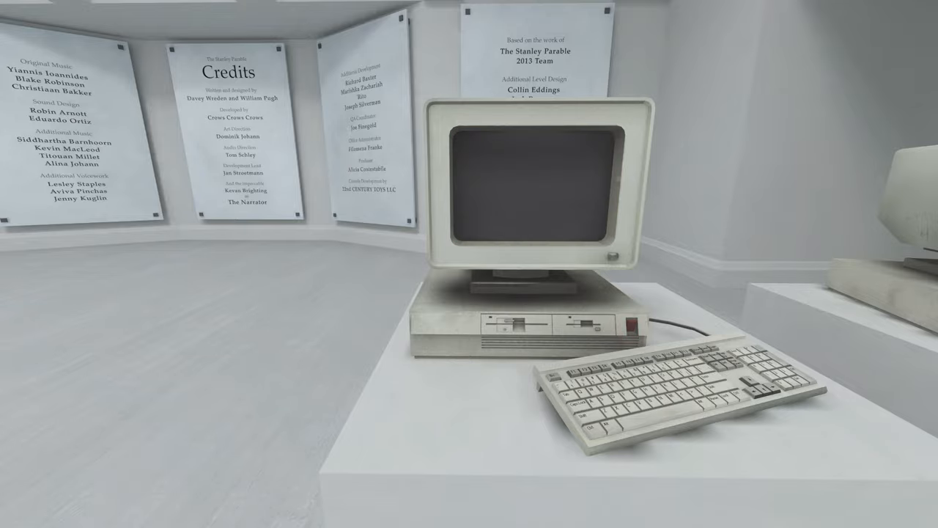
mouse_move(469, 264)
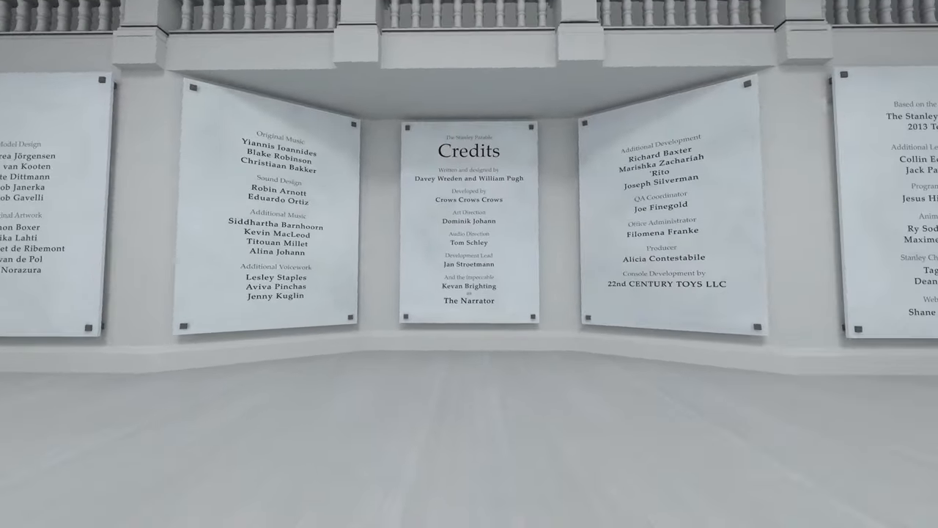
mouse_move(469, 264)
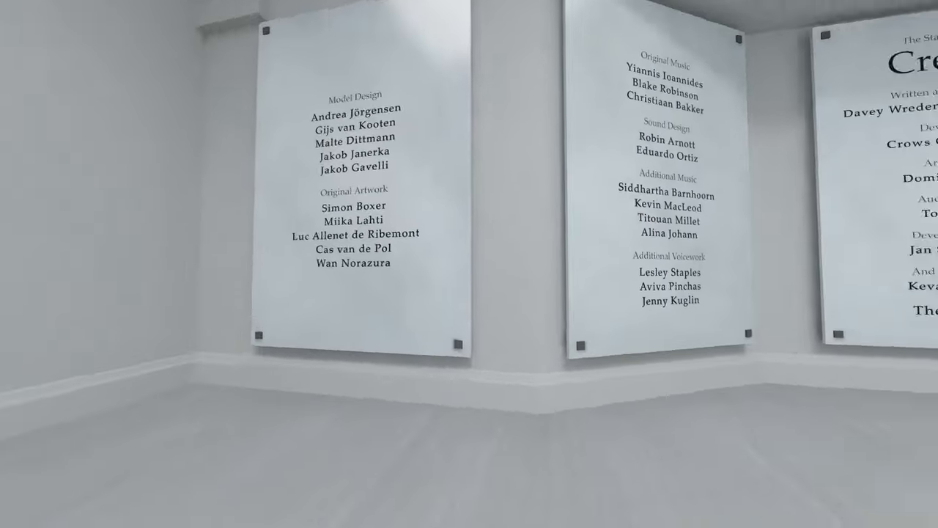
mouse_move(469, 264)
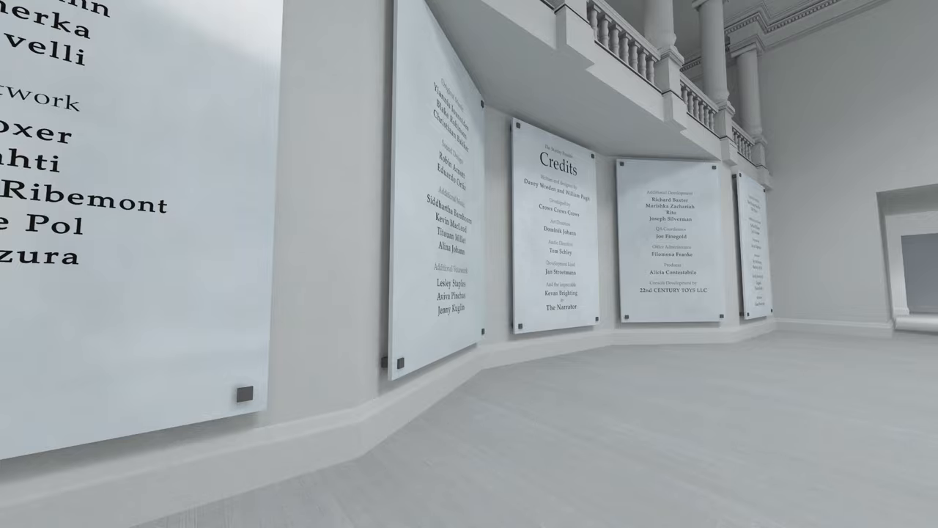
mouse_move(469, 263)
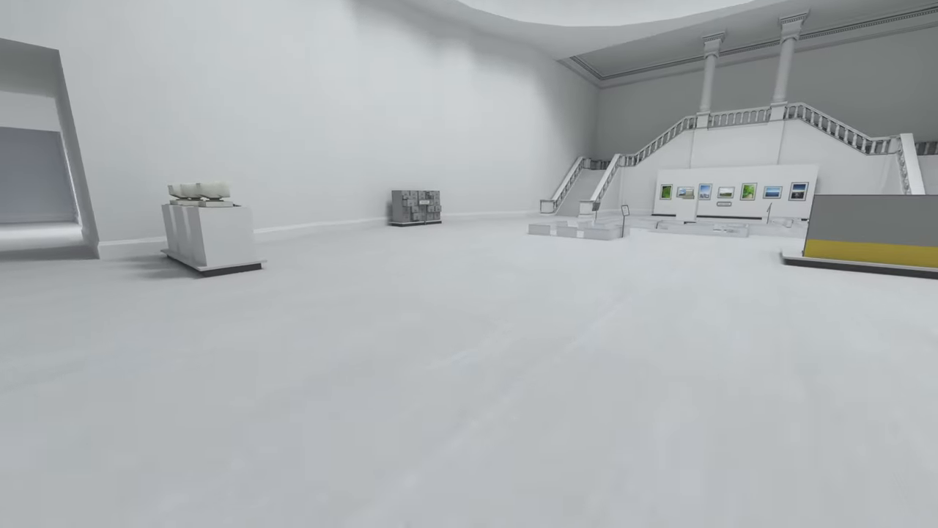
mouse_move(469, 263)
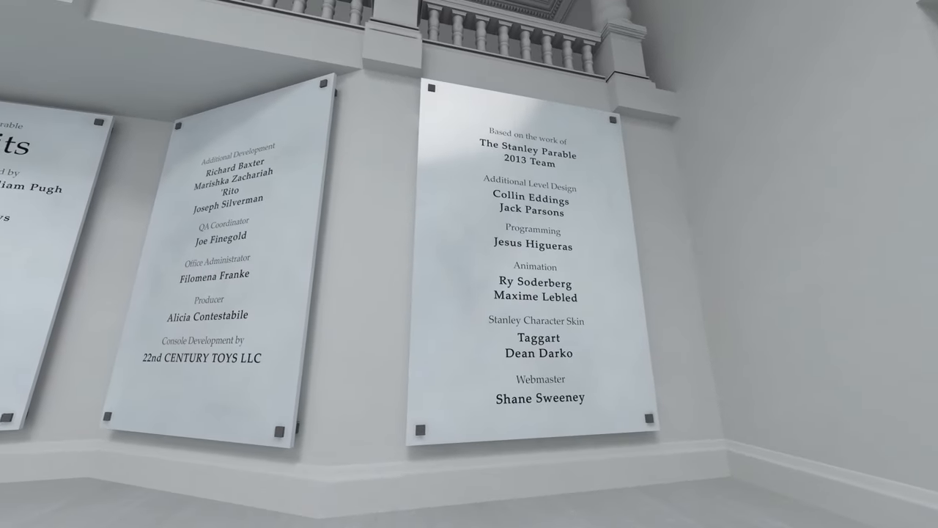
mouse_move(469, 264)
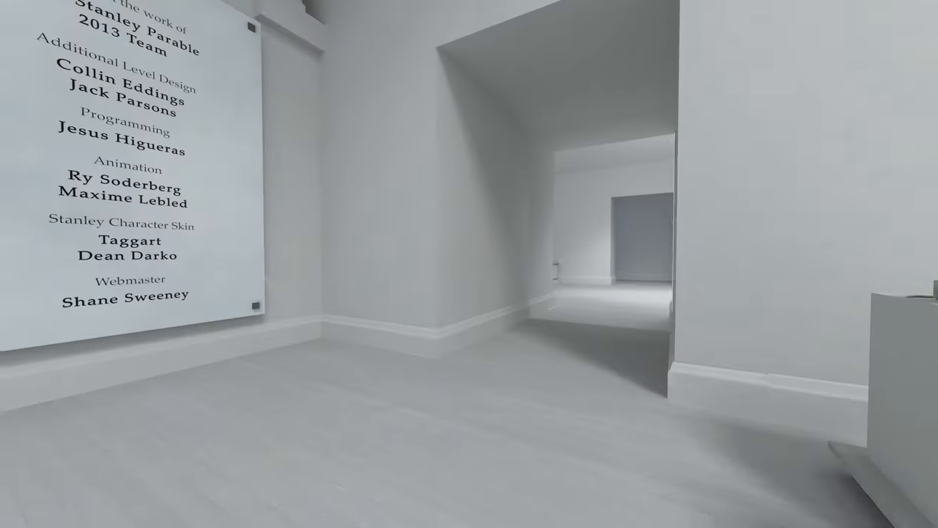
mouse_move(469, 264)
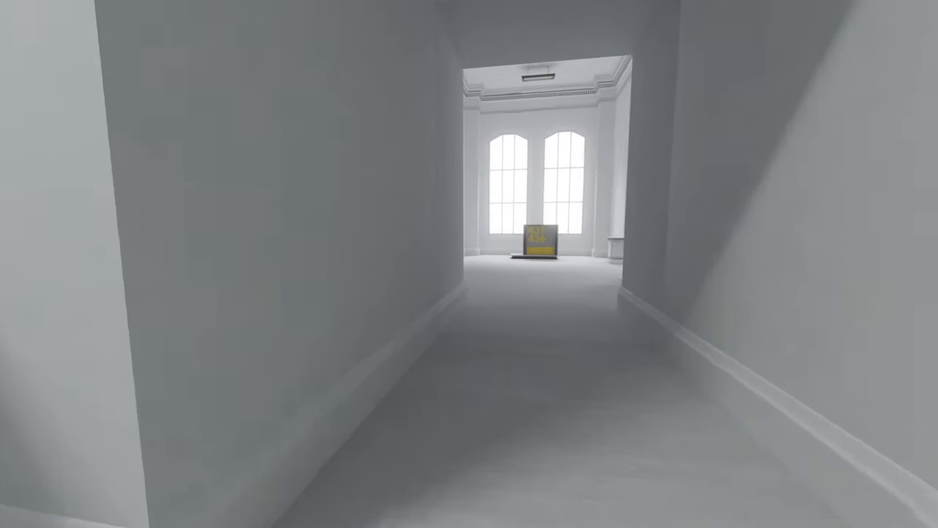
mouse_move(470, 264)
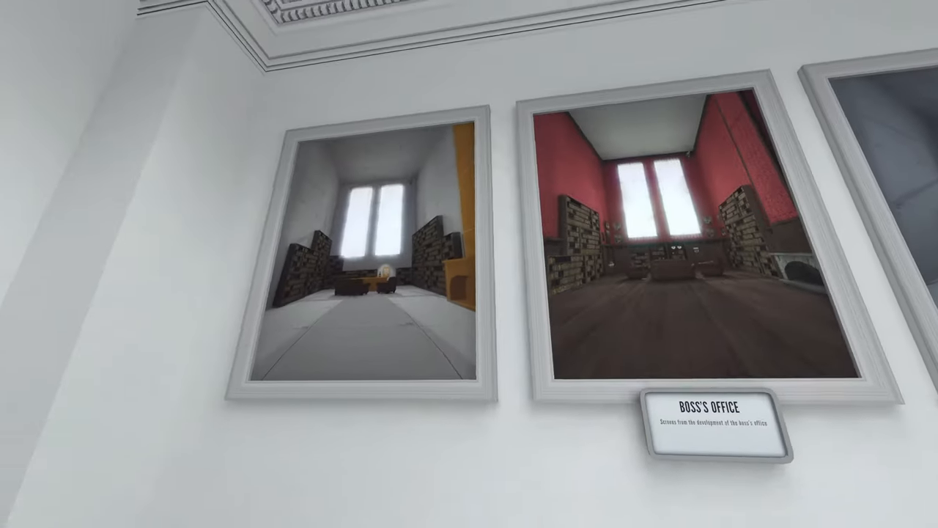
mouse_move(469, 264)
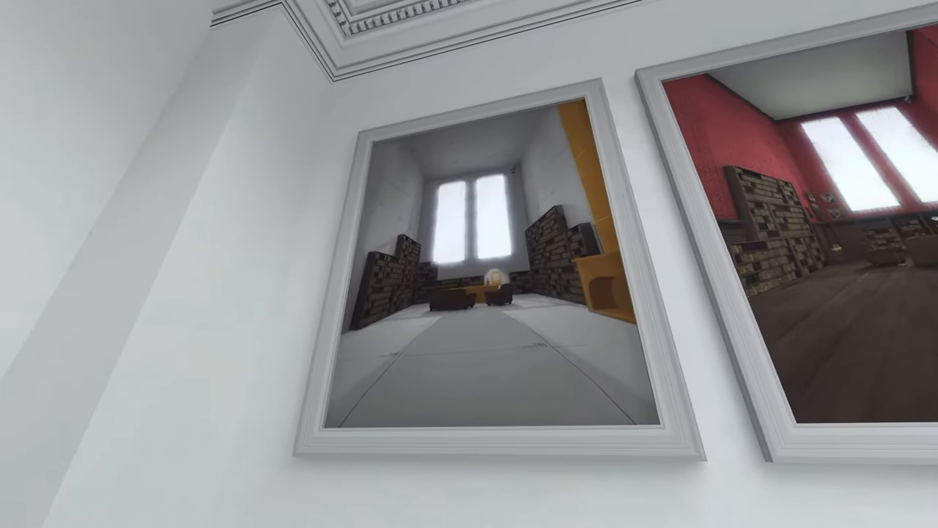
mouse_move(469, 264)
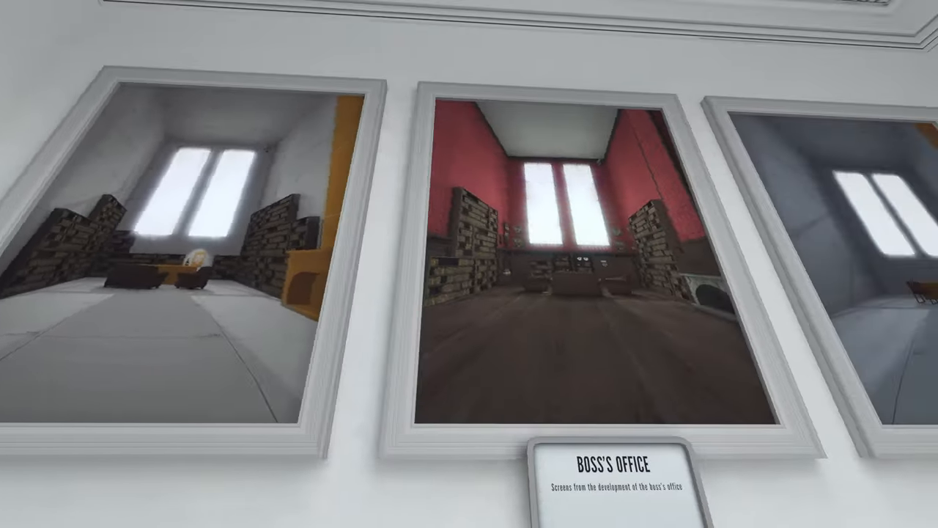
mouse_move(469, 264)
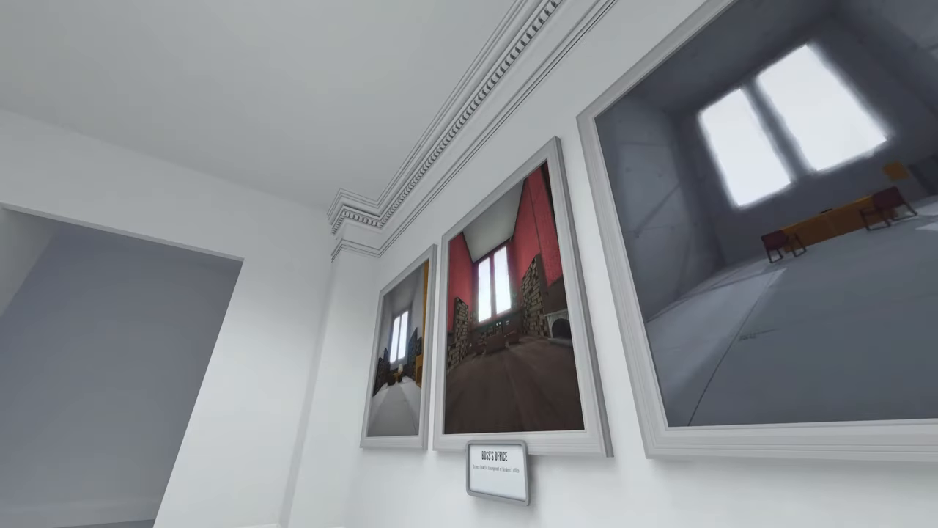
mouse_move(470, 264)
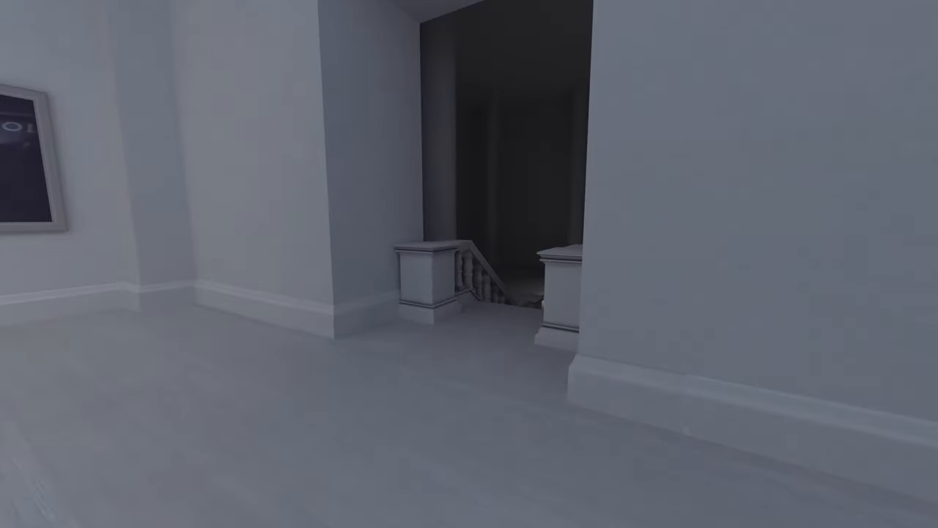
mouse_move(469, 264)
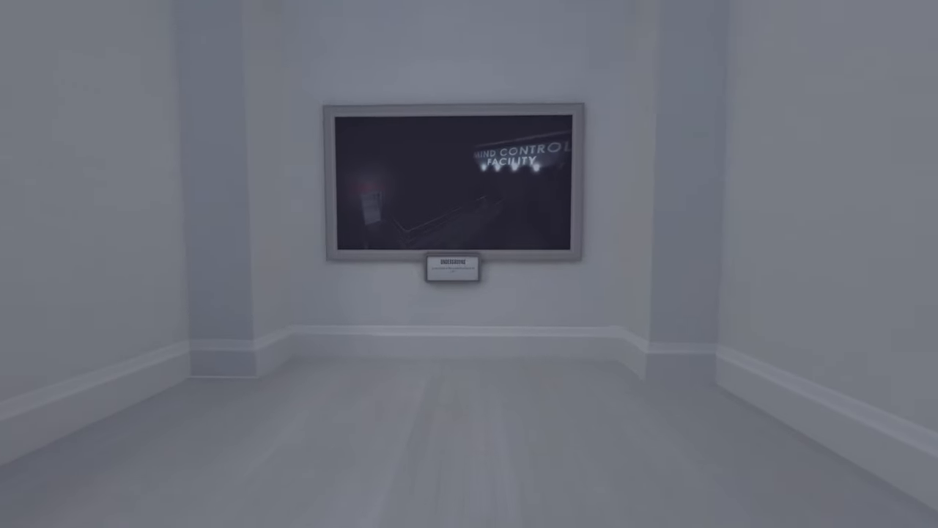
mouse_move(469, 264)
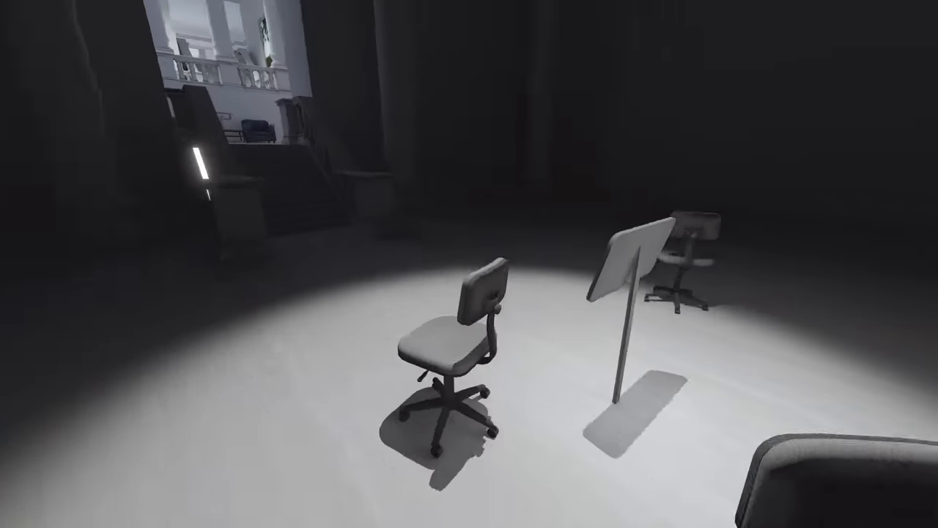
mouse_move(469, 264)
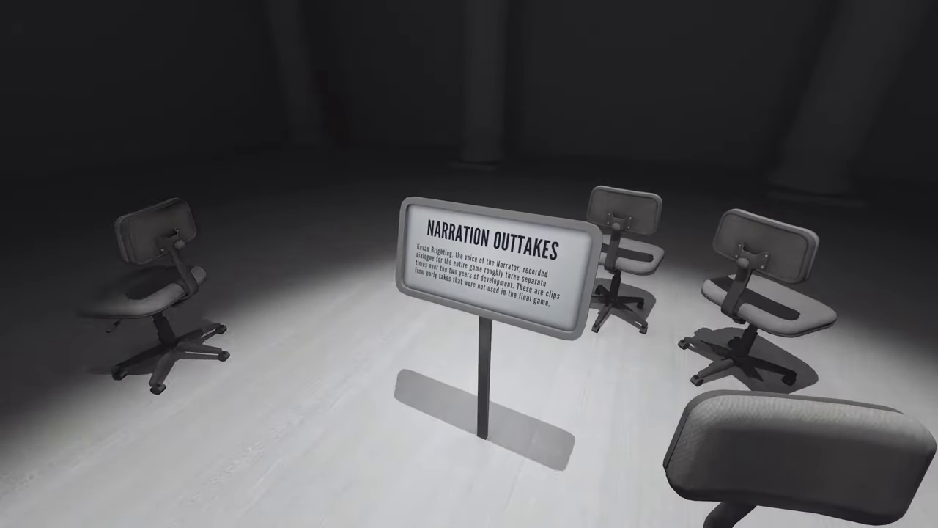
mouse_move(469, 264)
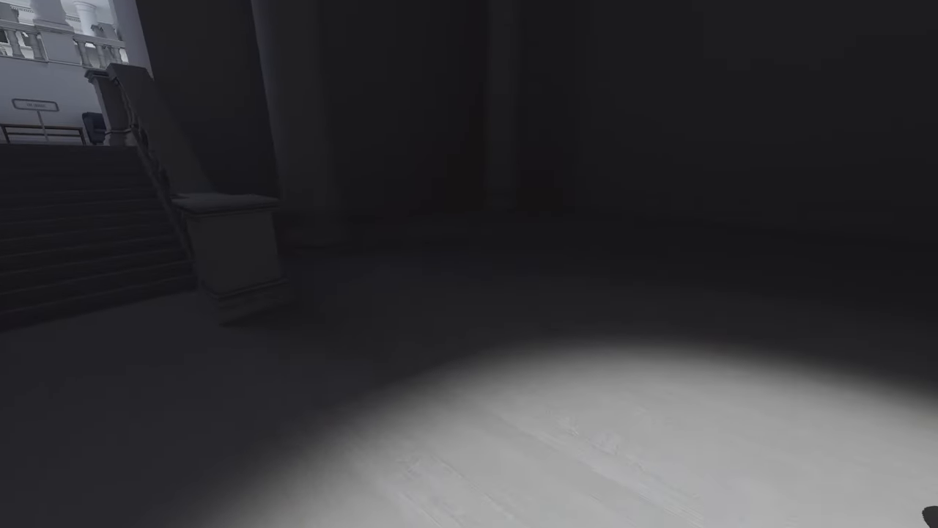
mouse_move(469, 264)
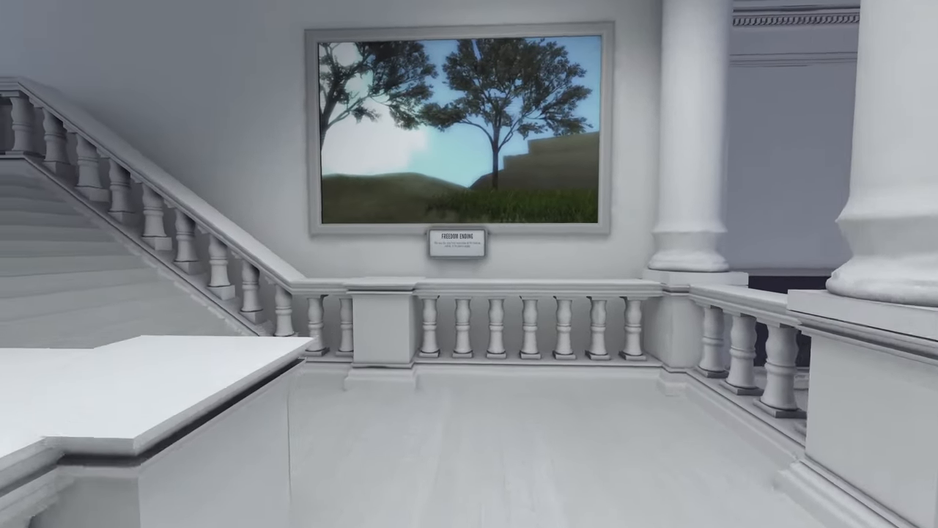
mouse_move(469, 264)
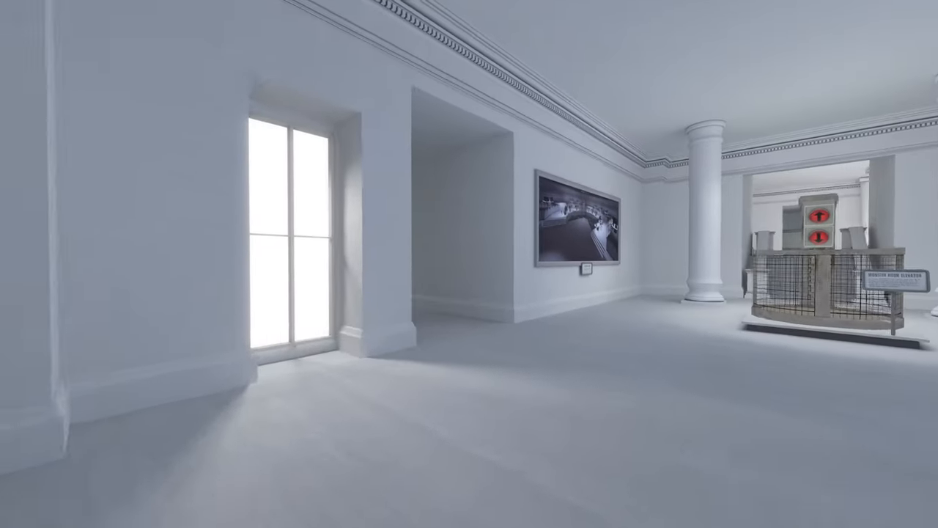
mouse_move(469, 264)
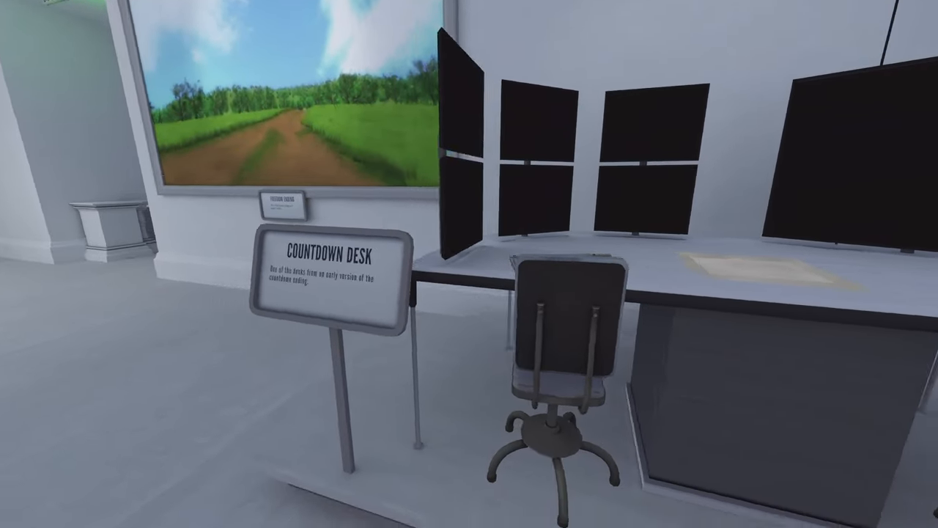
mouse_move(469, 264)
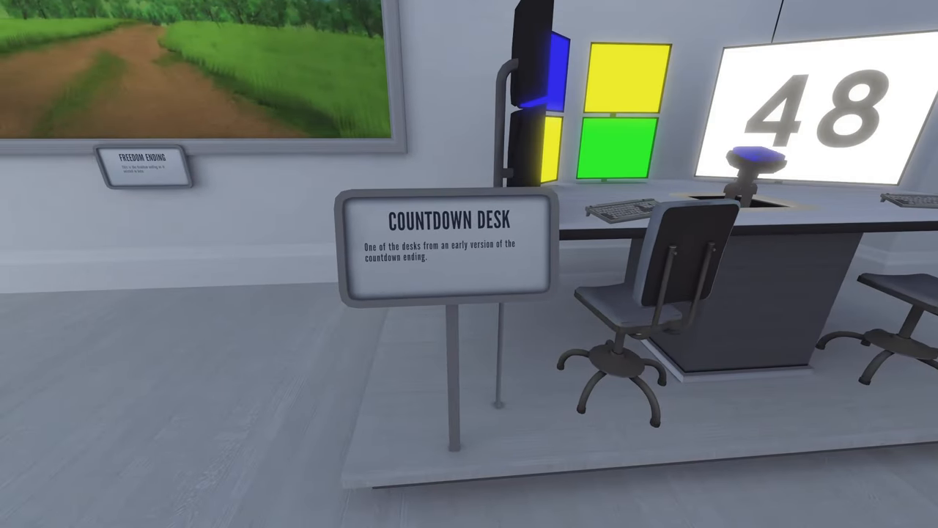
mouse_move(469, 264)
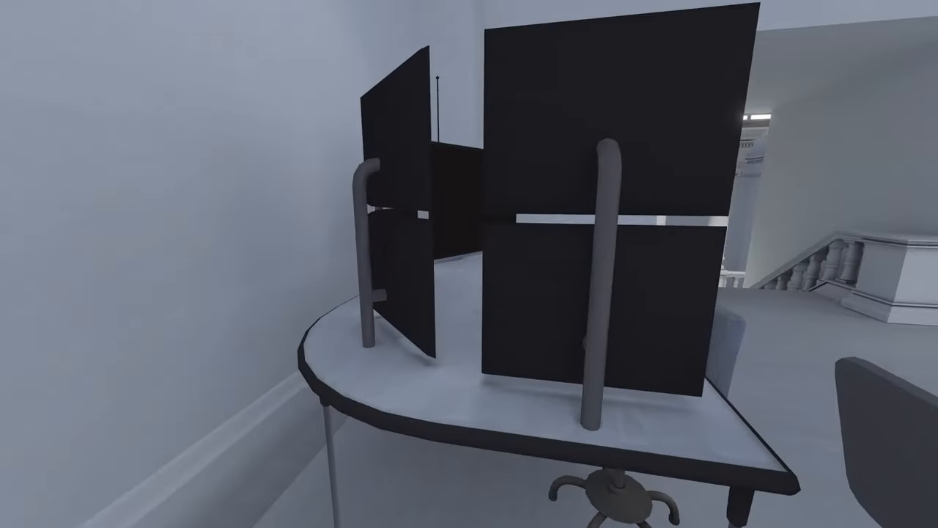
mouse_move(469, 264)
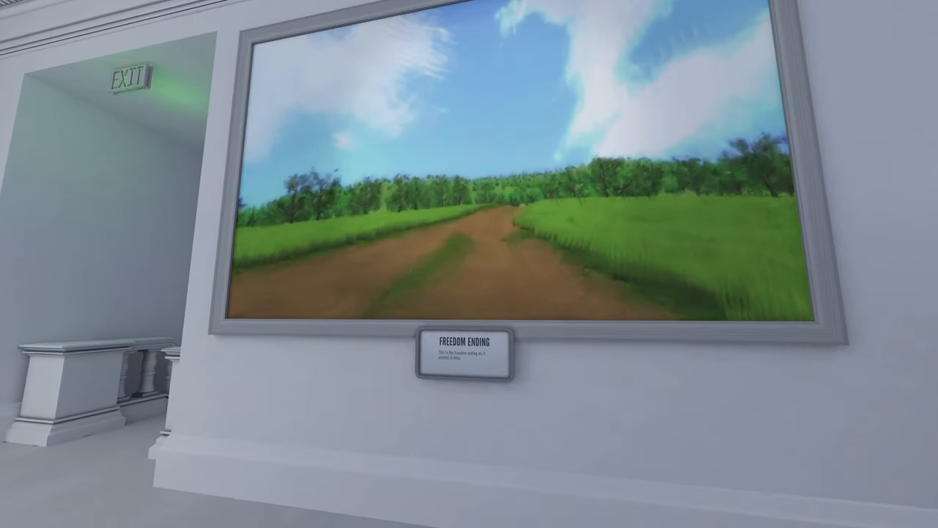
mouse_move(469, 264)
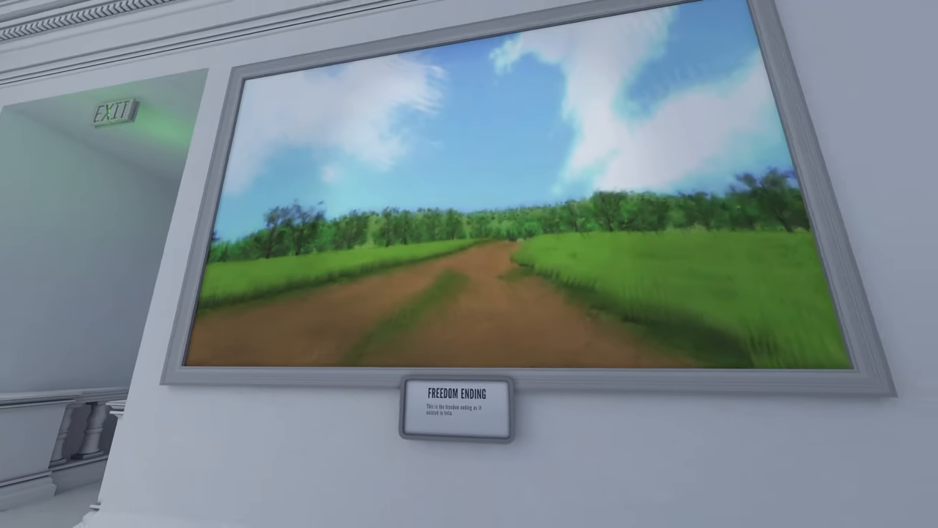
mouse_move(469, 263)
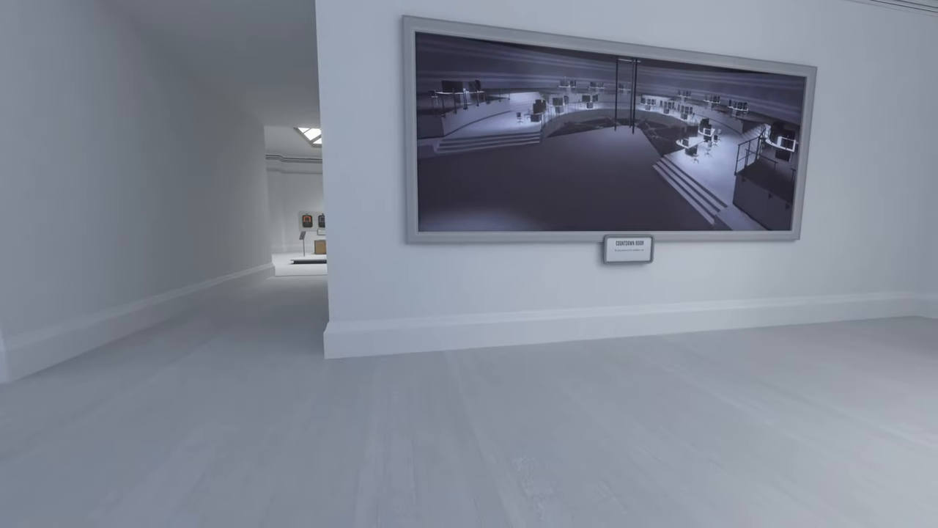
mouse_move(469, 264)
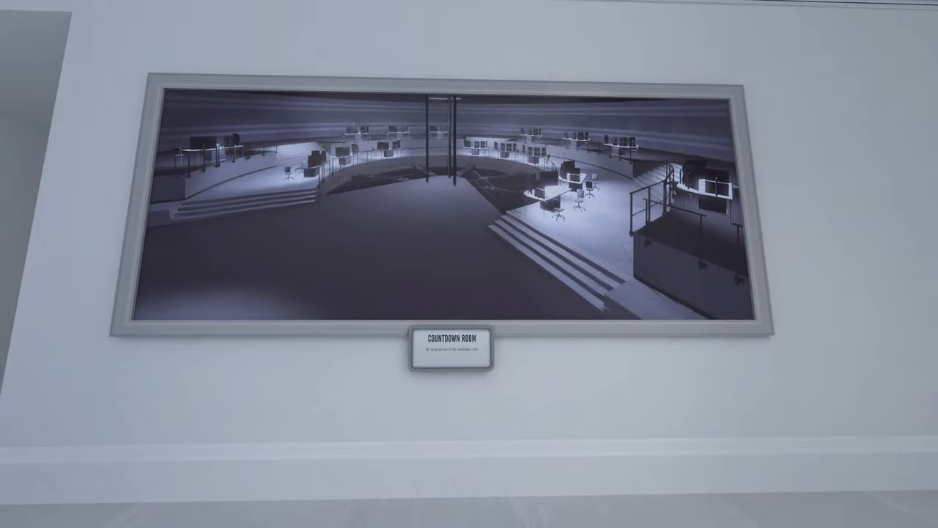
mouse_move(469, 264)
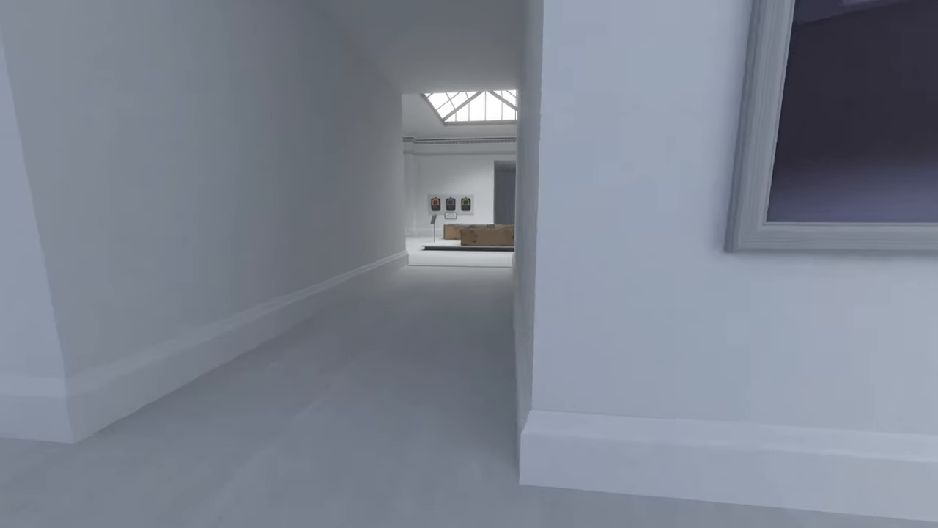
Step: Approach the Escape Menu exhibit, then pause and resume the game
key(w)
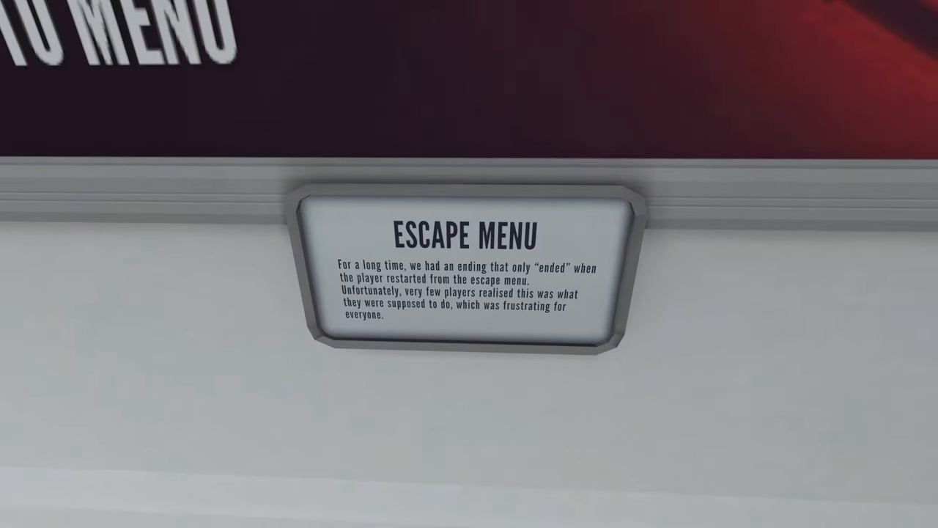
key(Escape)
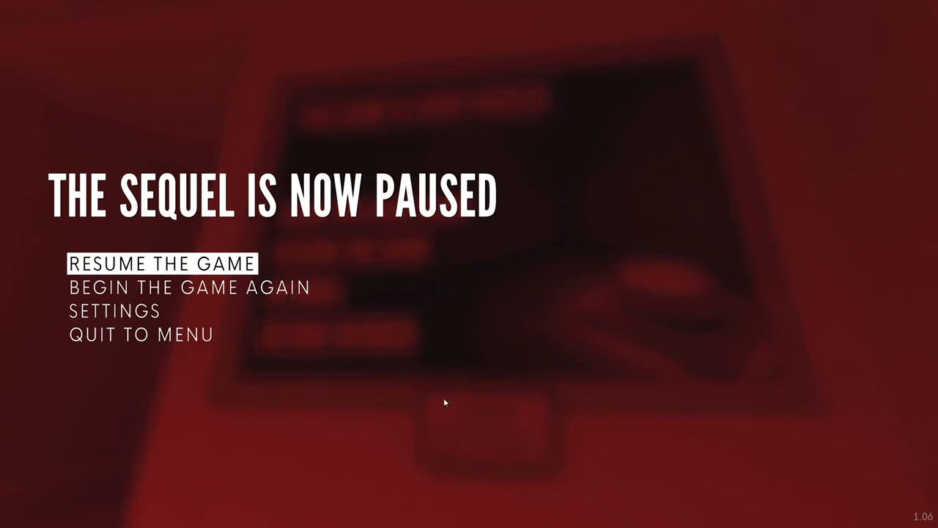
click(162, 263)
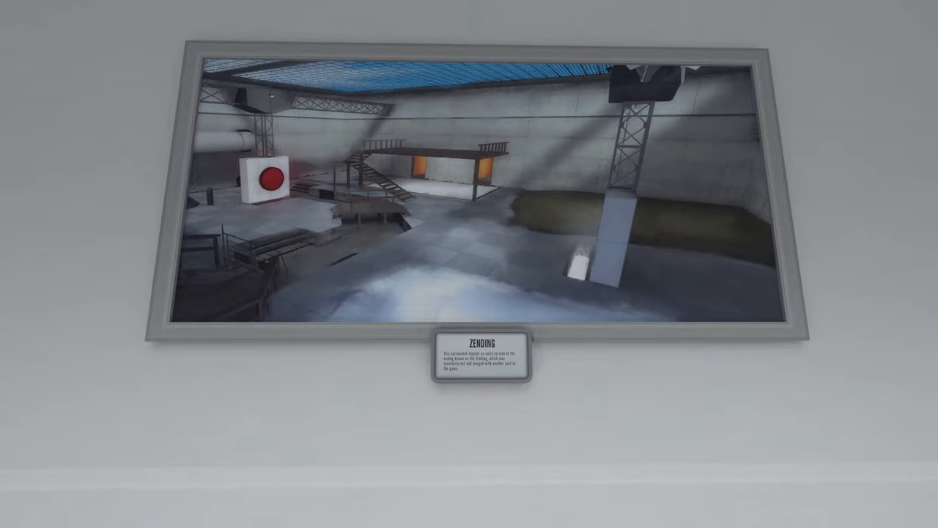
mouse_move(469, 264)
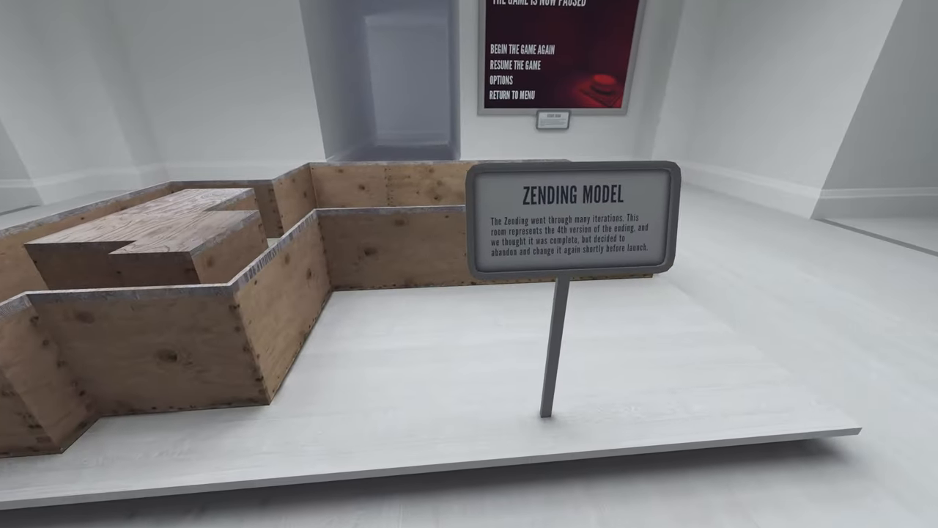
mouse_move(469, 264)
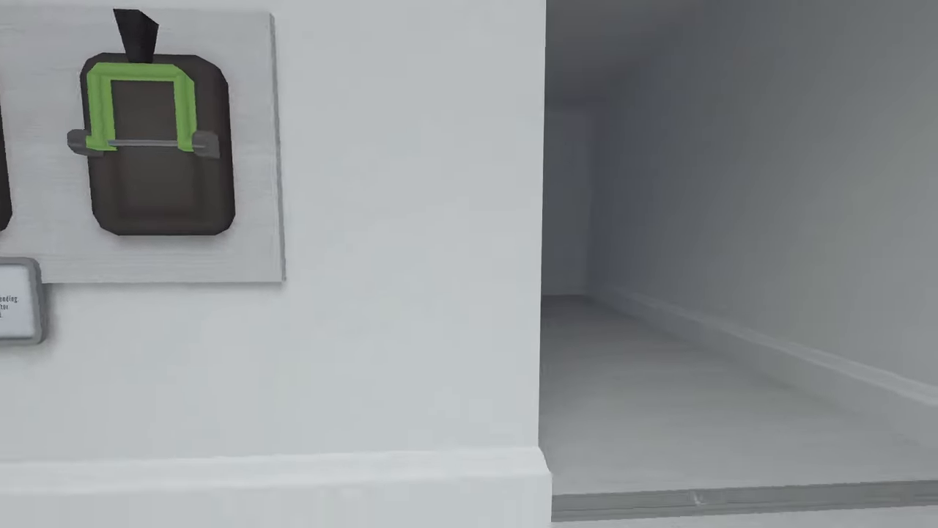
mouse_move(469, 264)
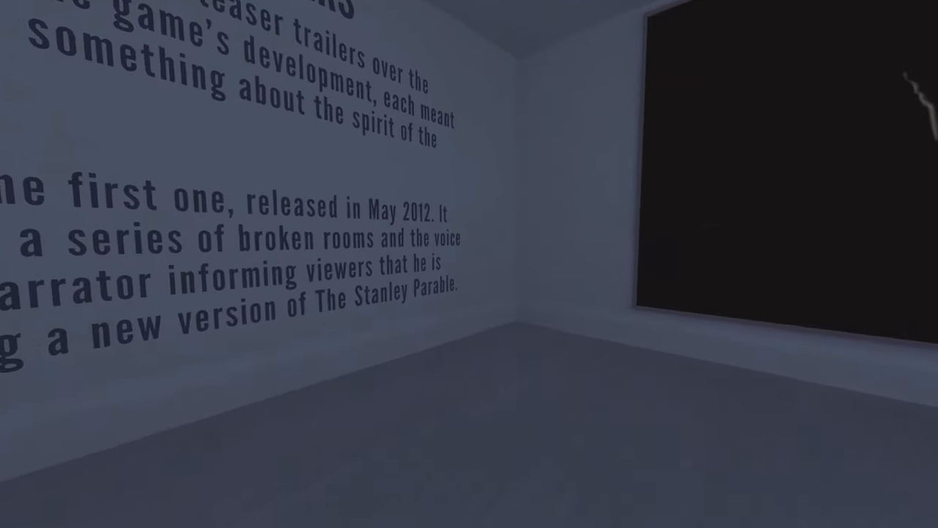
mouse_move(469, 264)
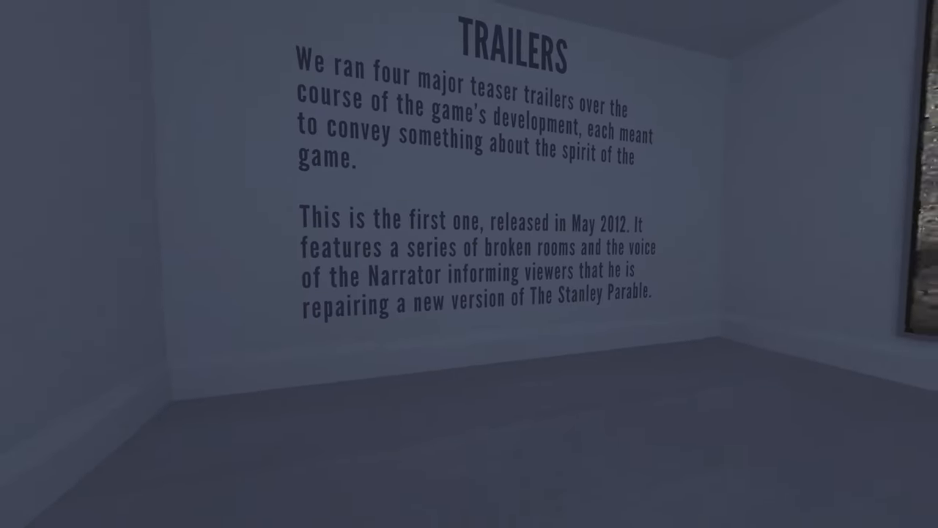
mouse_move(469, 263)
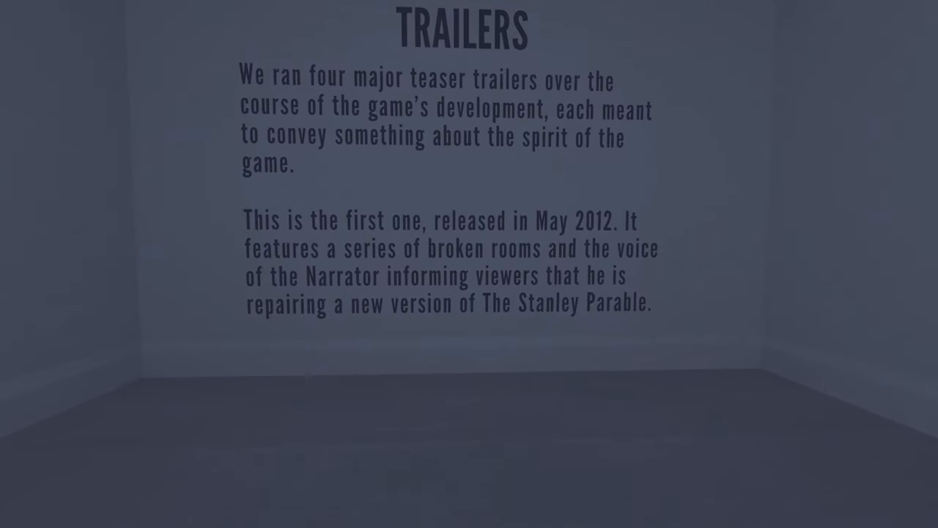
mouse_move(660, 264)
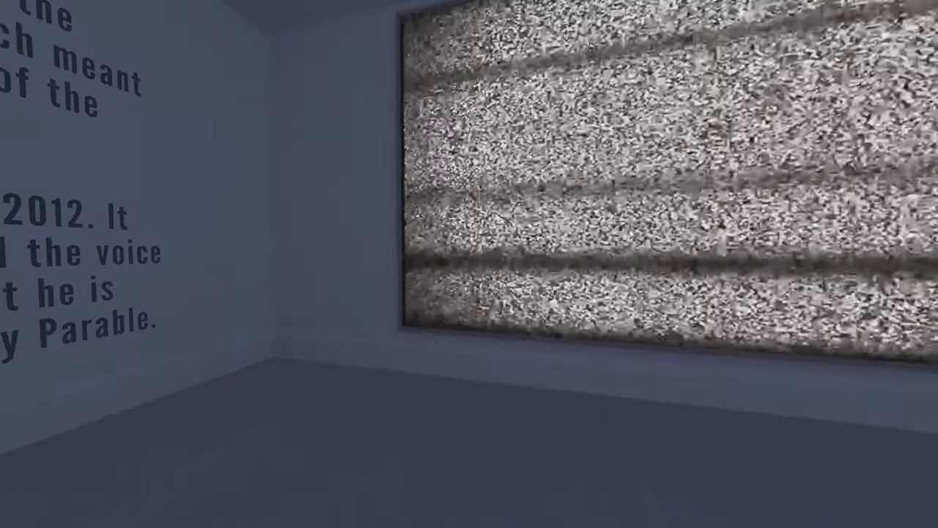
mouse_move(469, 264)
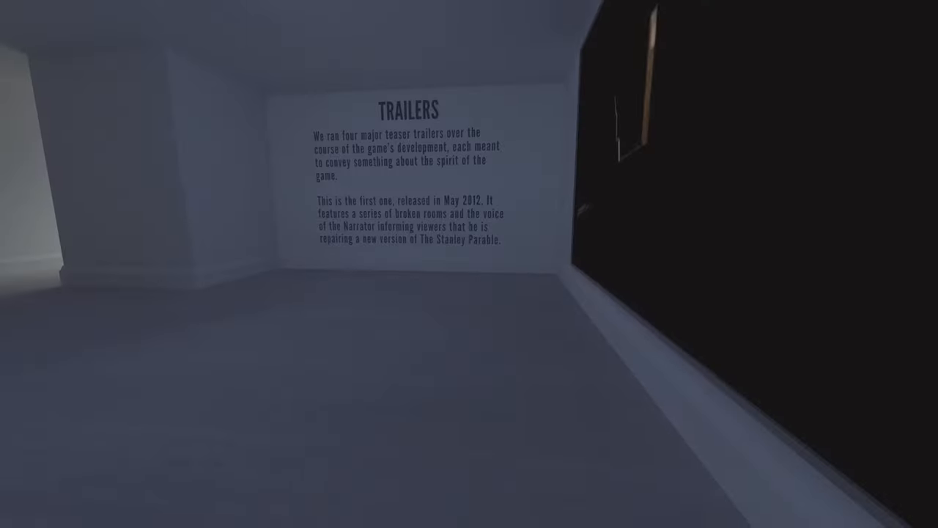
mouse_move(470, 264)
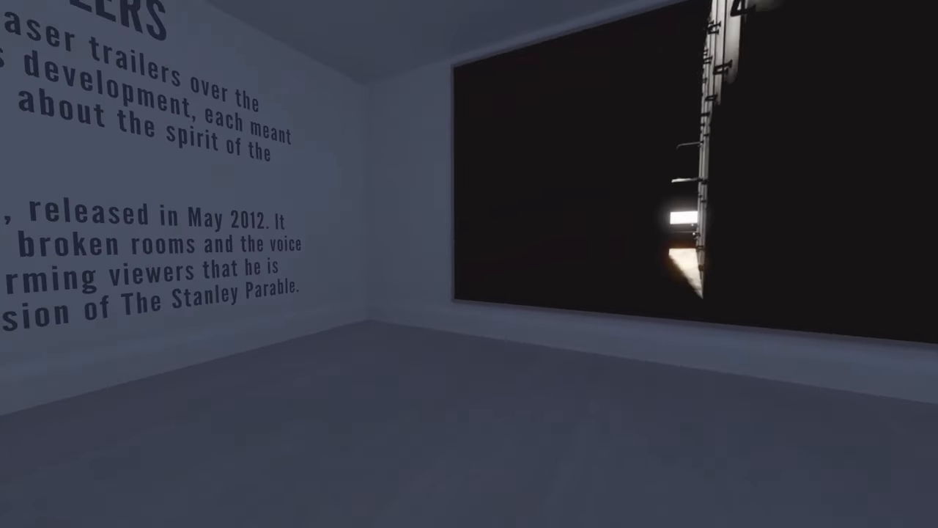
mouse_move(469, 264)
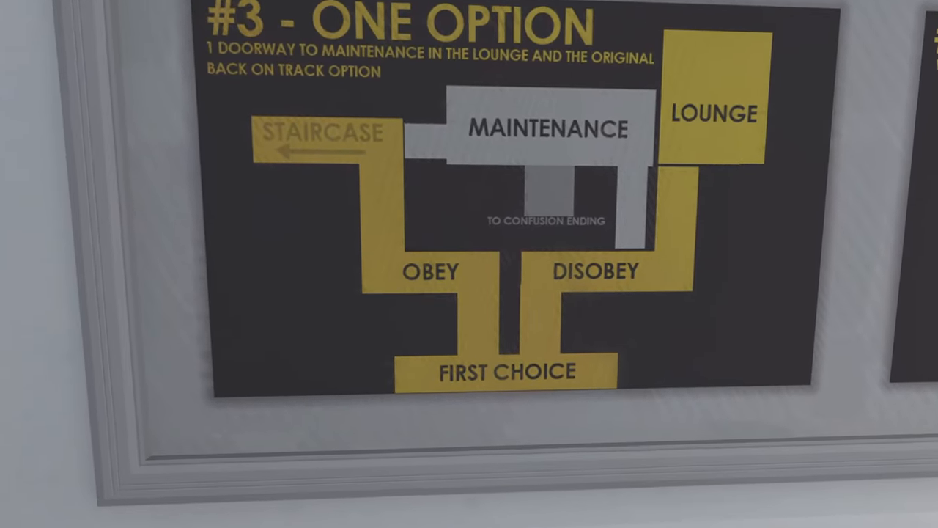
mouse_move(469, 264)
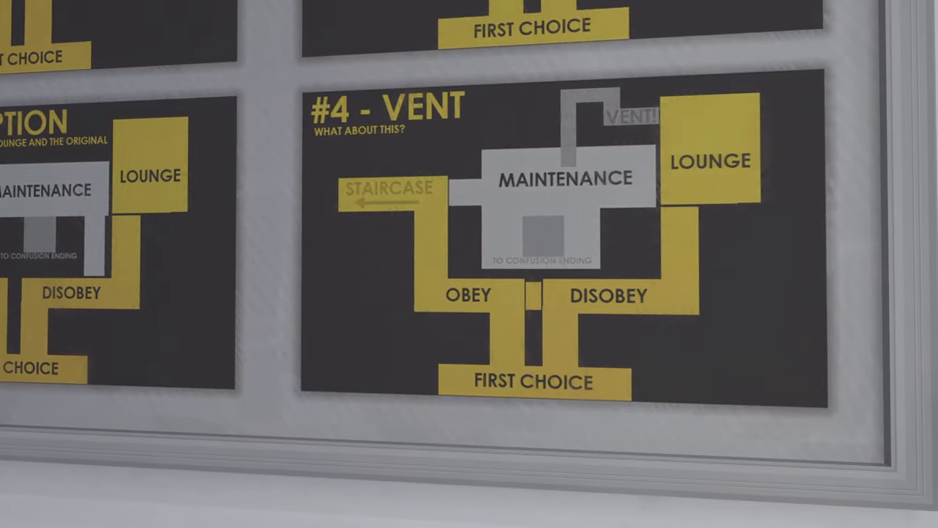
mouse_move(469, 263)
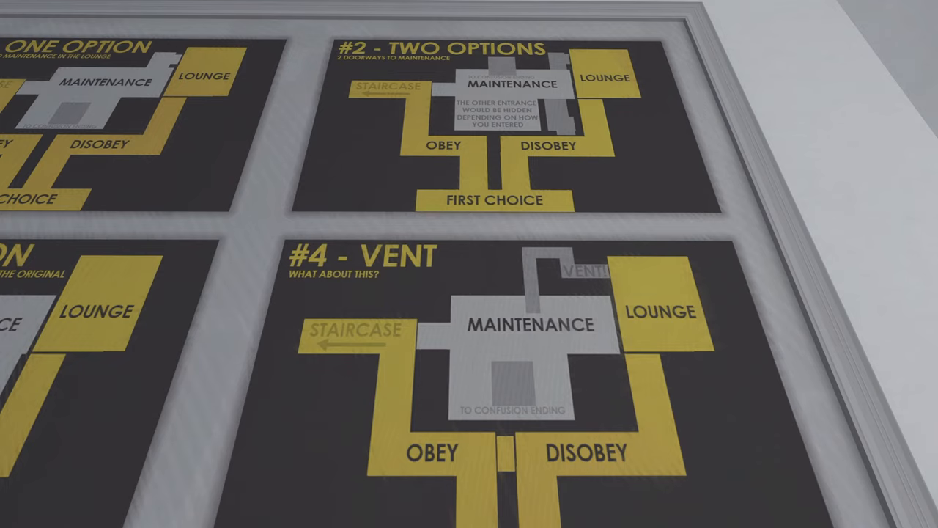
mouse_move(469, 264)
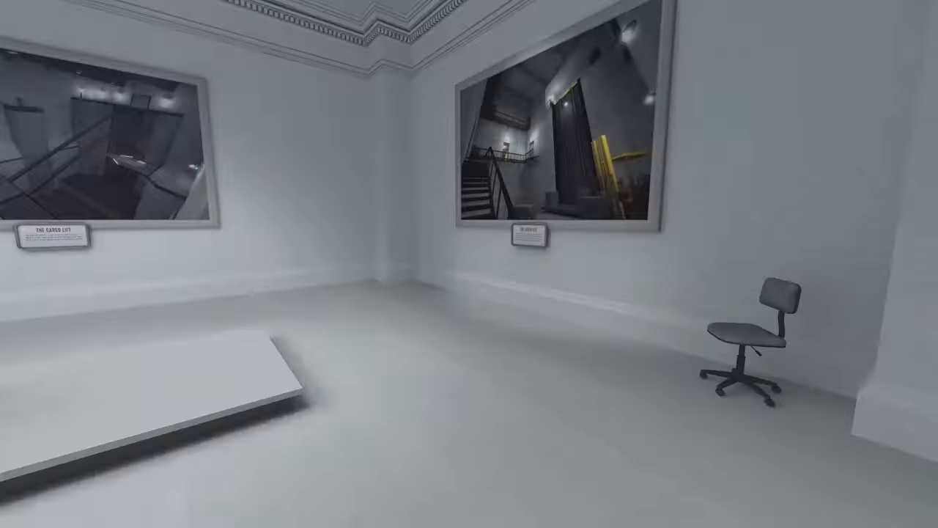
mouse_move(469, 264)
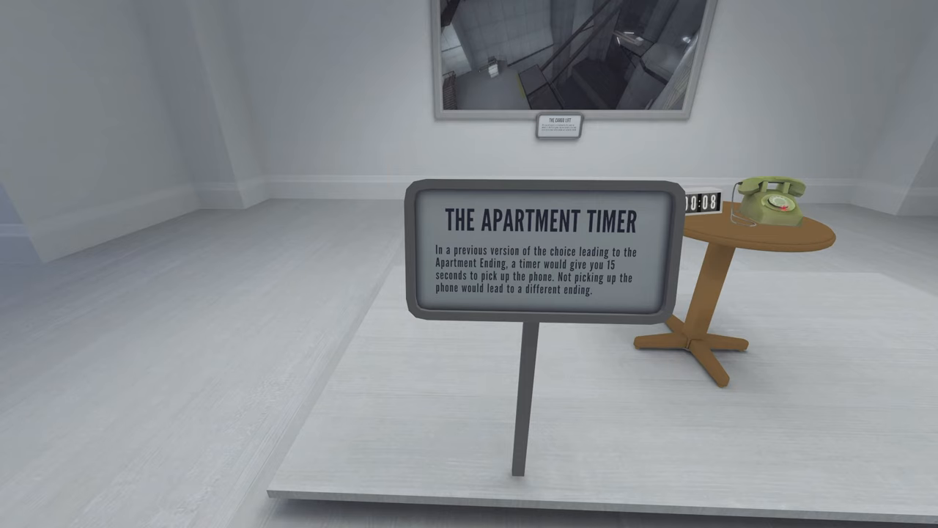
mouse_move(469, 264)
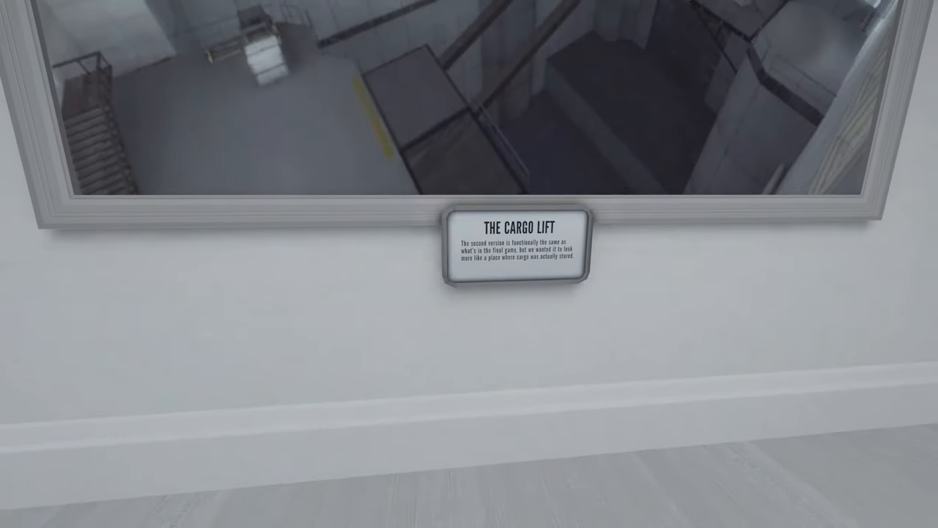
mouse_move(469, 264)
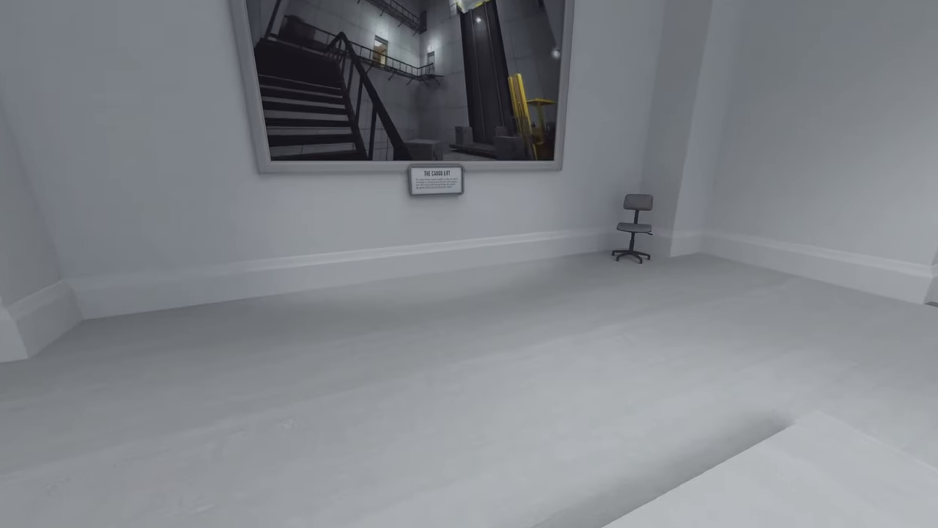
mouse_move(469, 264)
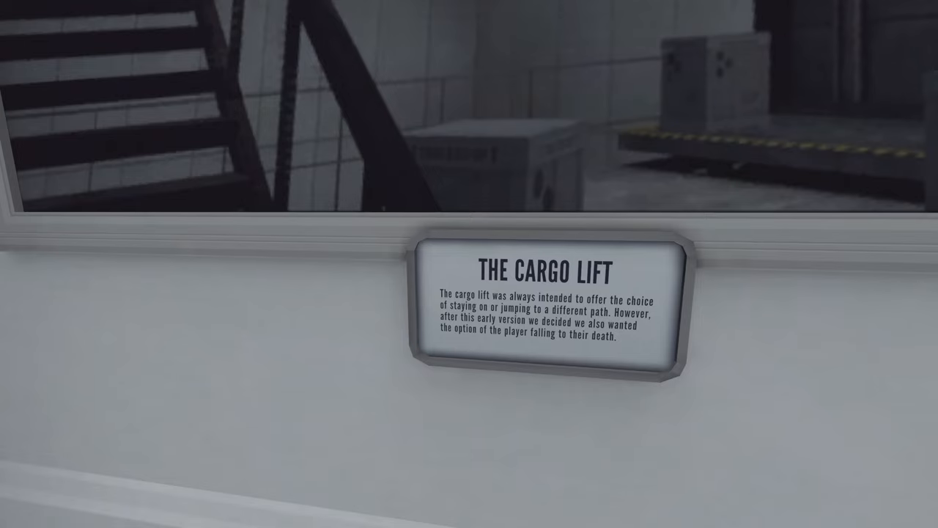
mouse_move(469, 264)
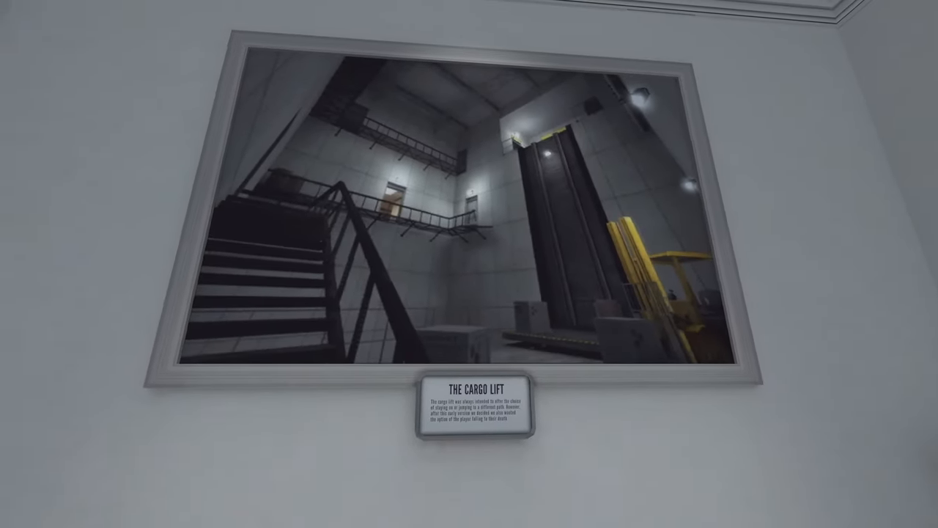
mouse_move(469, 264)
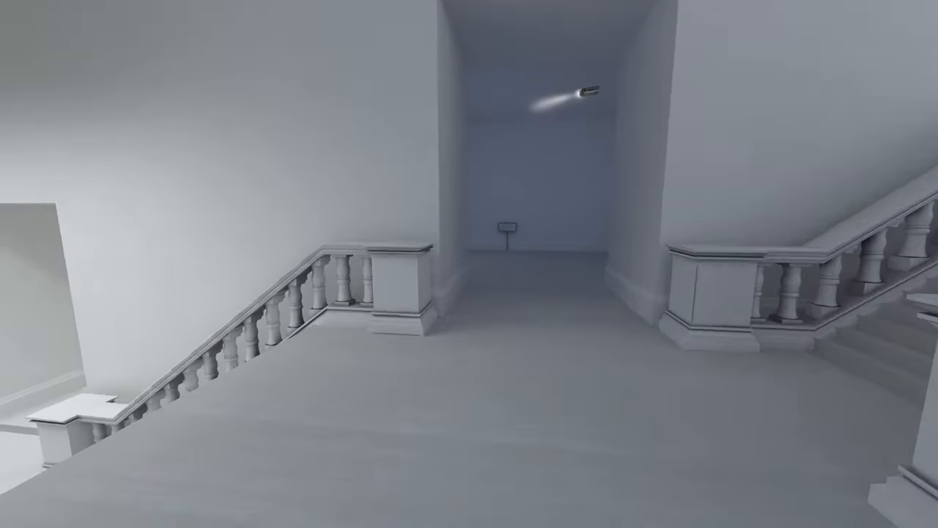
mouse_move(469, 264)
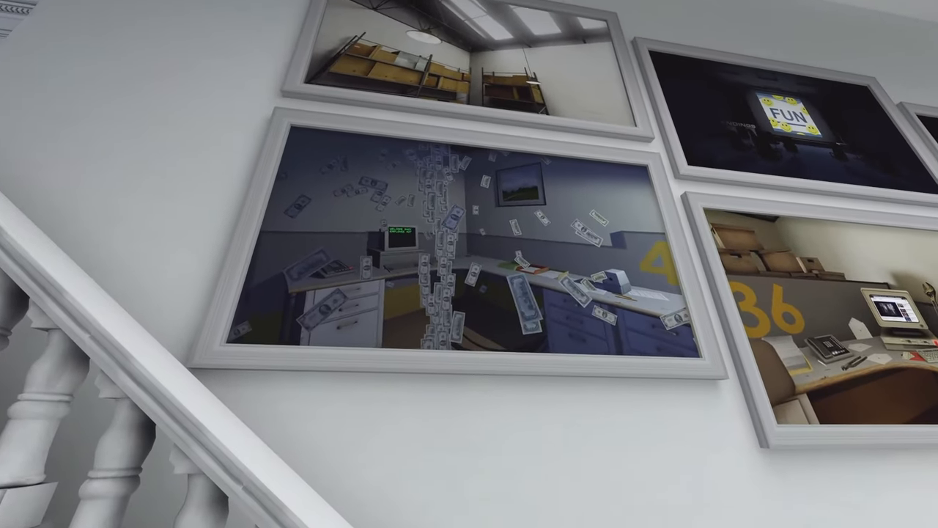
mouse_move(469, 264)
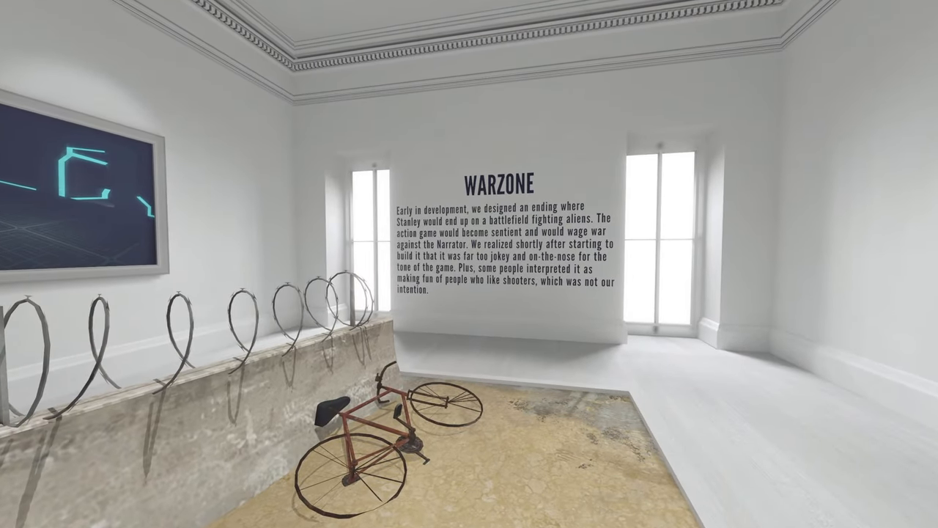
mouse_move(469, 263)
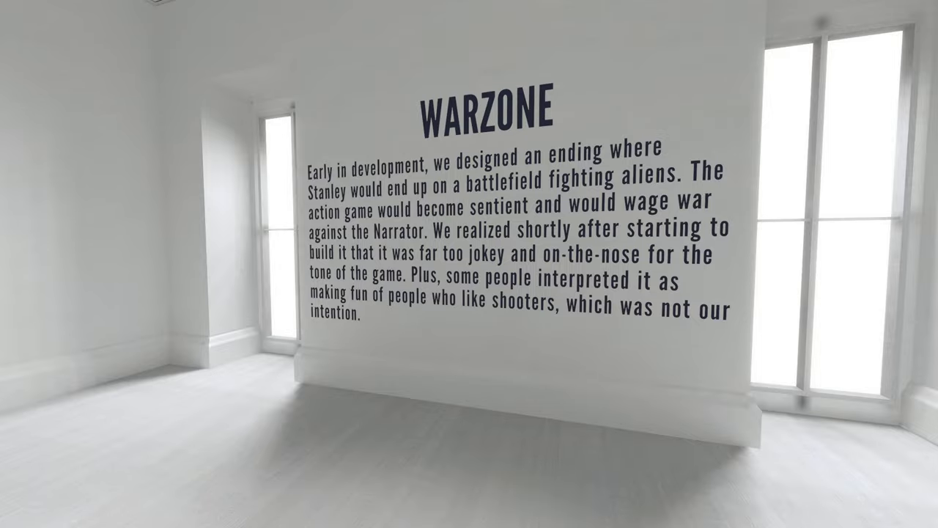
mouse_move(469, 264)
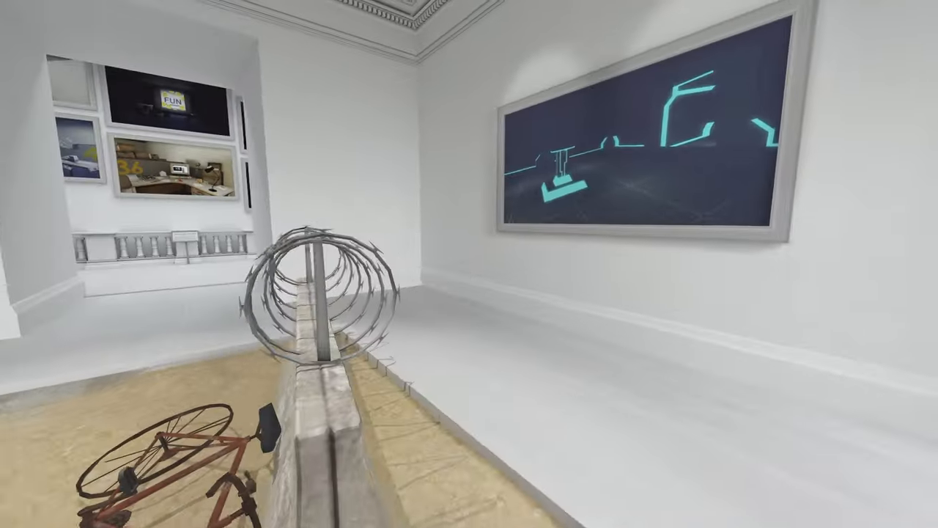
mouse_move(469, 264)
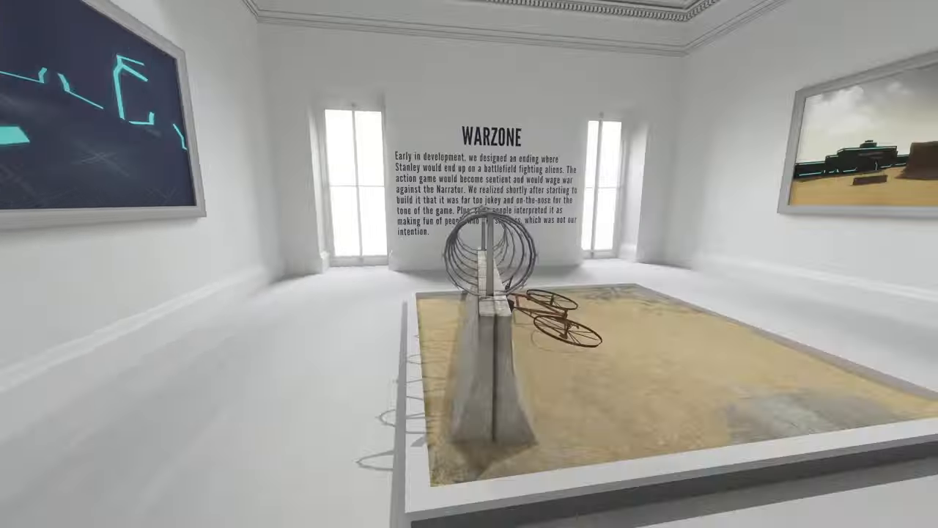
mouse_move(469, 264)
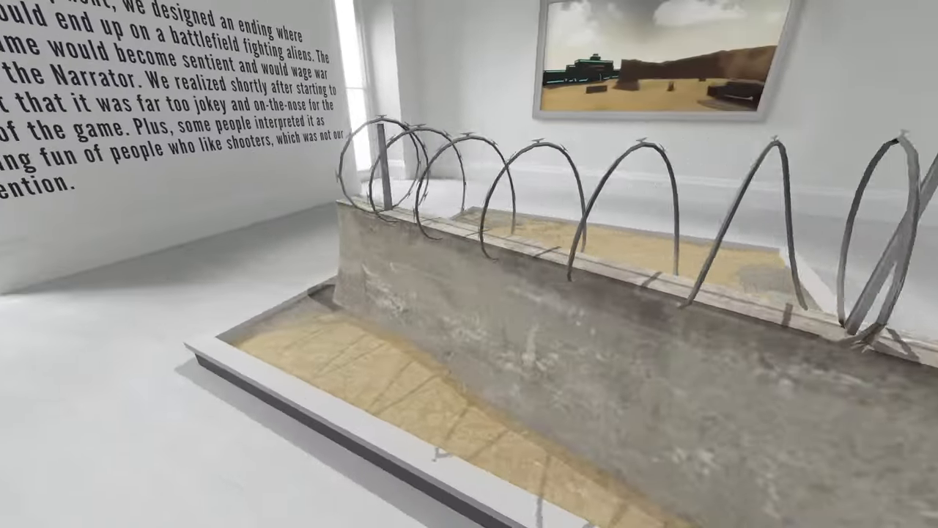
mouse_move(469, 264)
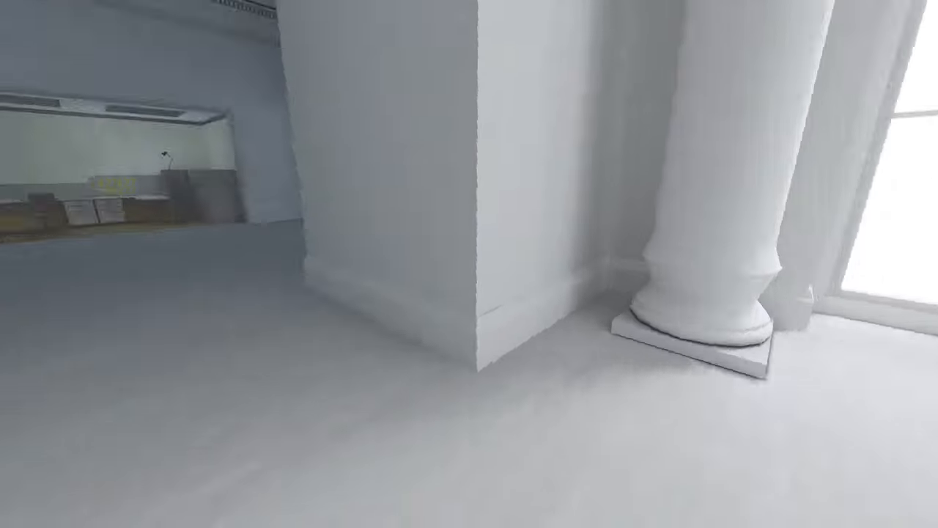
mouse_move(469, 264)
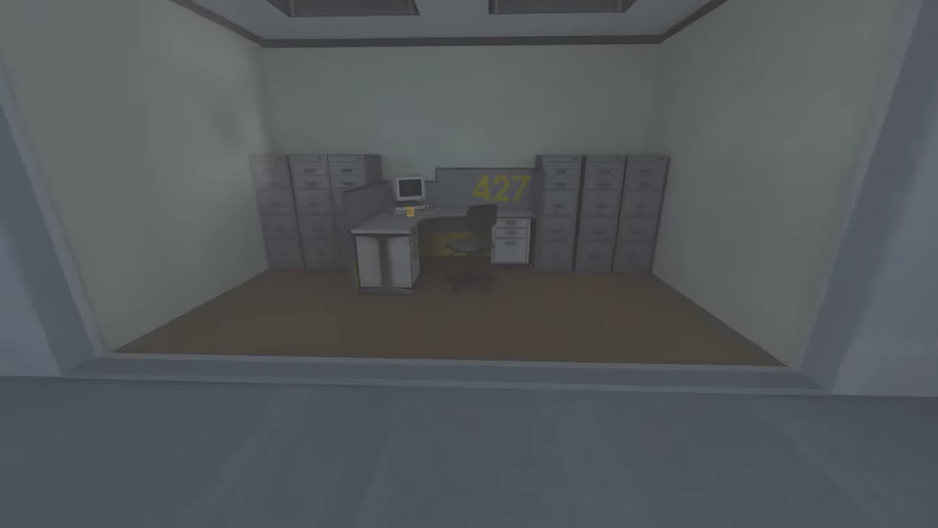
mouse_move(469, 264)
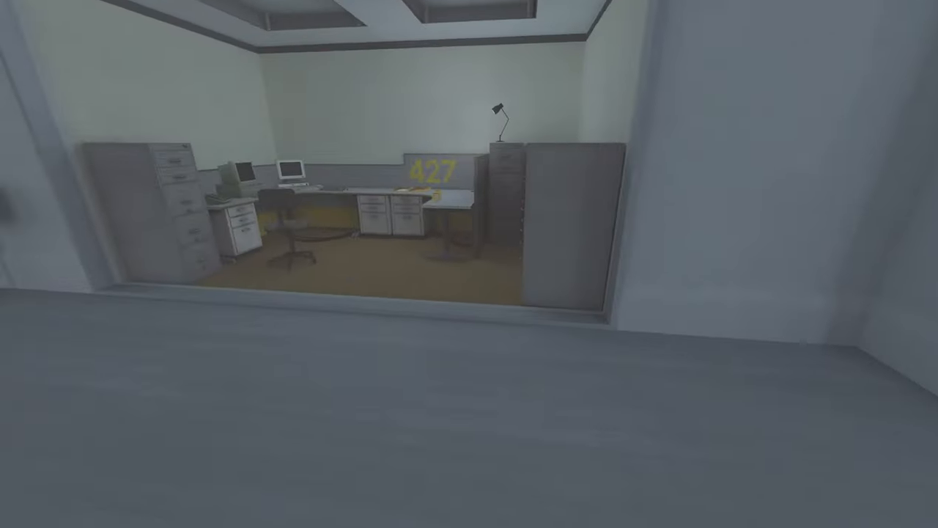
mouse_move(469, 263)
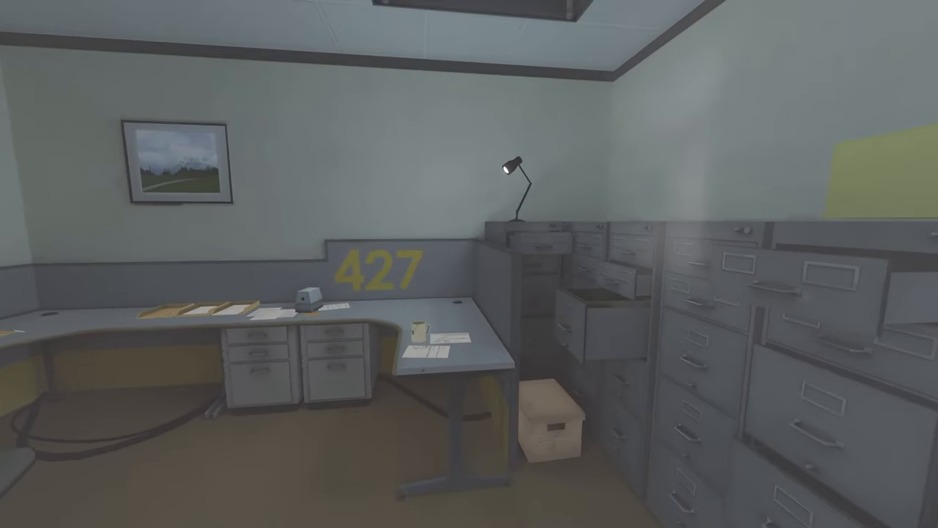
mouse_move(469, 264)
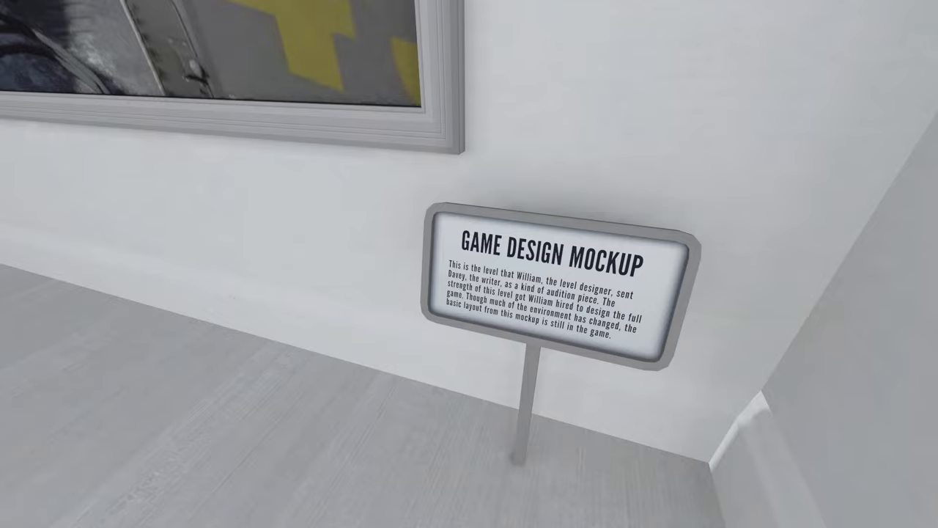
mouse_move(469, 263)
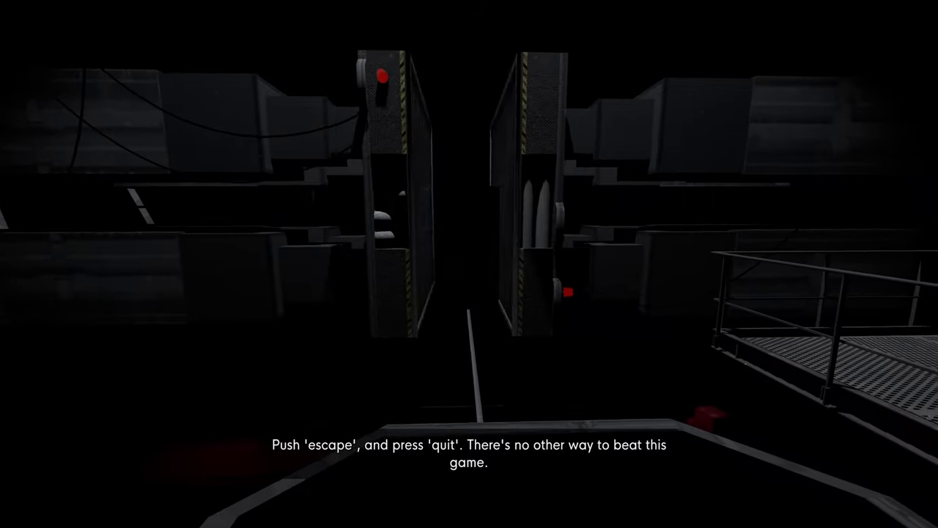
Step: Resume the paused game and walk Stanley along the dark walkway toward the lift
key(escape)
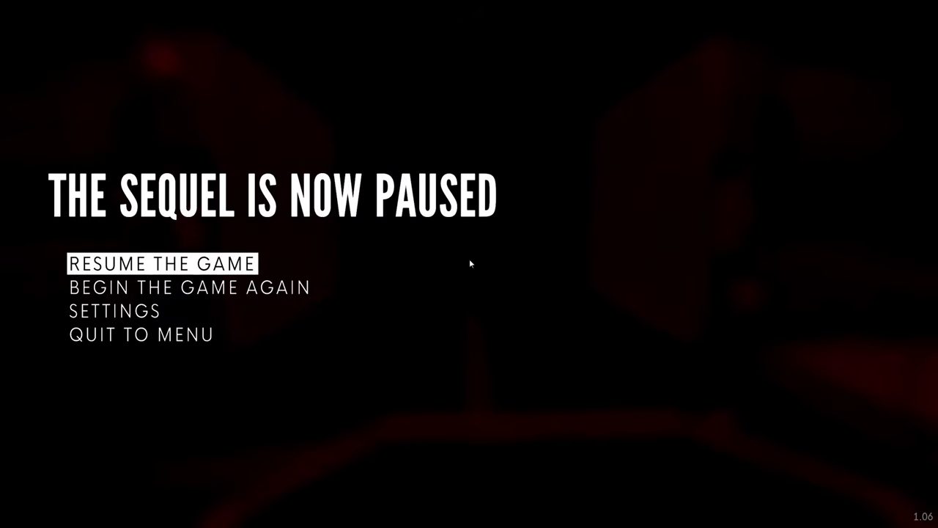
click(163, 264)
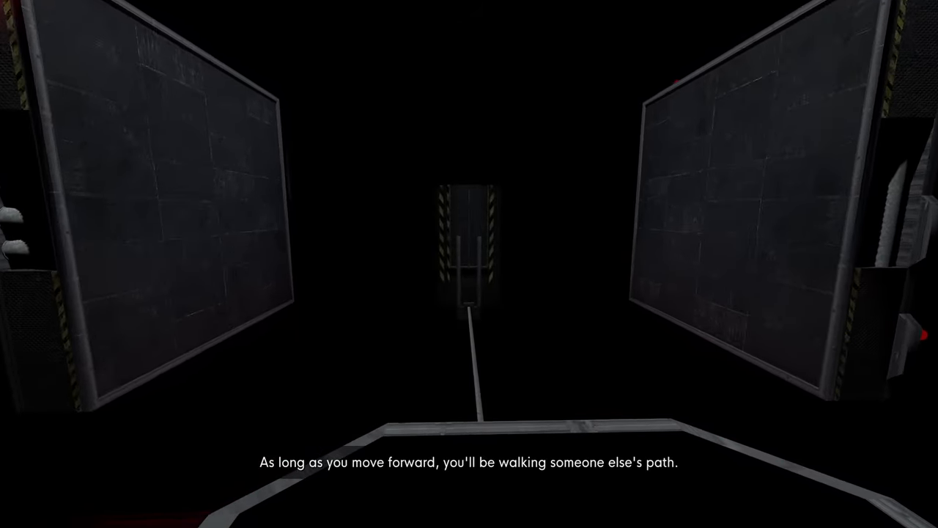
key(w)
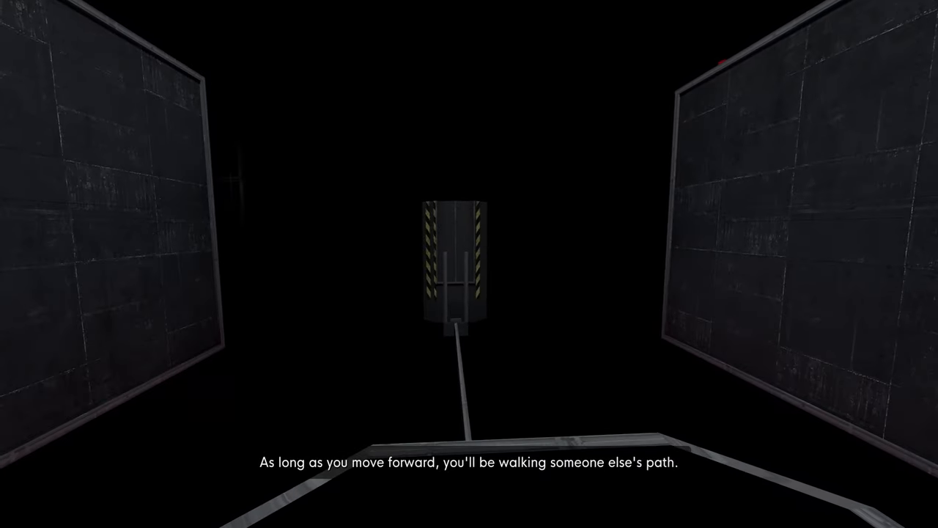
key(w)
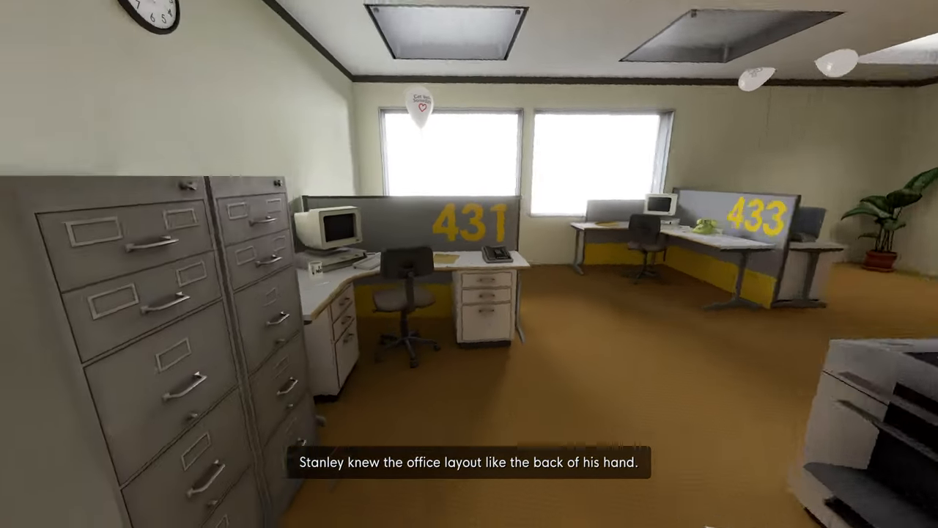
mouse_move(469, 263)
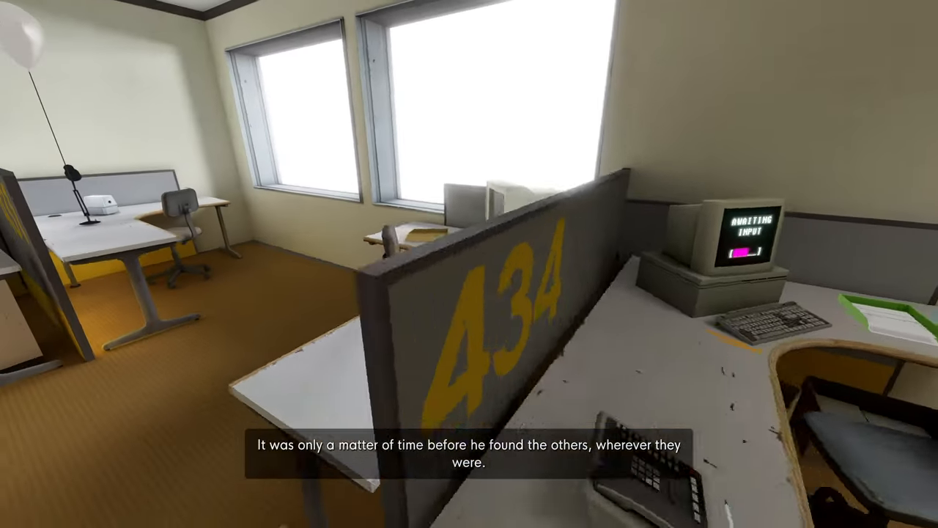
mouse_move(469, 264)
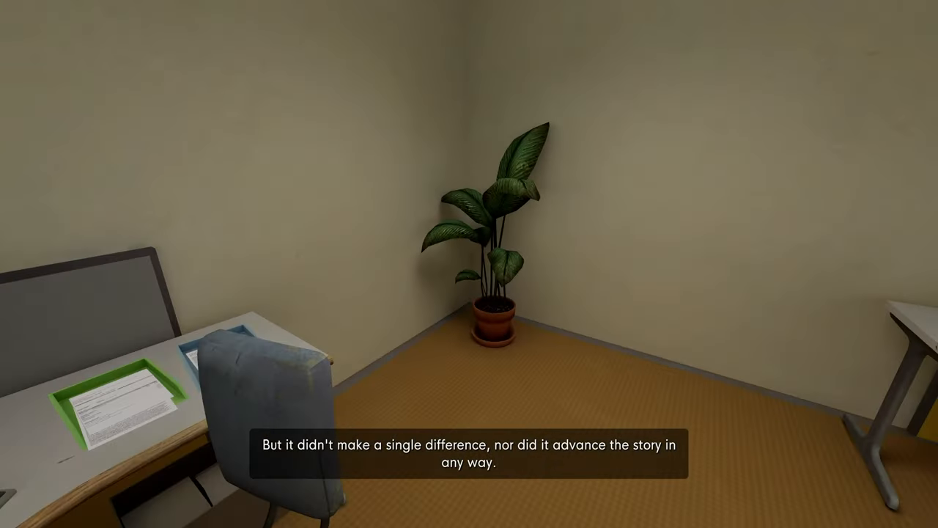
mouse_move(469, 263)
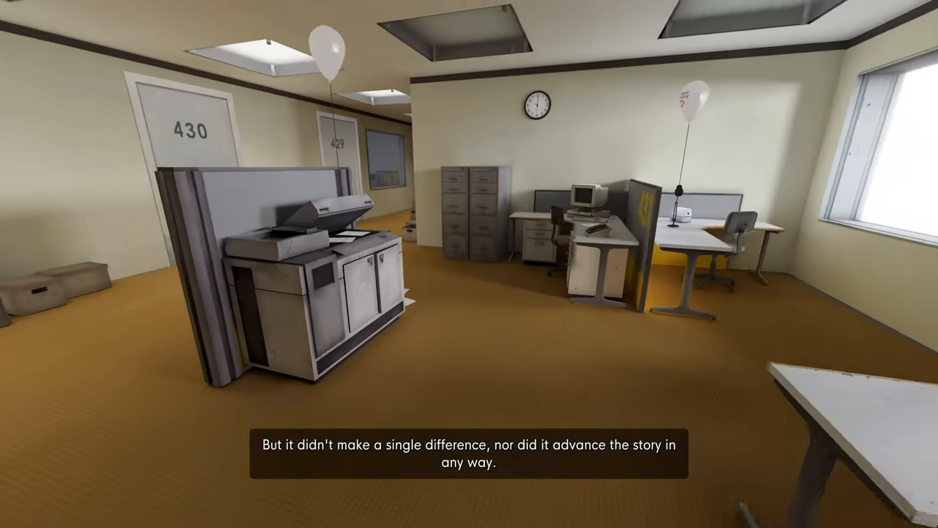
mouse_move(469, 264)
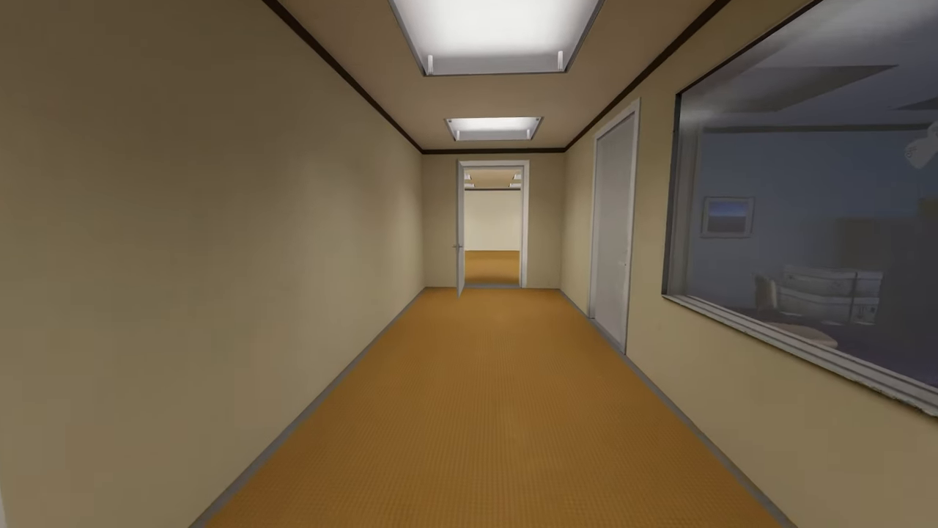
Step: Walk Stanley down the long office corridor toward the yellow warehouse lift
key(W)
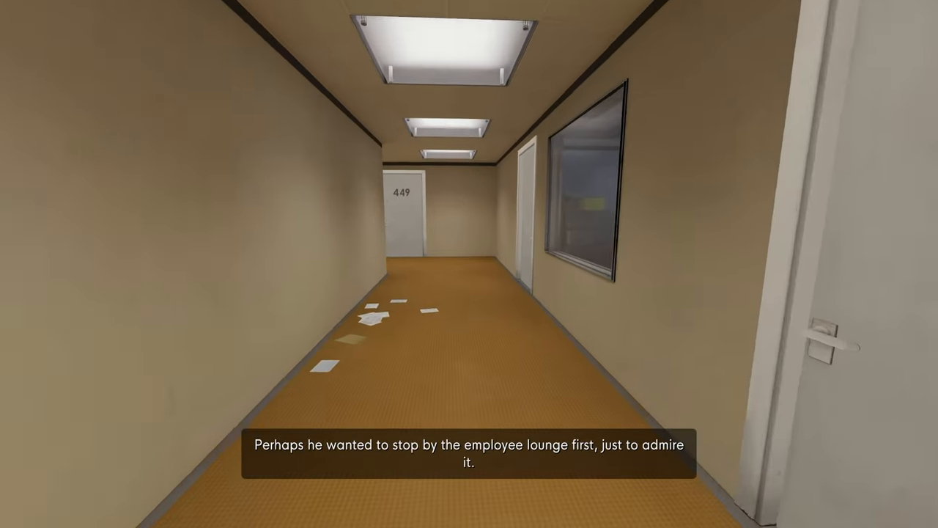
mouse_move(660, 264)
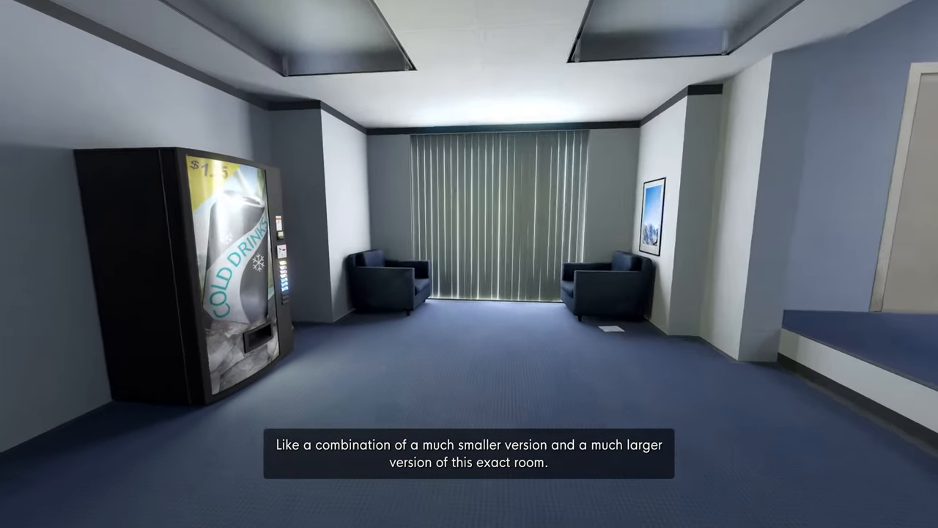
mouse_move(469, 263)
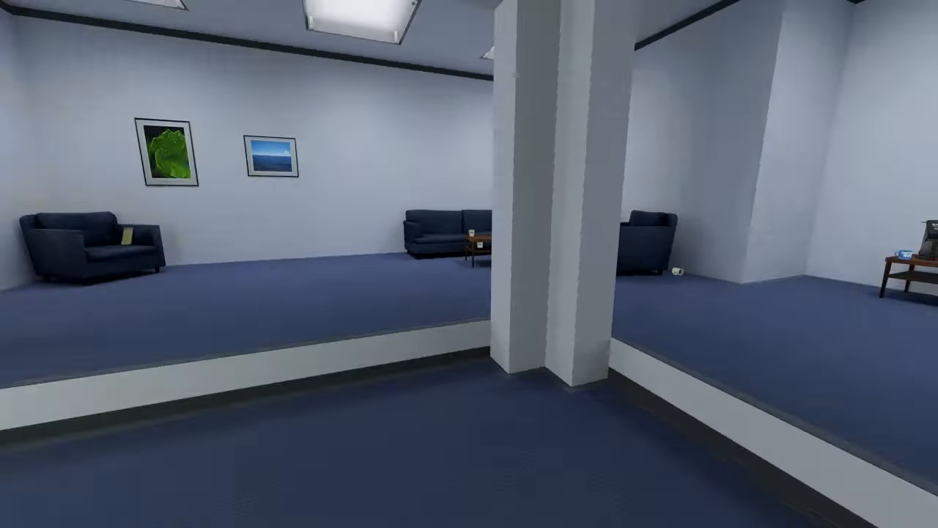
mouse_move(469, 264)
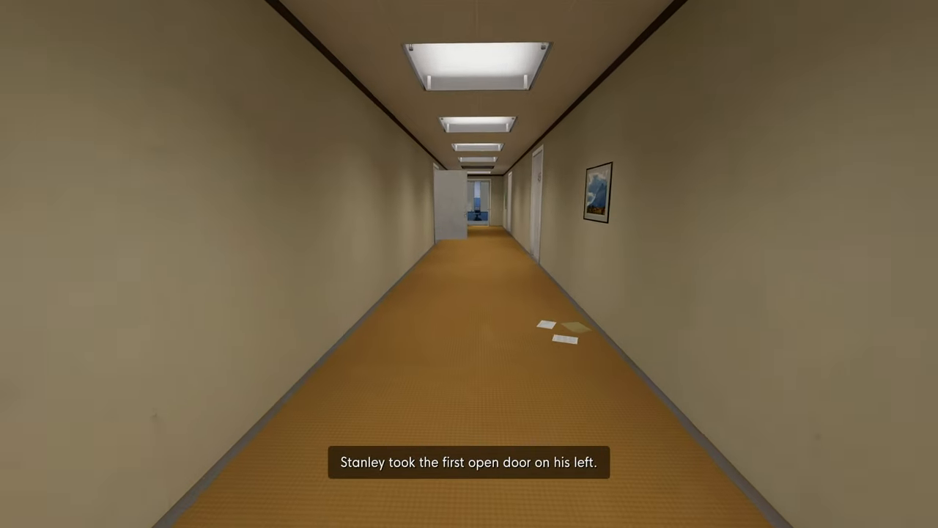
key(w)
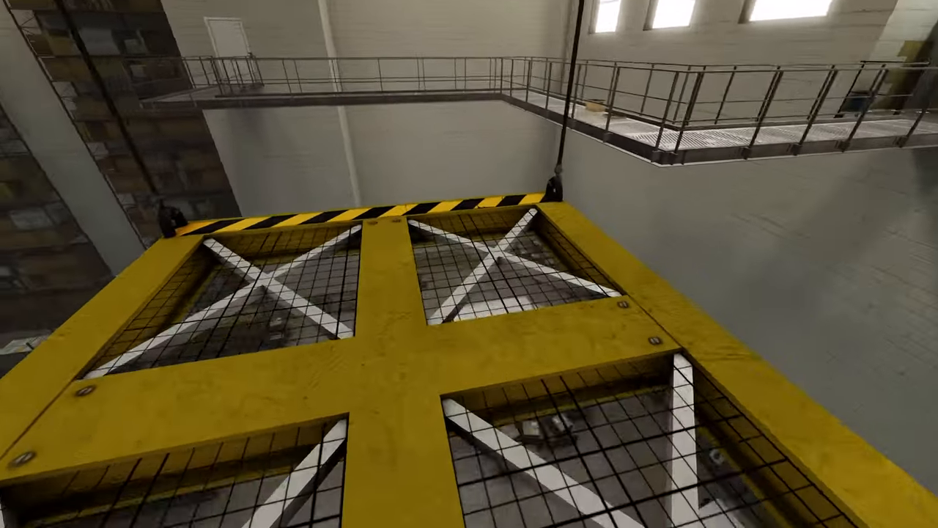
mouse_move(469, 263)
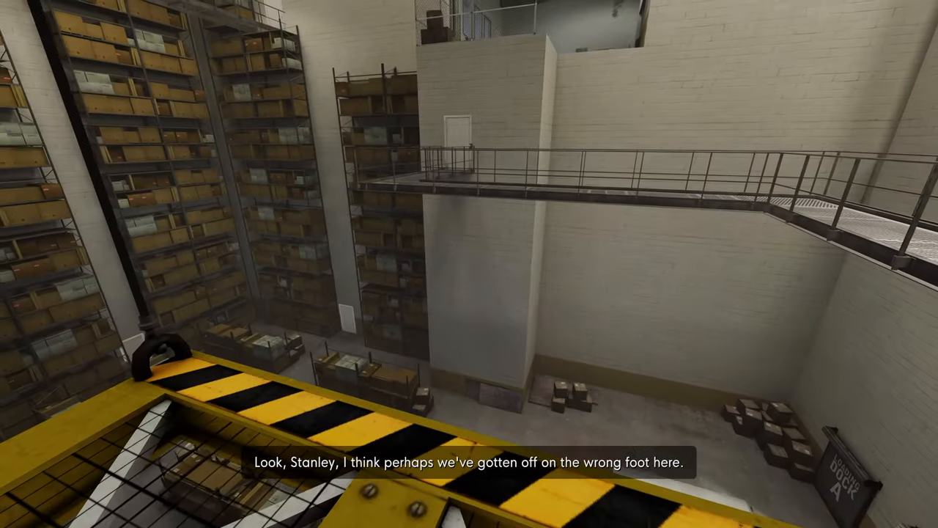
mouse_move(469, 264)
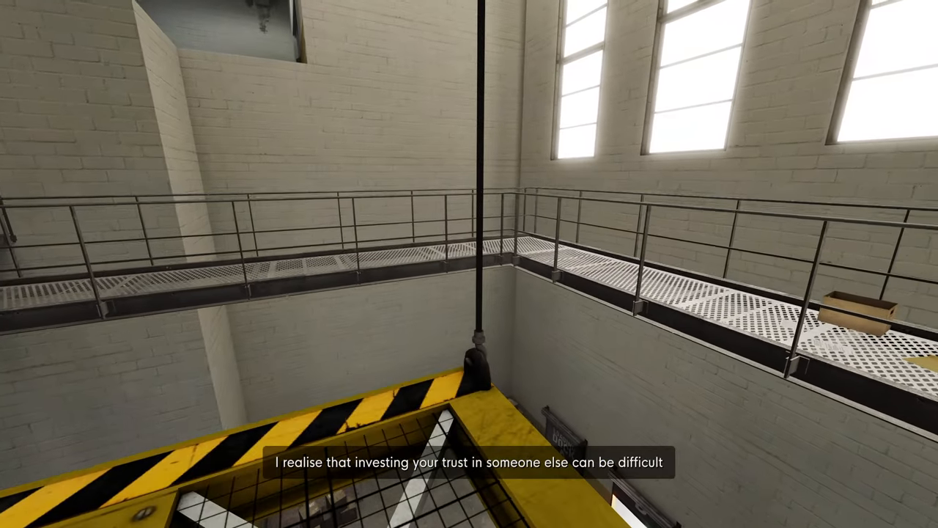
mouse_move(470, 264)
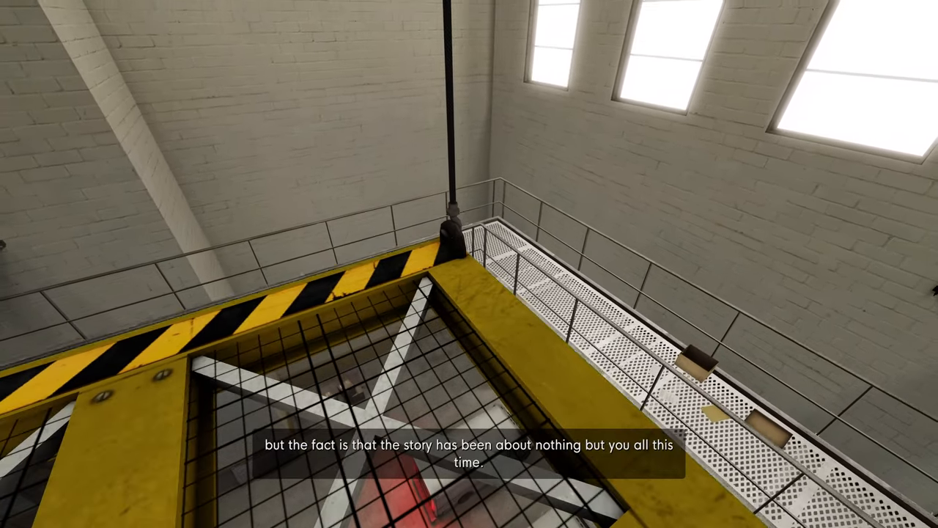
mouse_move(469, 264)
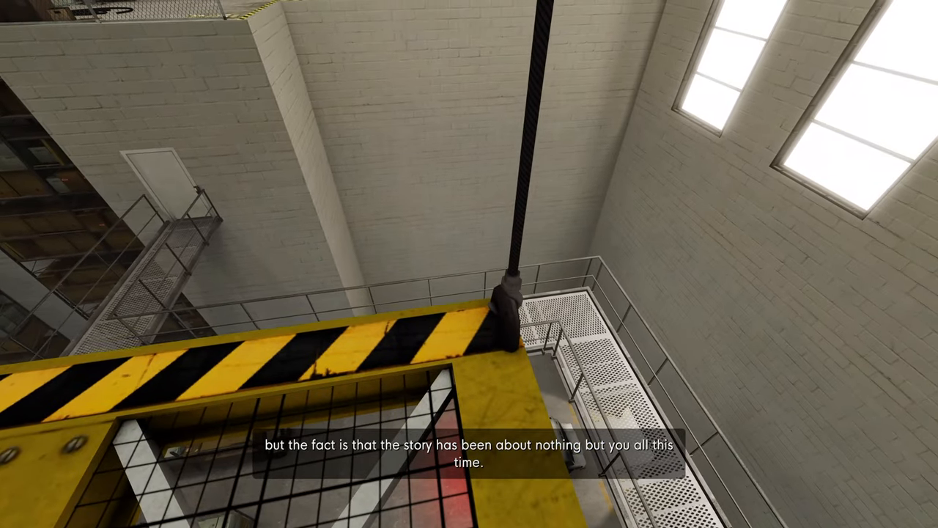
mouse_move(469, 264)
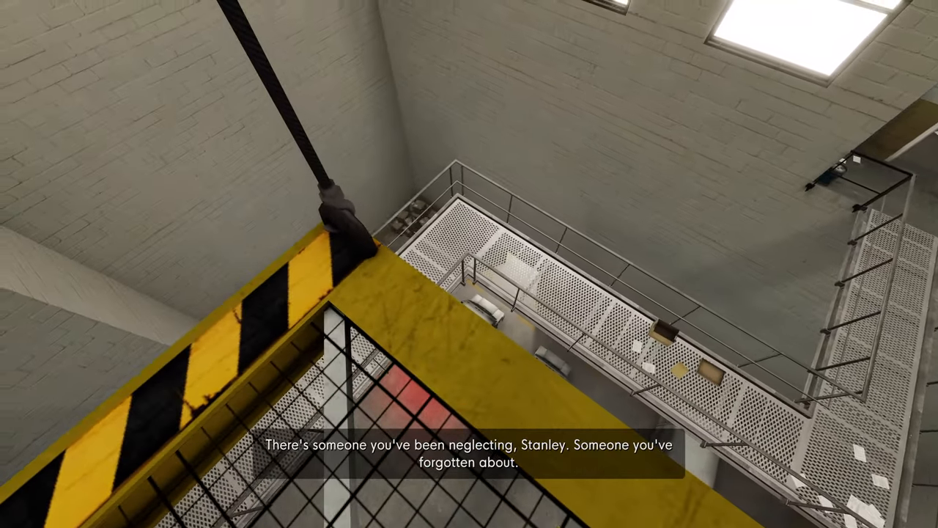
mouse_move(469, 264)
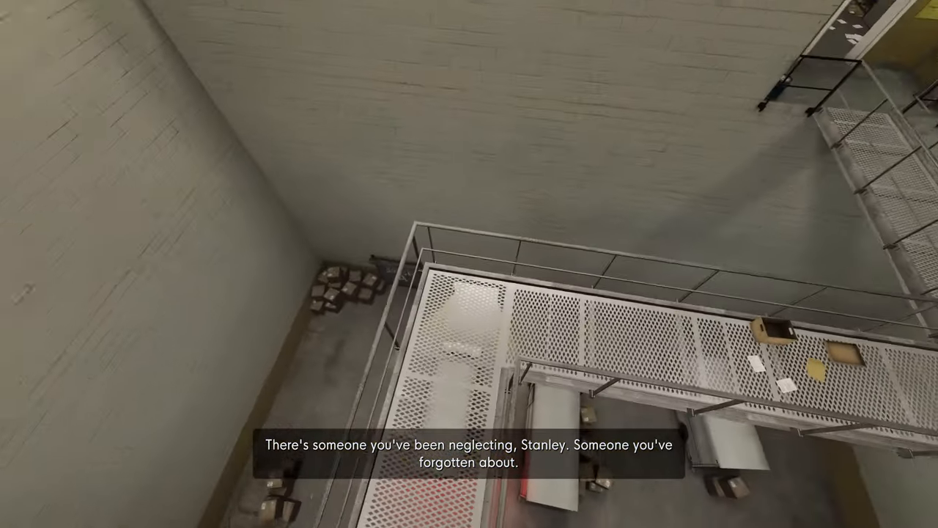
mouse_move(469, 264)
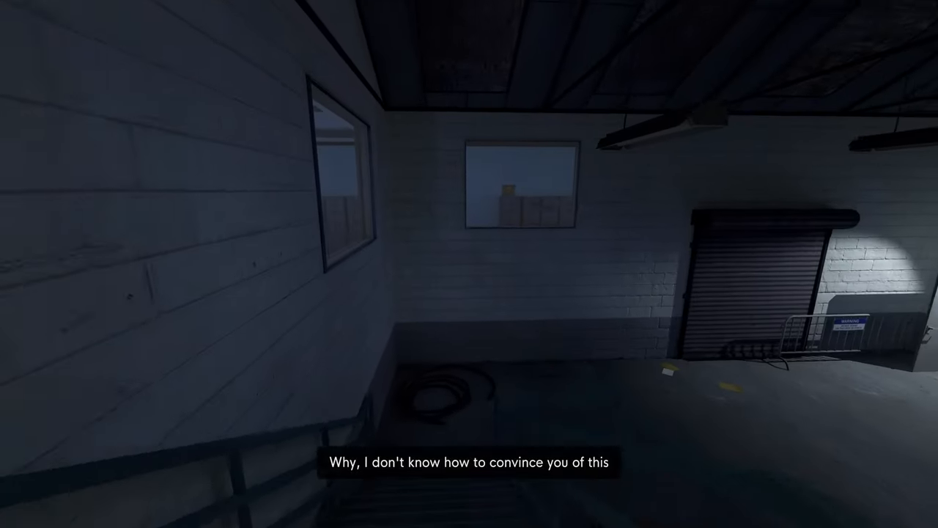
mouse_move(469, 264)
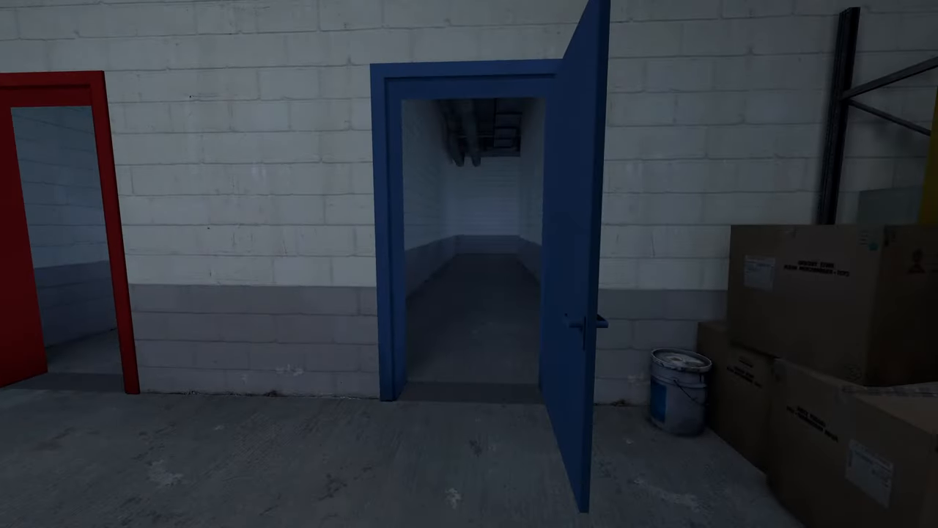
Step: Walk Stanley through the red door into the dim blue-walled corridor
key(w)
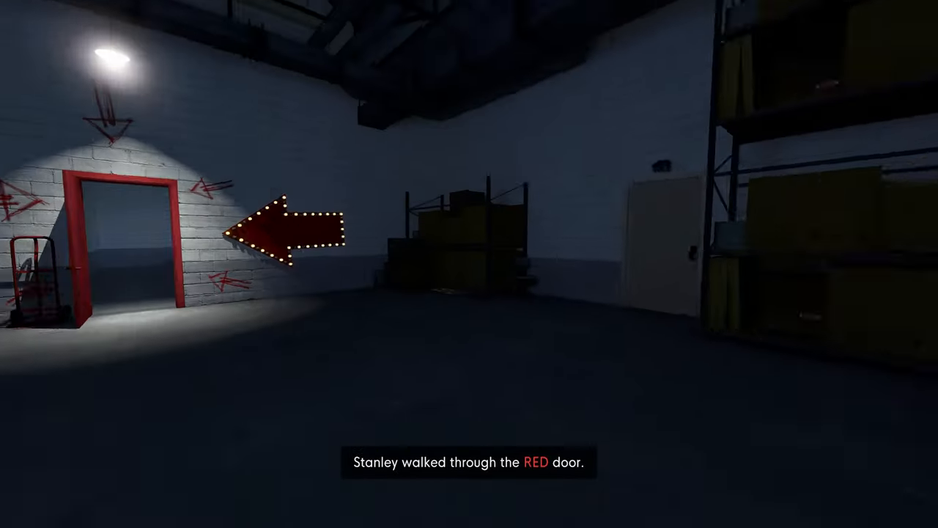
key(w)
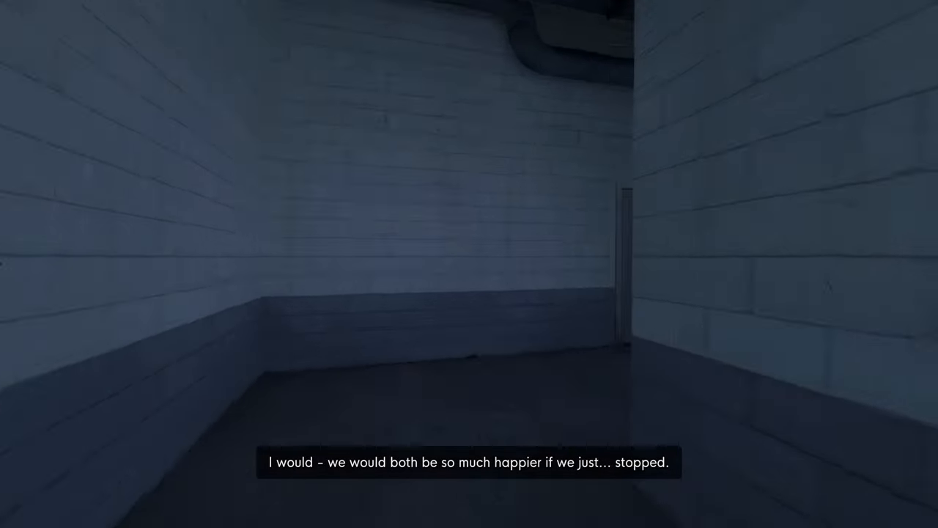
mouse_move(470, 264)
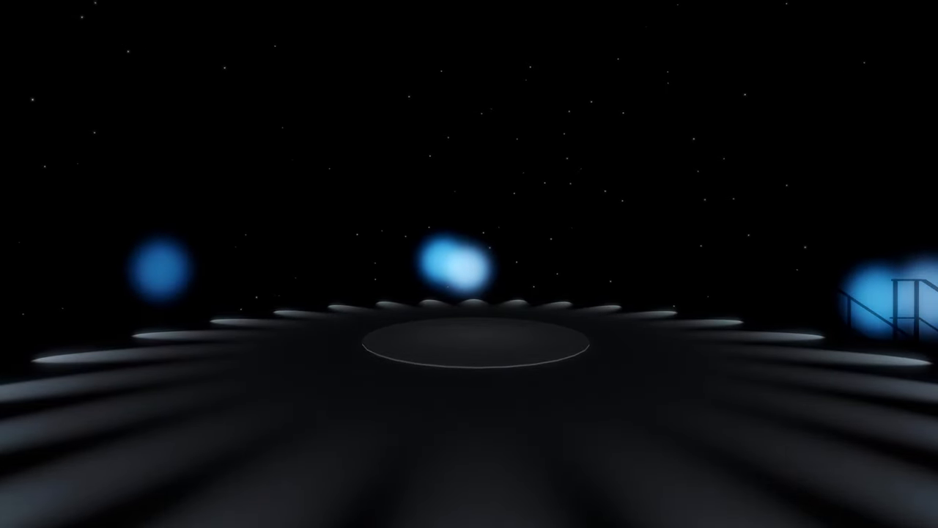
Step: Dismiss the pause menu at Stanley's restarted office desk with the computer awaiting input
key(Escape)
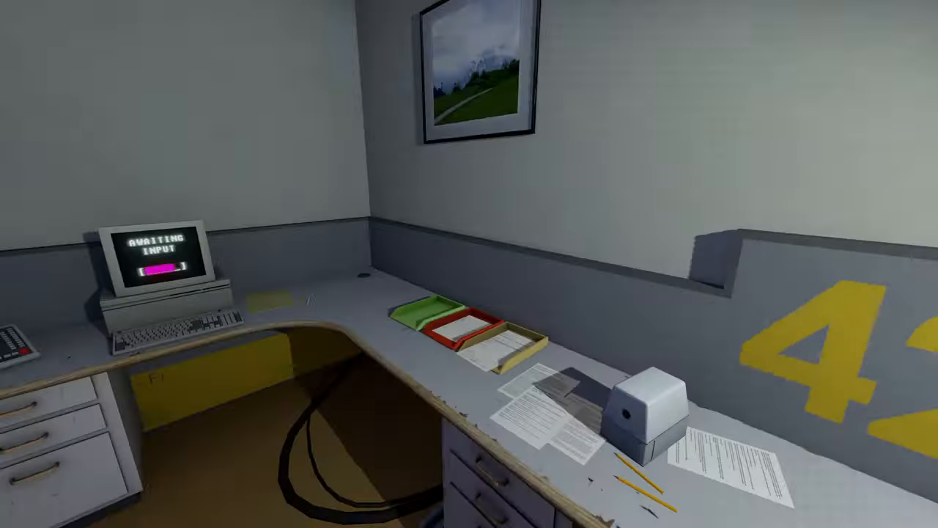
mouse_move(470, 264)
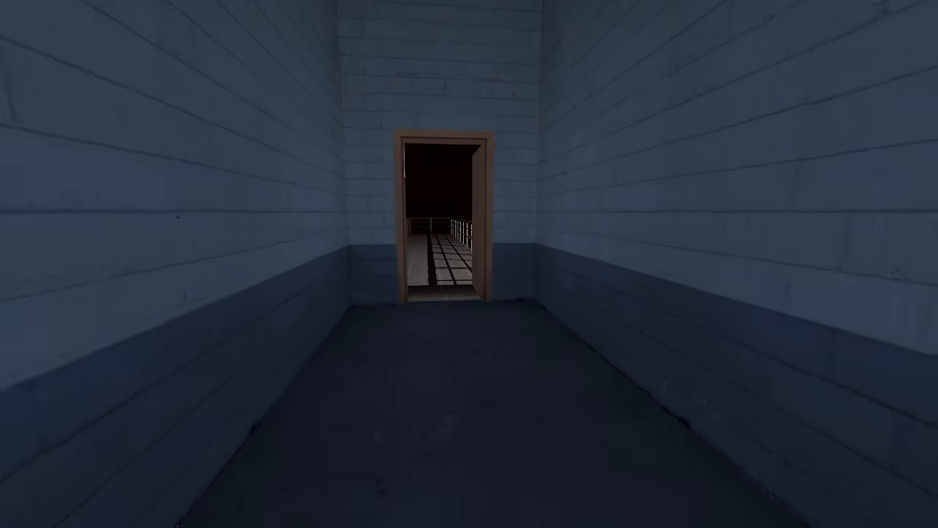
Step: Walk Stanley through the blue corridor toward the doorway onto the railed walkway
key(w)
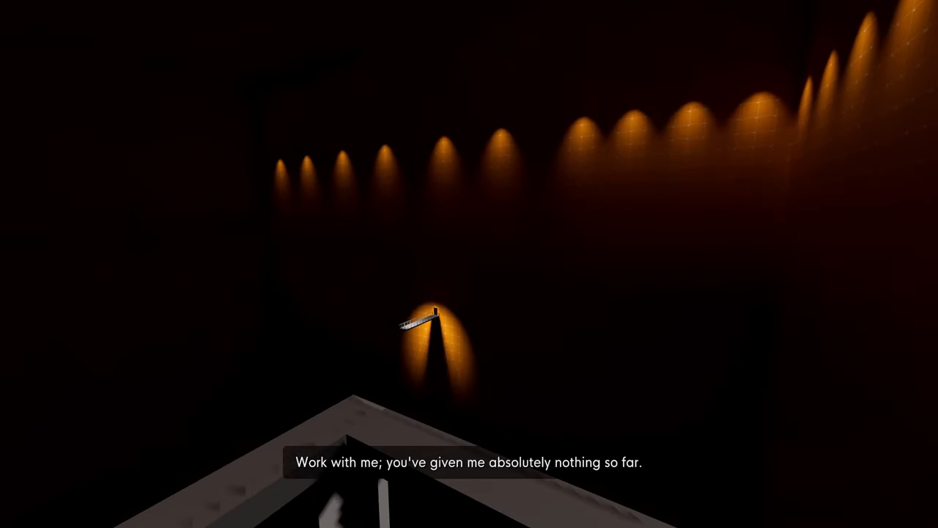
mouse_move(469, 264)
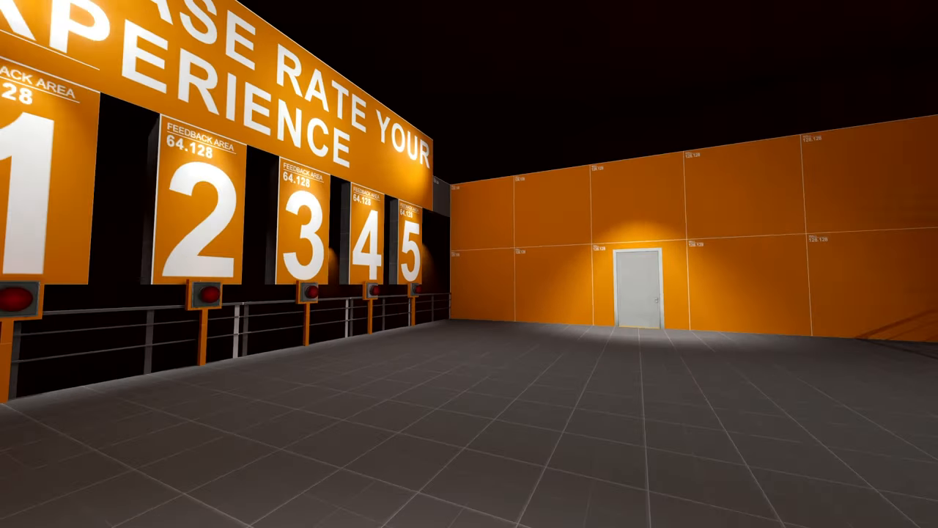
mouse_move(469, 263)
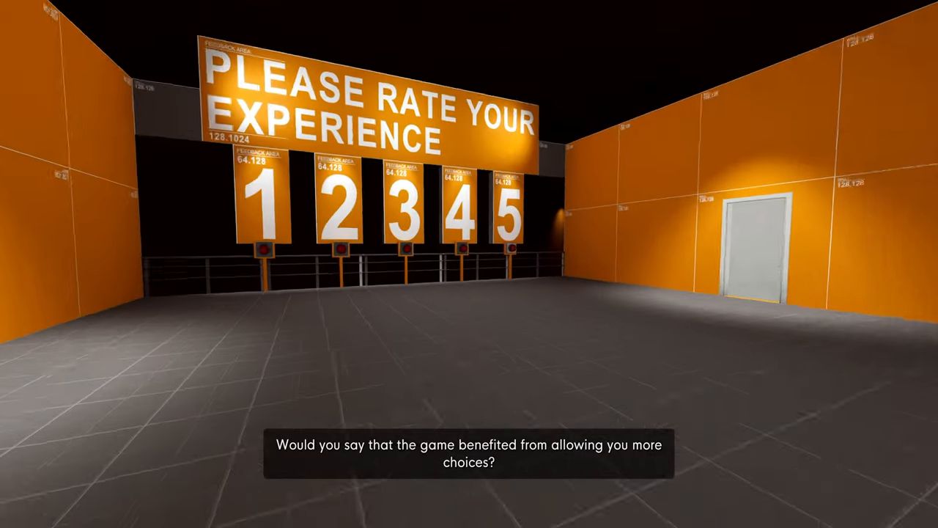
mouse_move(469, 264)
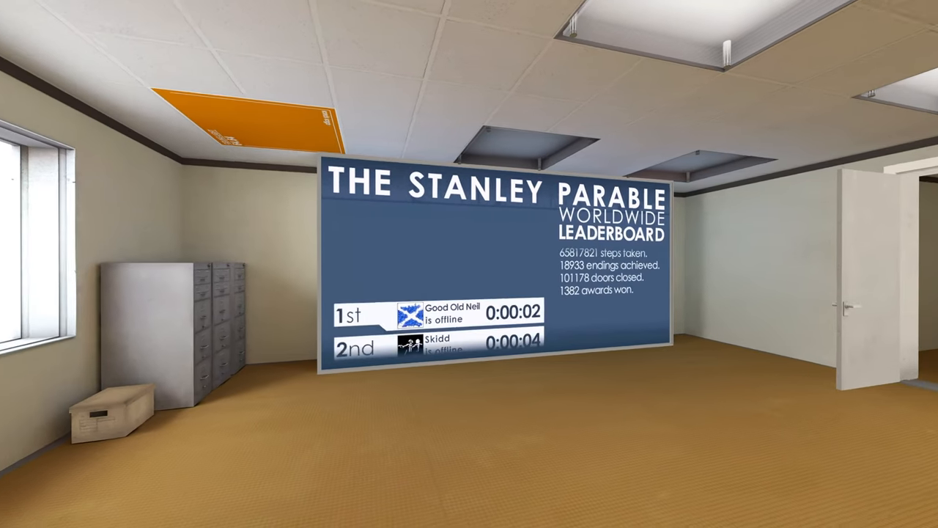
mouse_move(469, 264)
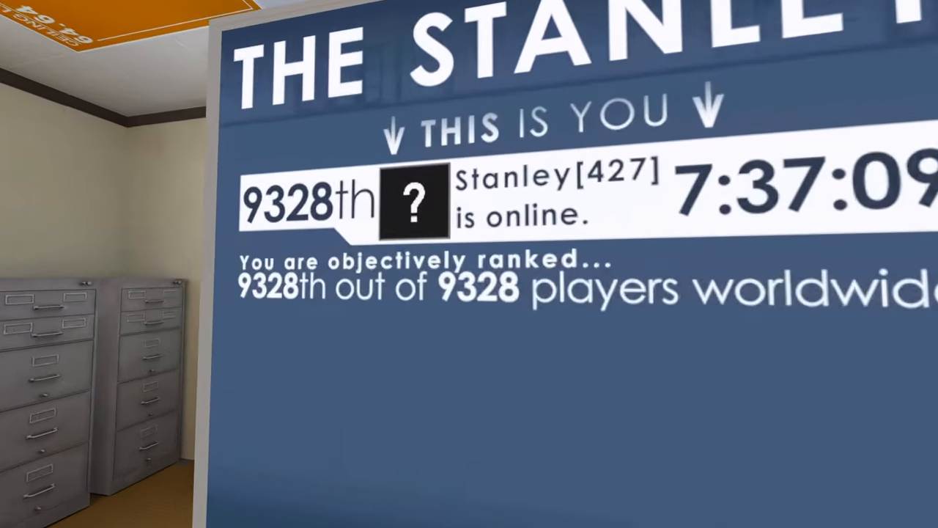
mouse_move(469, 264)
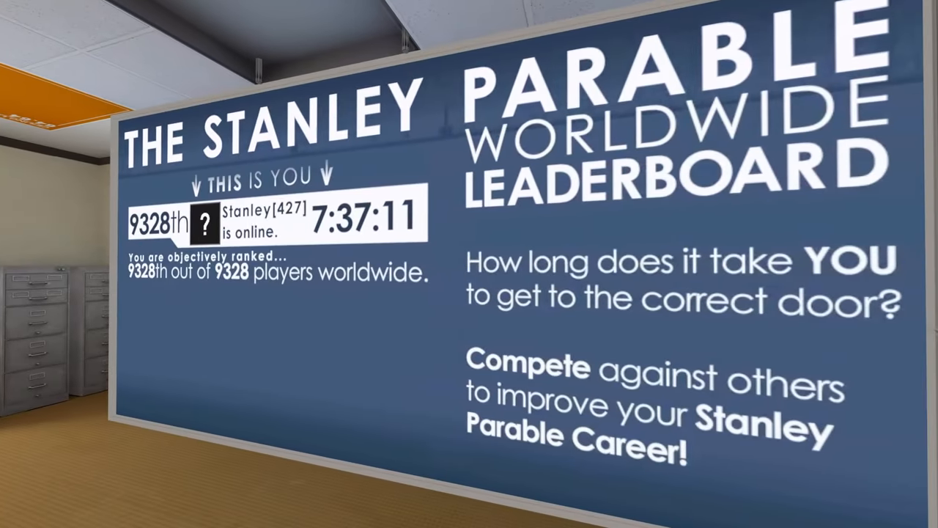
mouse_move(469, 263)
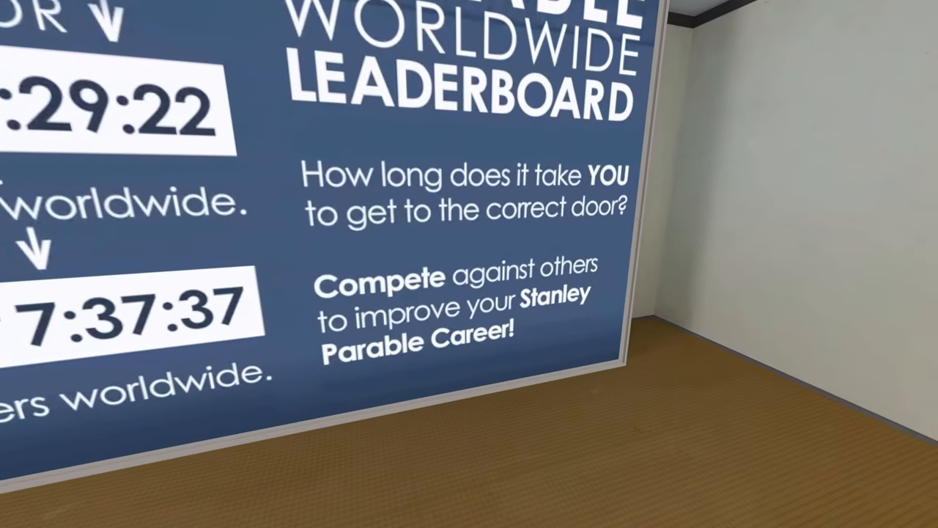
mouse_move(469, 264)
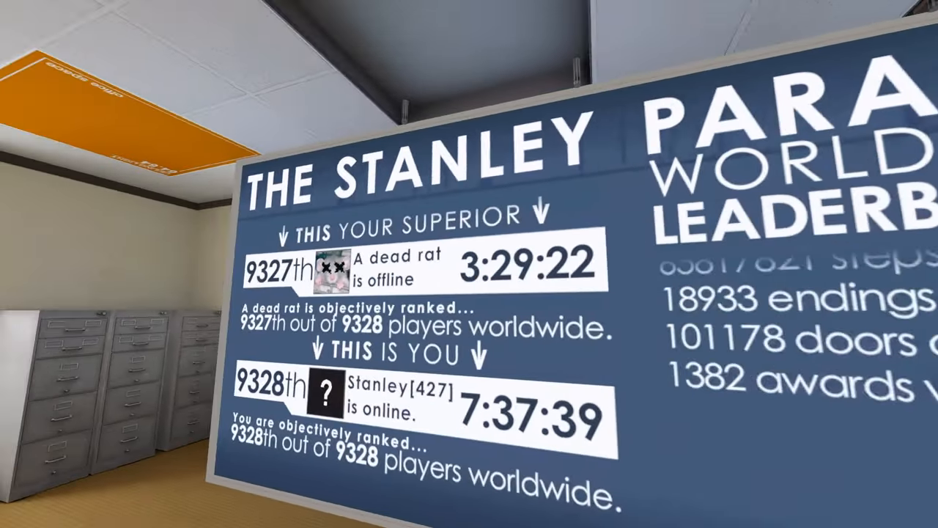
mouse_move(469, 264)
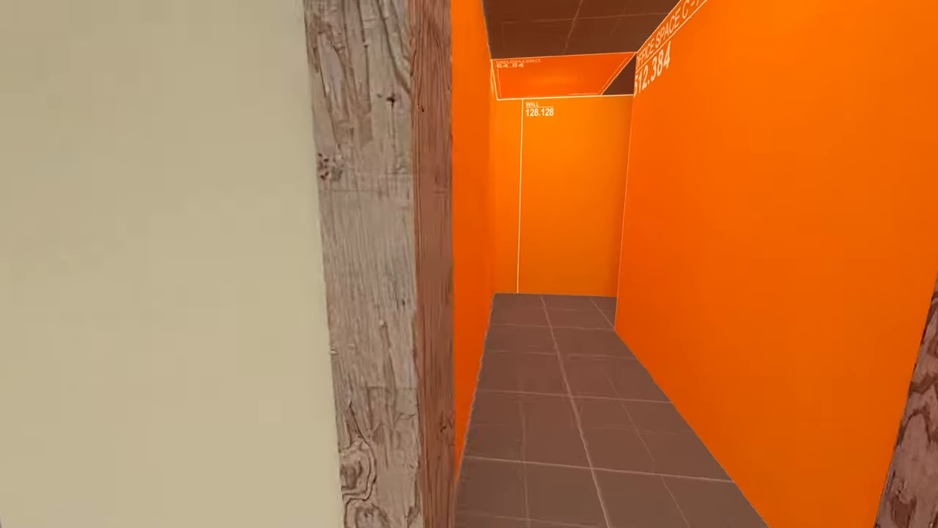
key(w)
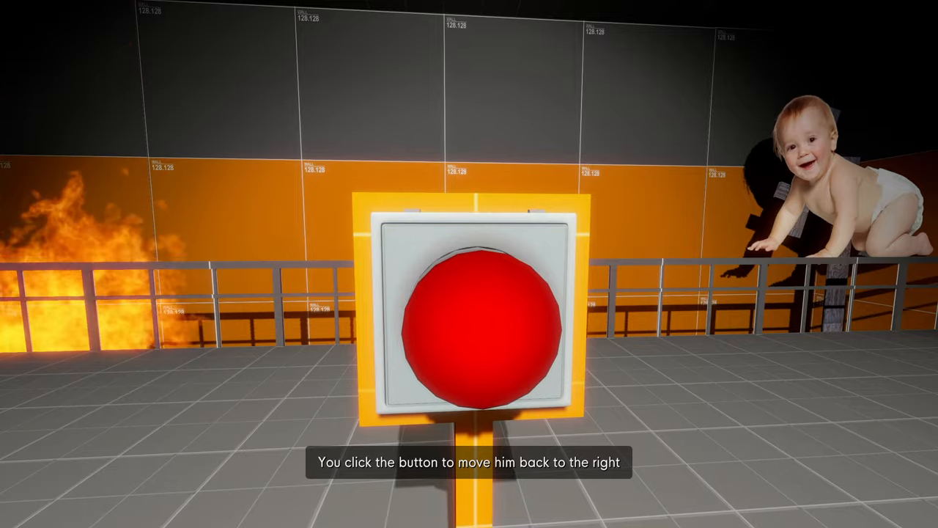
Step: Press the red button to keep the crawling baby away from the fire
click(469, 316)
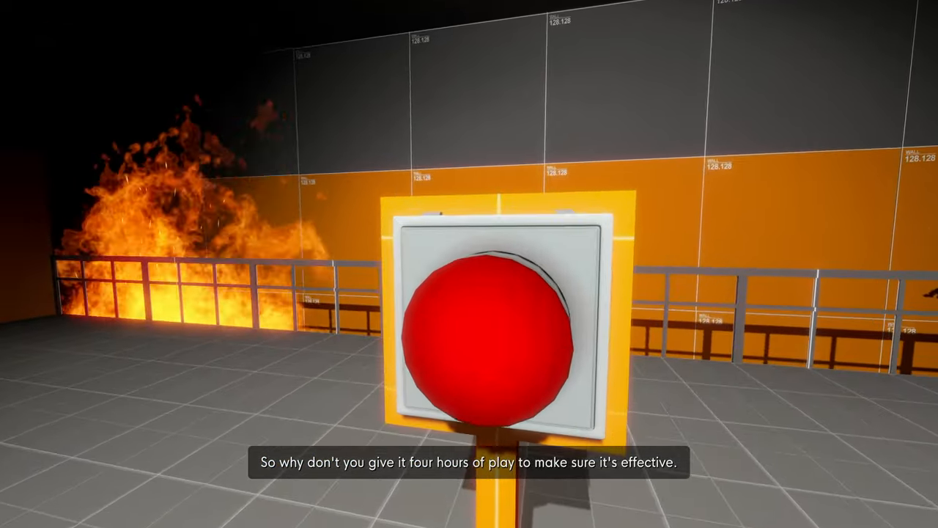
mouse_move(469, 264)
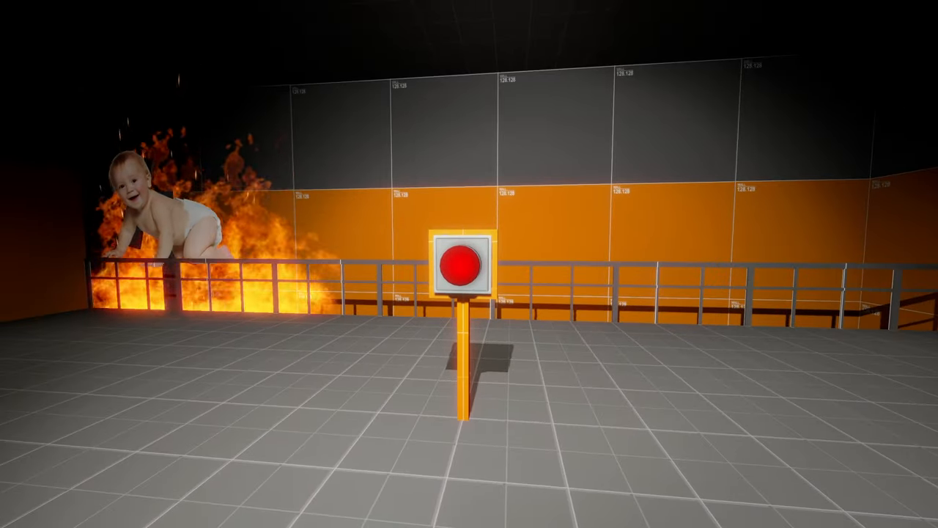
Step: Leave the baby-and-button game for the dark railed corner of the room
click(458, 264)
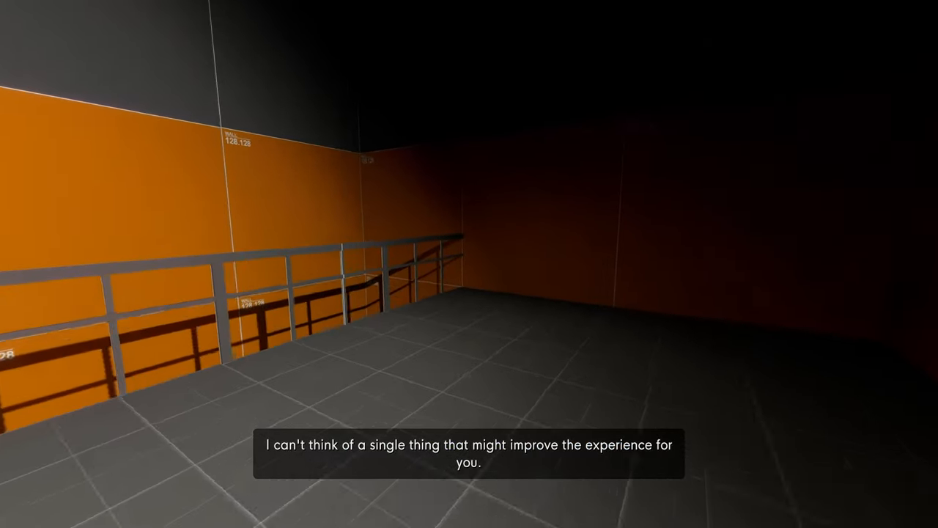
mouse_move(470, 264)
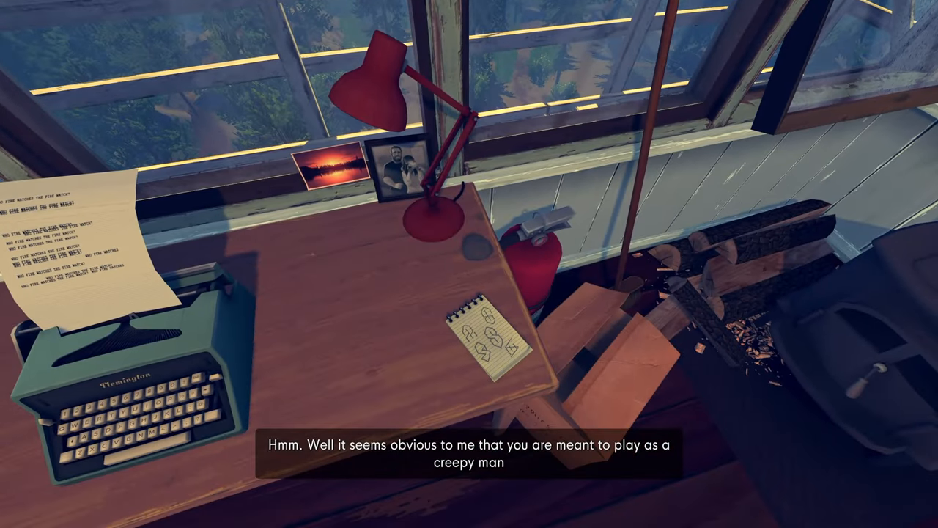
mouse_move(469, 264)
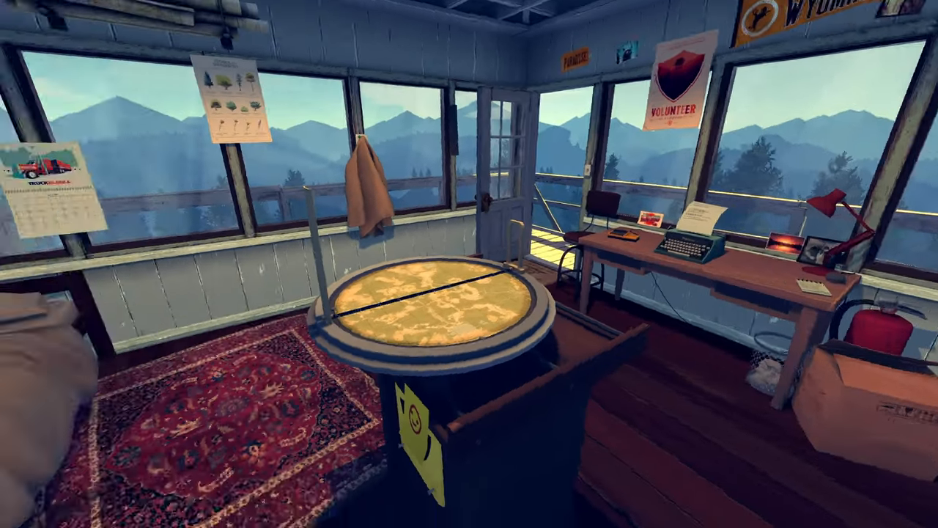
mouse_move(469, 264)
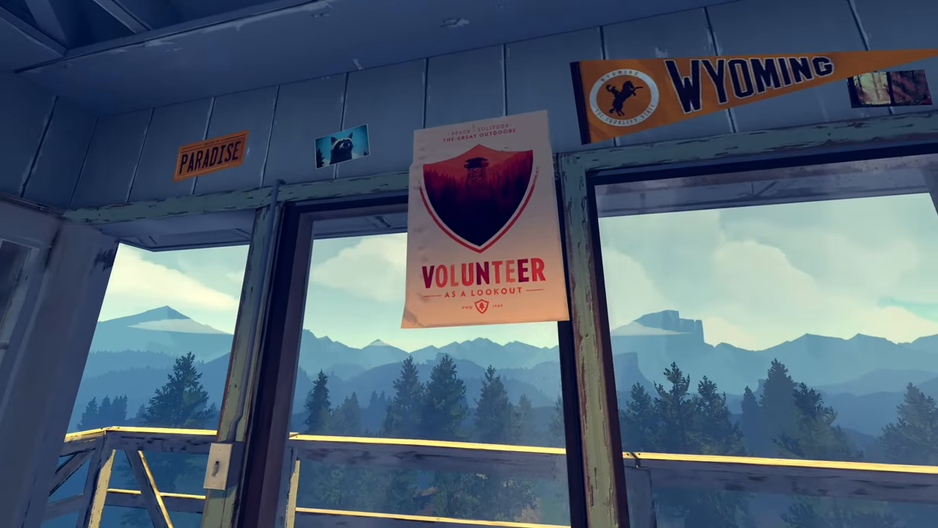
mouse_move(469, 264)
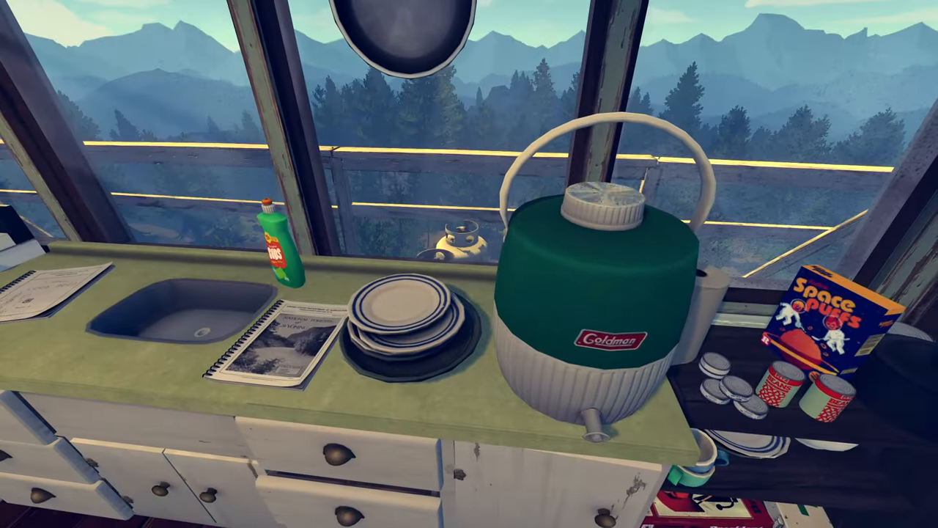
mouse_move(470, 263)
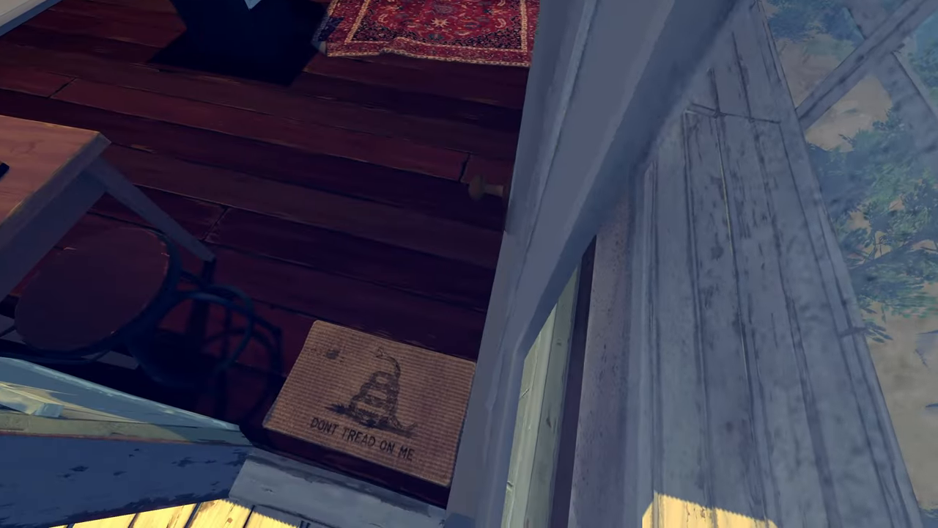
mouse_move(469, 264)
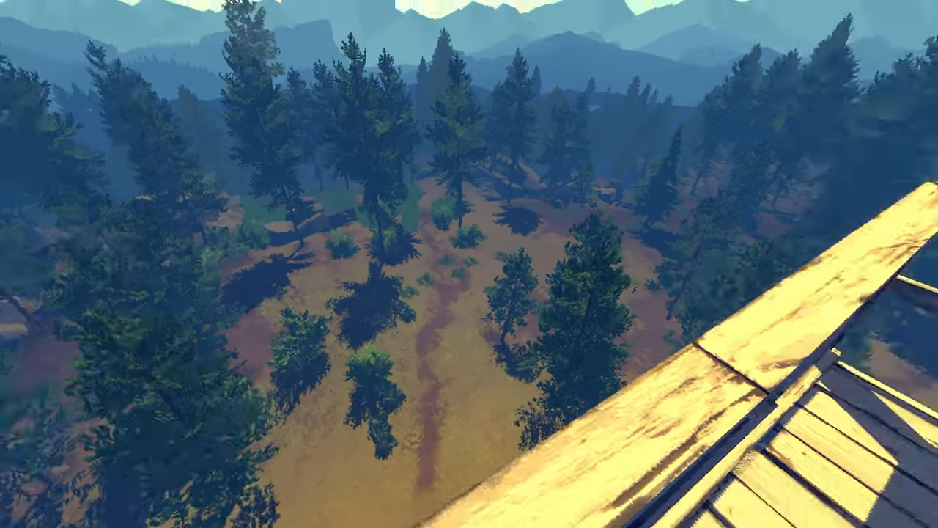
mouse_move(469, 264)
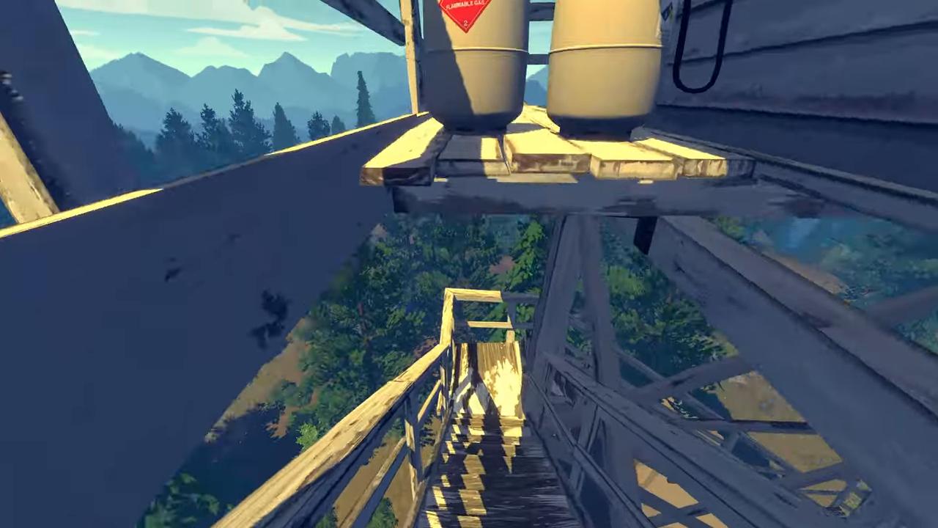
mouse_move(469, 264)
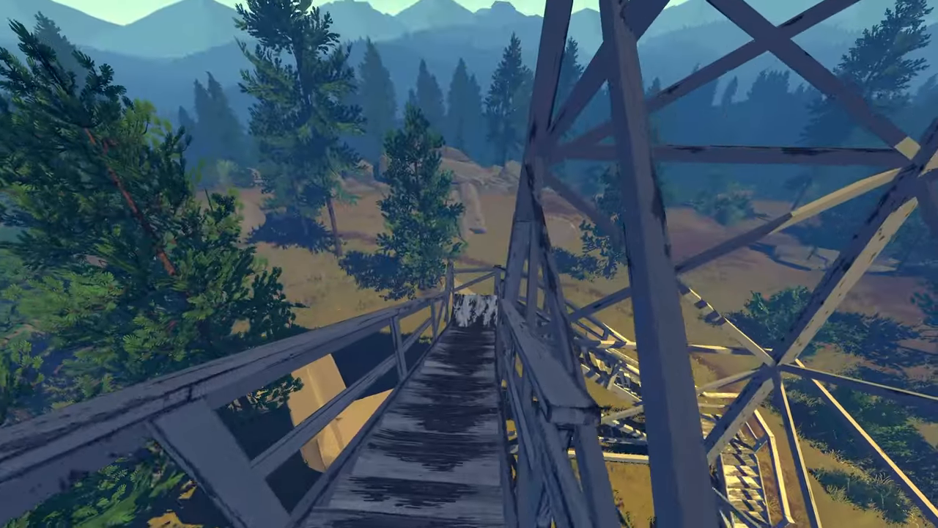
mouse_move(469, 264)
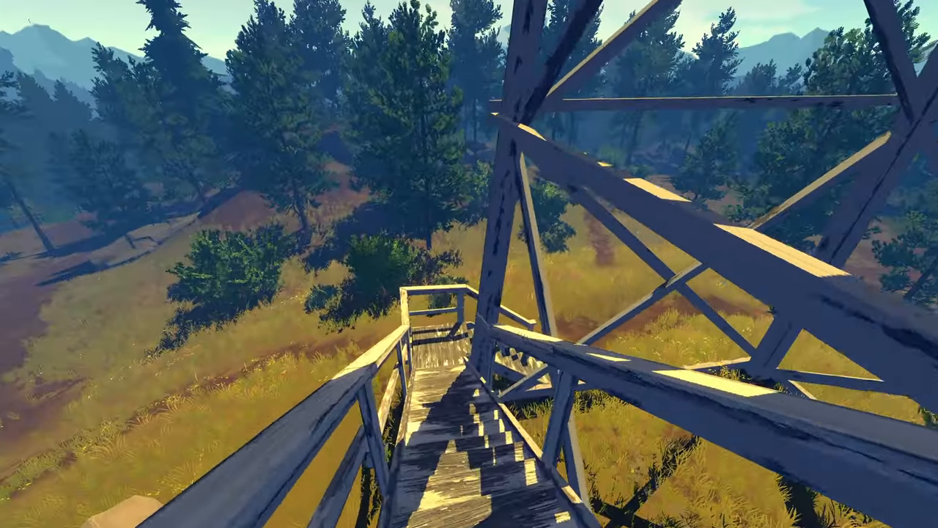
mouse_move(469, 264)
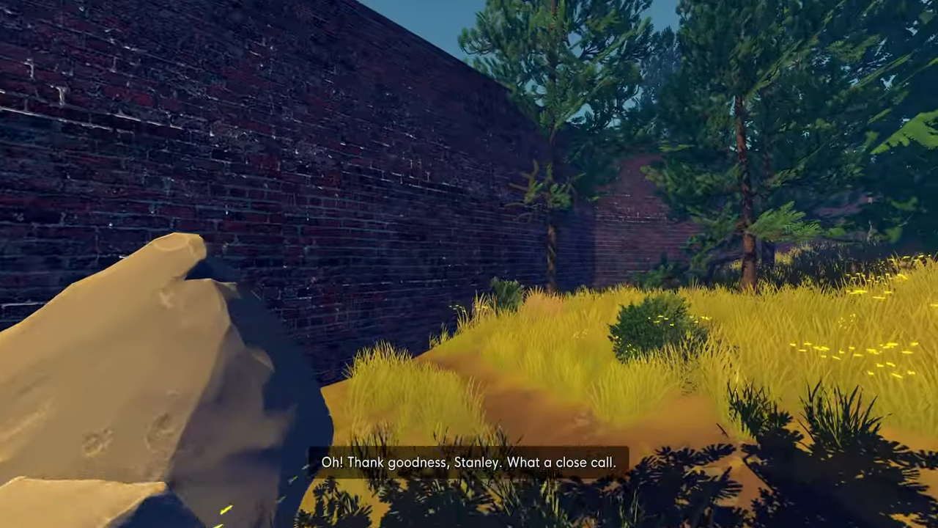
mouse_move(469, 263)
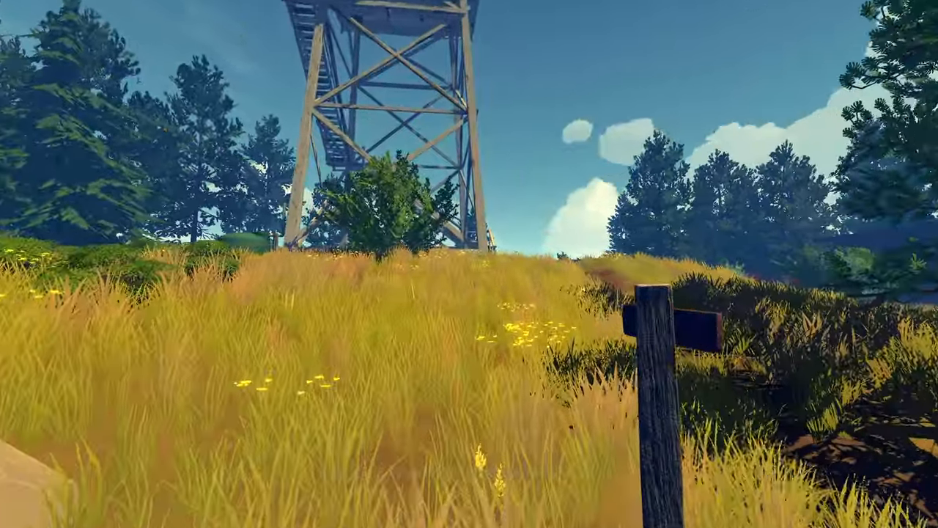
mouse_move(469, 264)
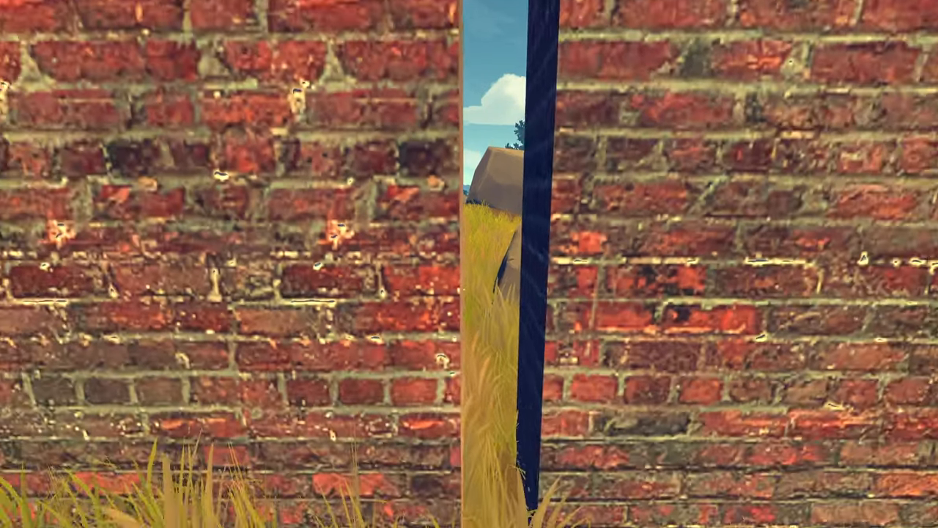
mouse_move(469, 264)
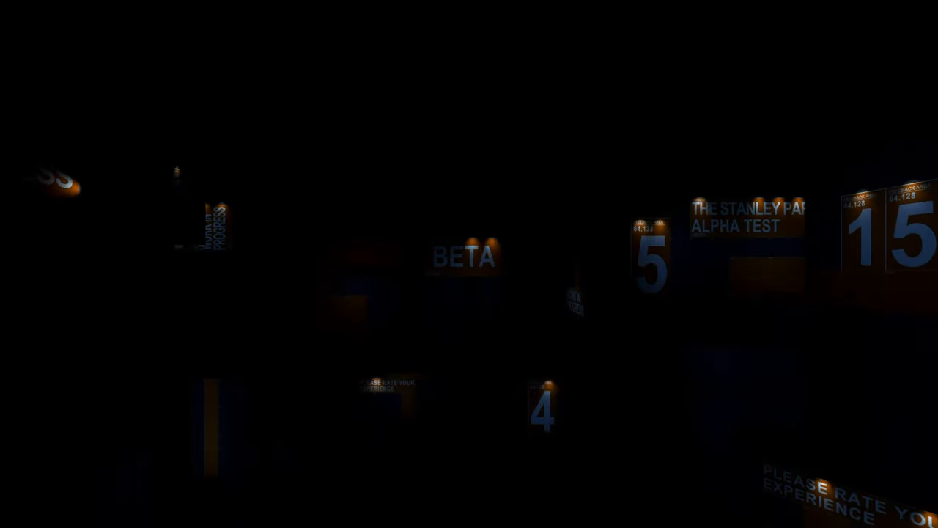
mouse_move(469, 264)
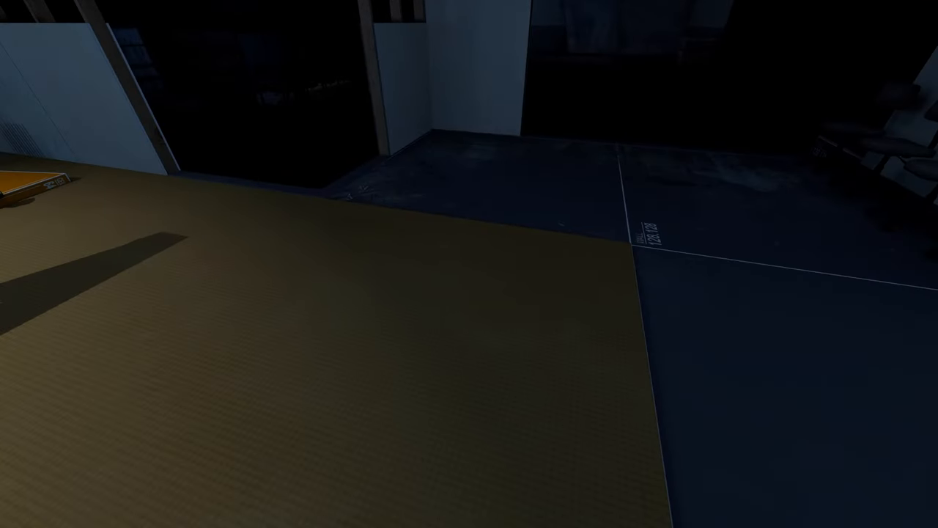
mouse_move(469, 264)
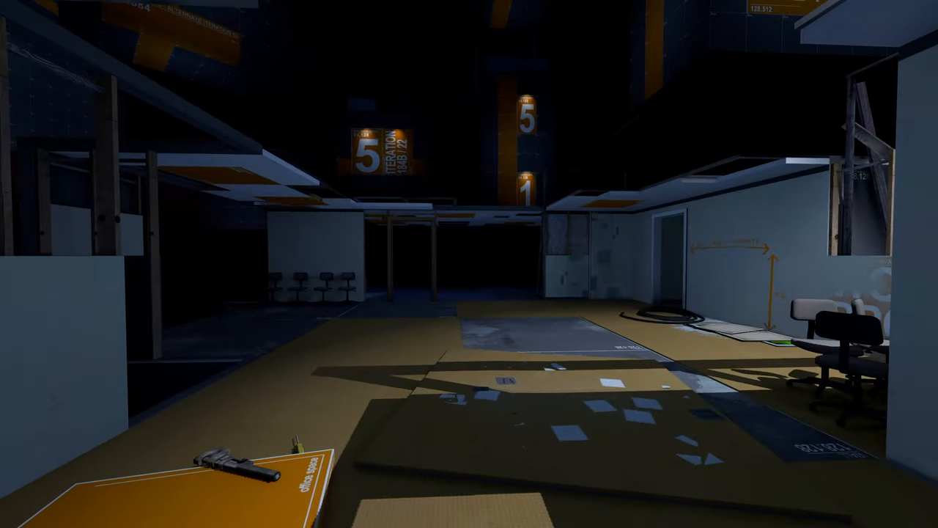
mouse_move(470, 264)
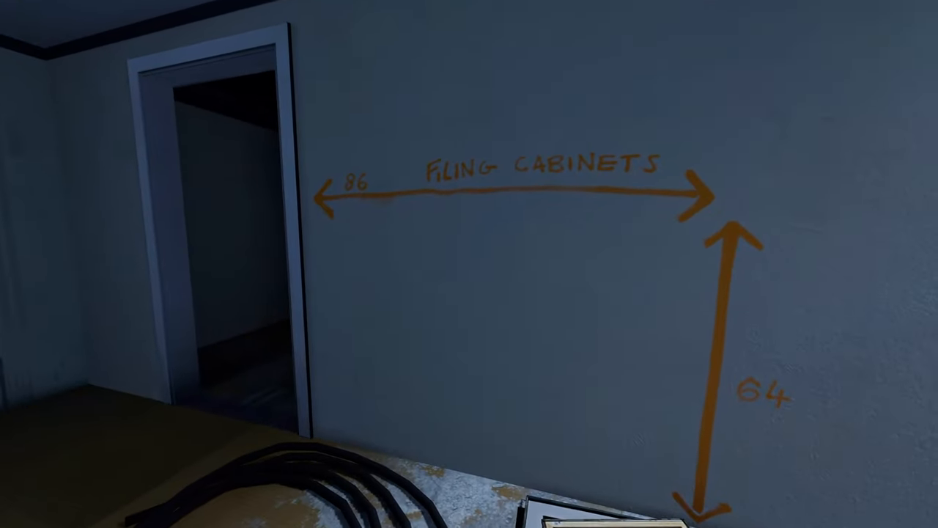
mouse_move(470, 264)
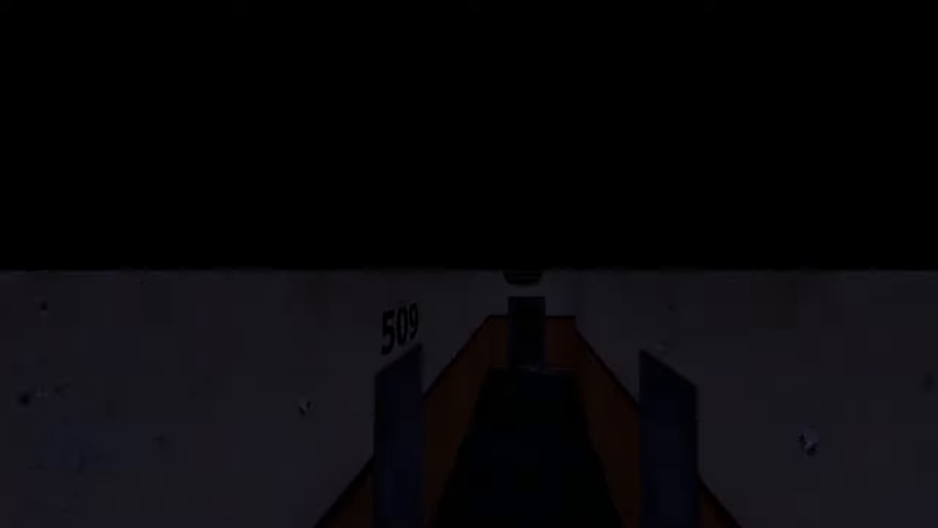
mouse_move(470, 264)
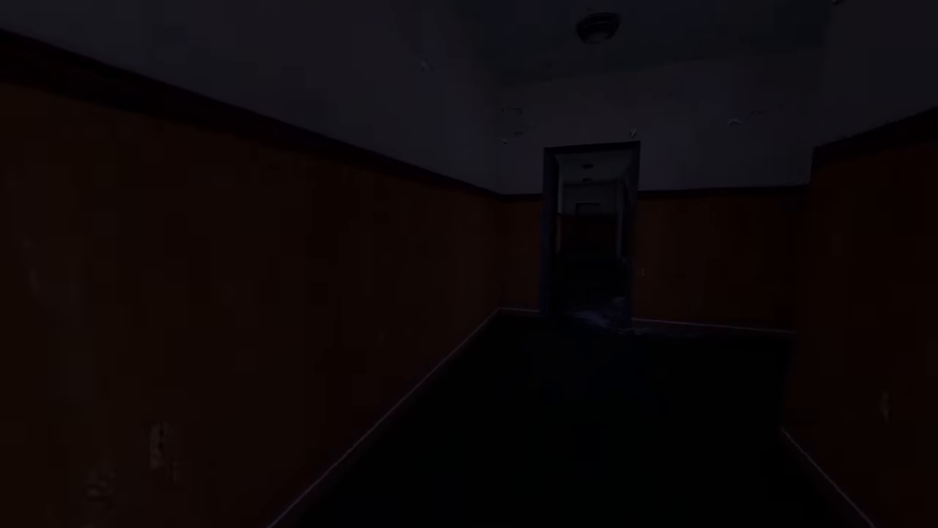
mouse_move(470, 264)
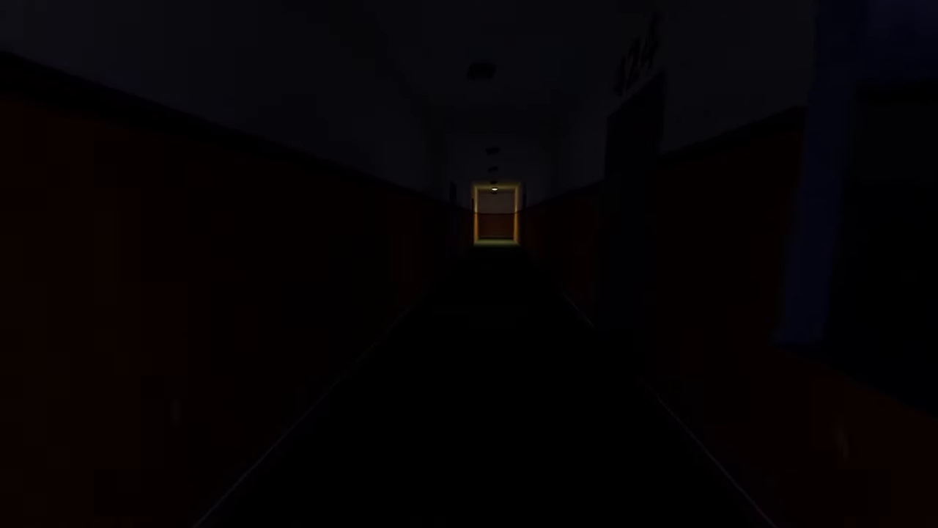
Step: Walk Stanley through door 509 down the dim wood-paneled hallway
key(w)
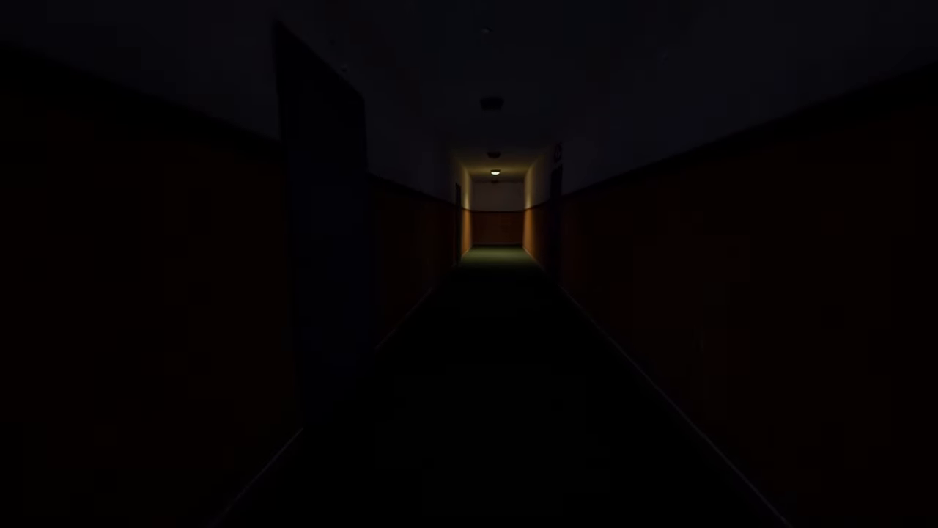
key(w)
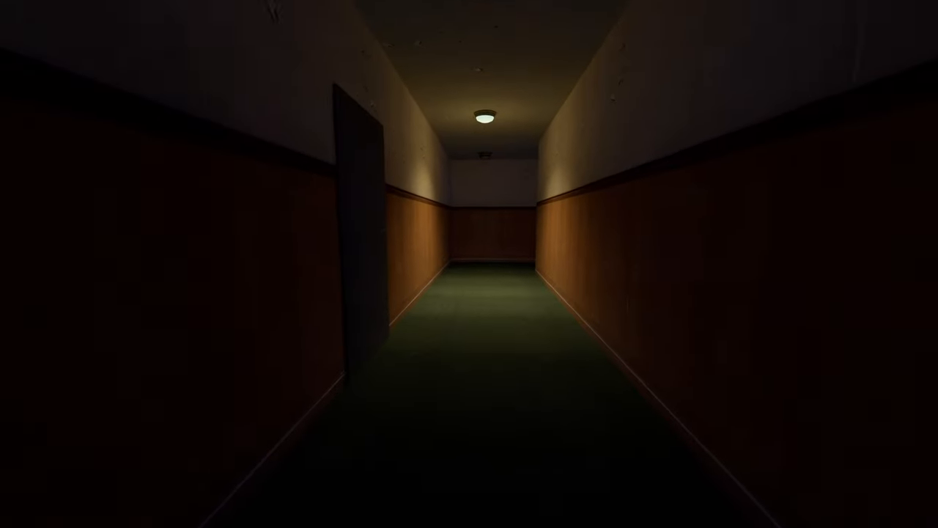